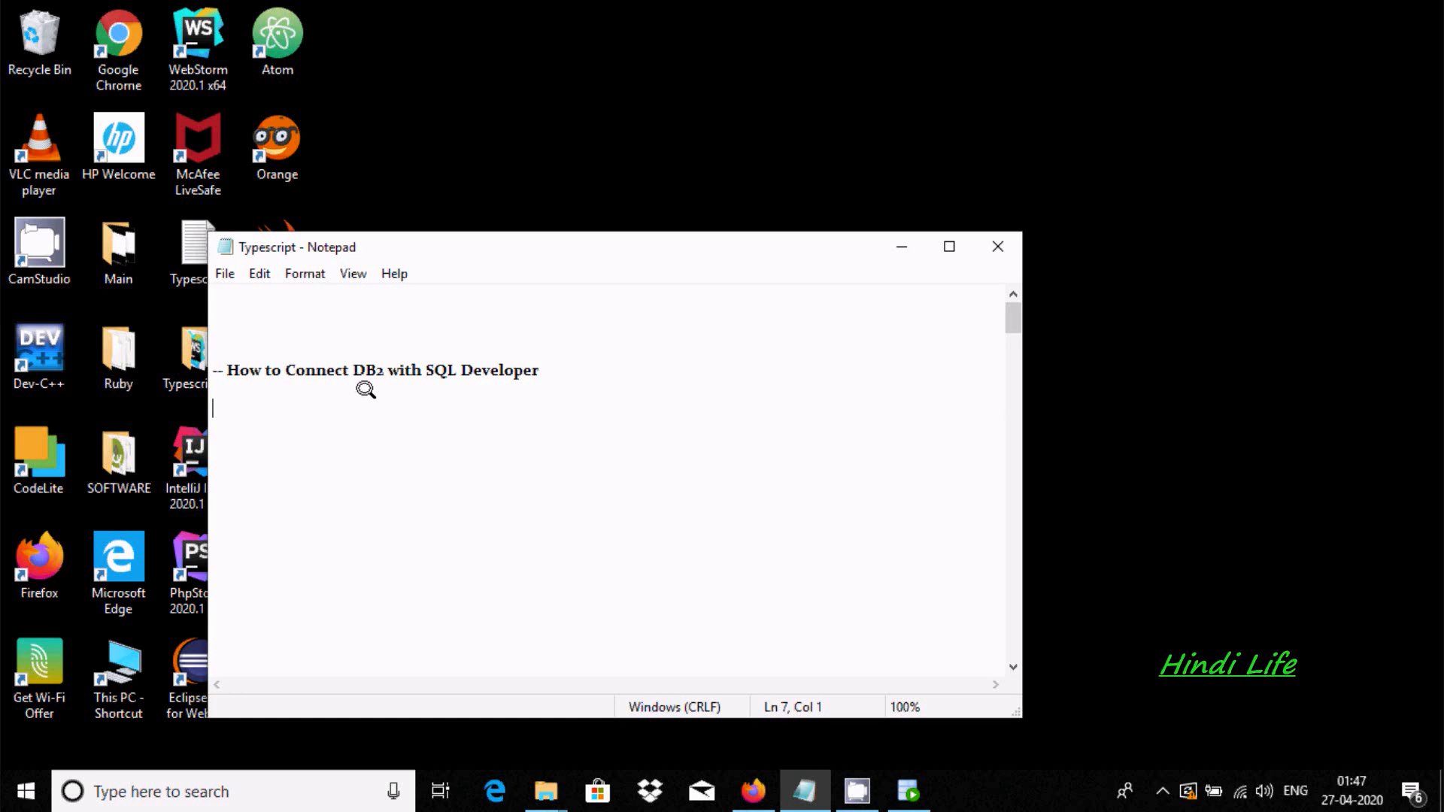
pyautogui.moveTo(850, 291)
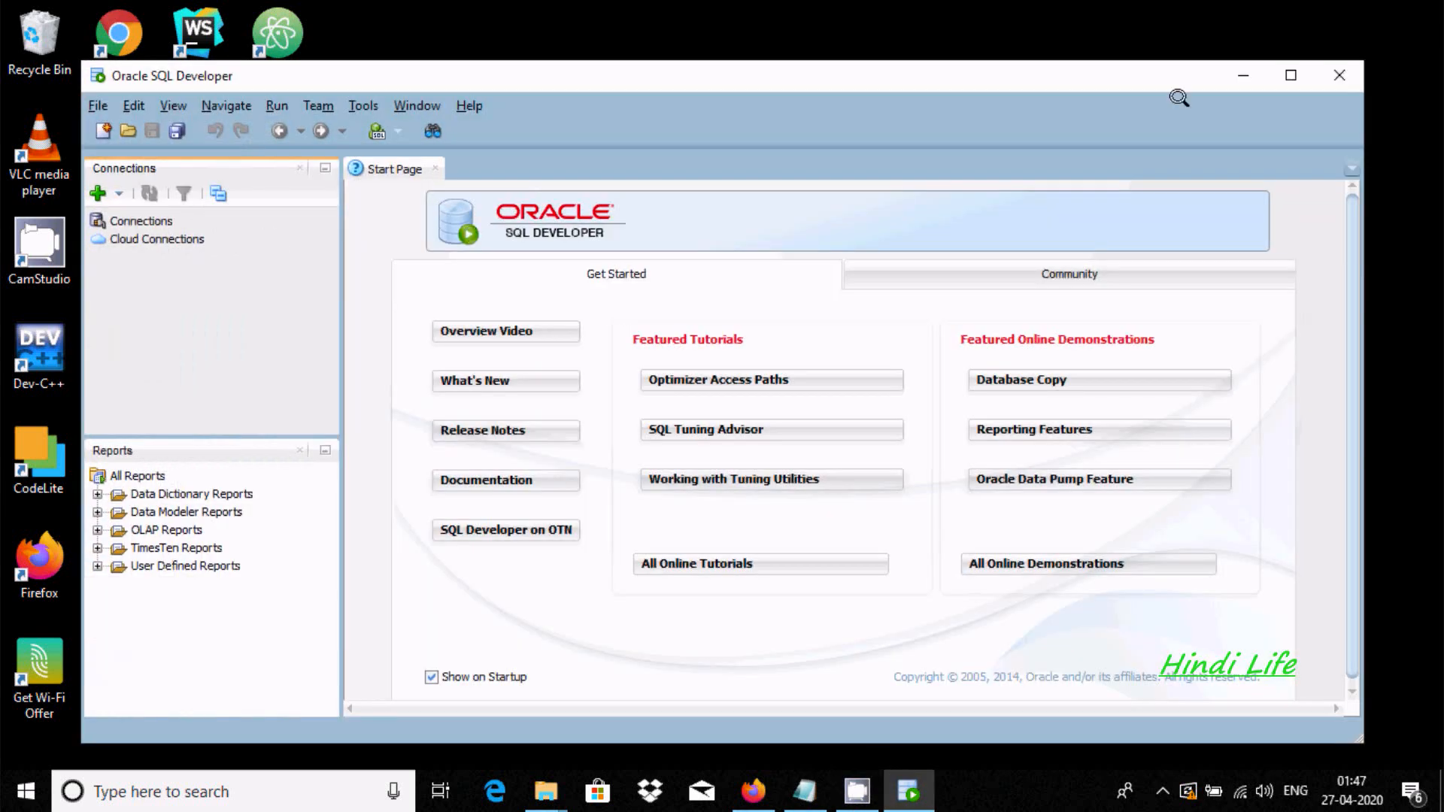
# Maximize SQL Developer and start a new database connection
pyautogui.click(1290, 75)
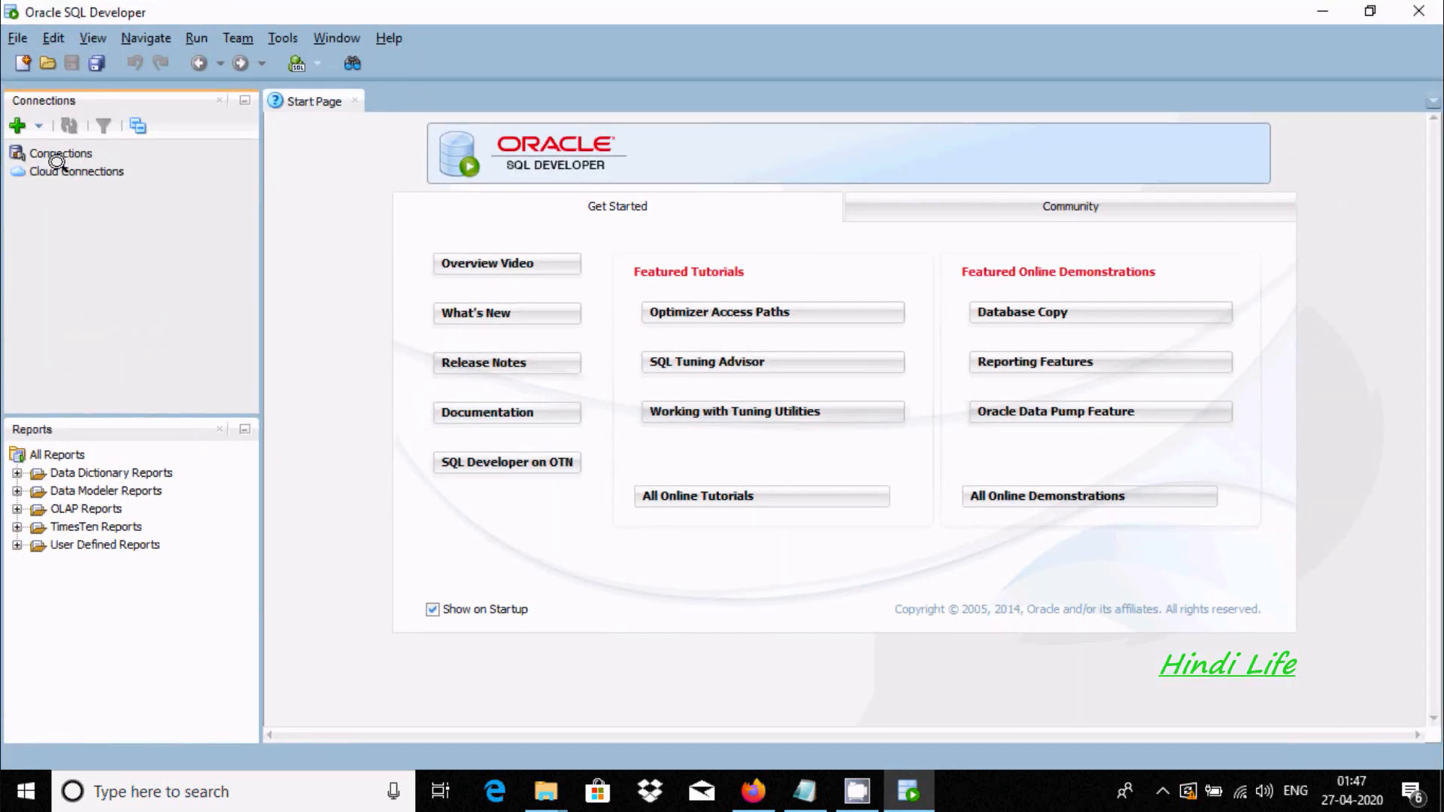
pyautogui.click(16, 125)
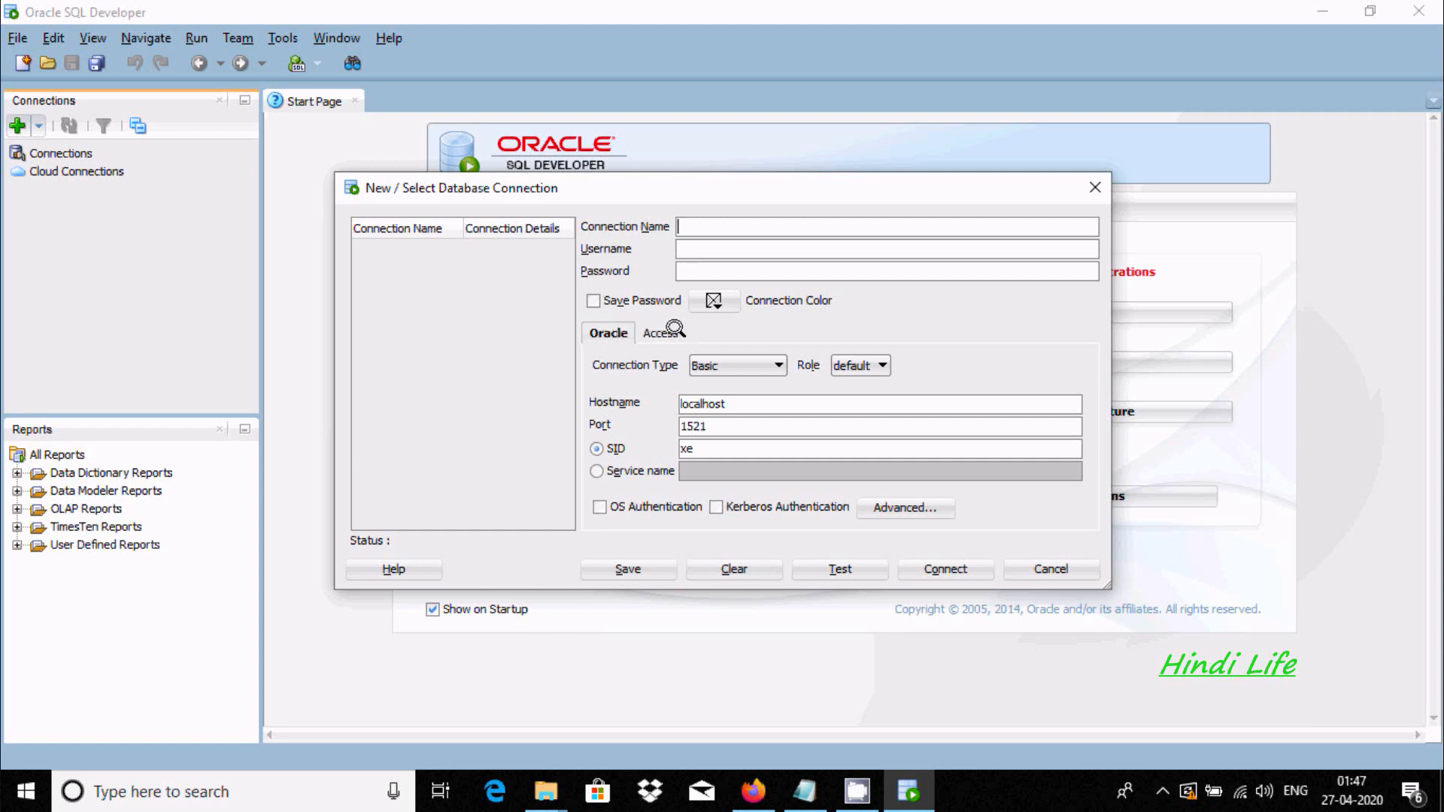
pyautogui.moveTo(1050, 569)
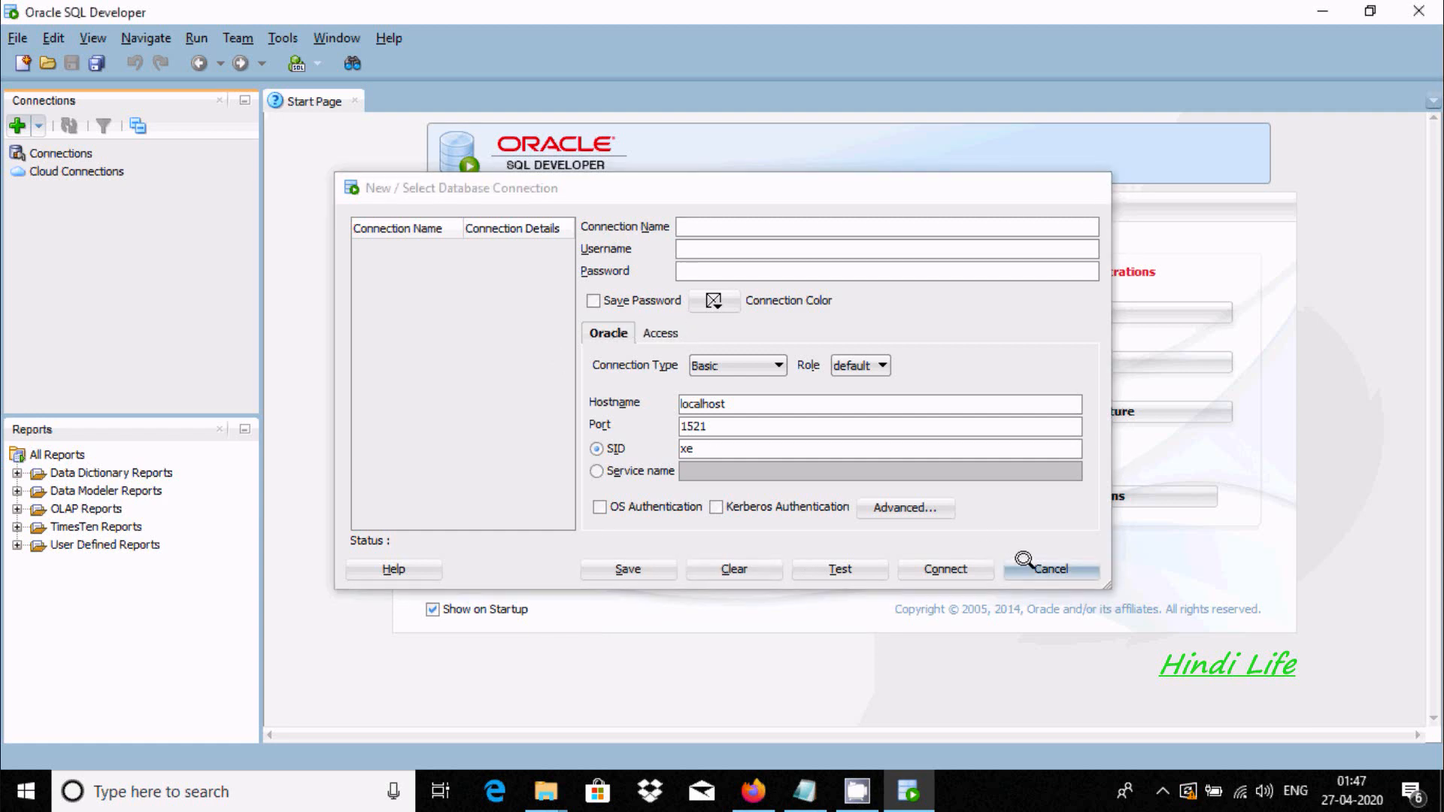
# Close the connection form and scroll Google results to the OSDN db2jcc.jar link
pyautogui.click(752, 792)
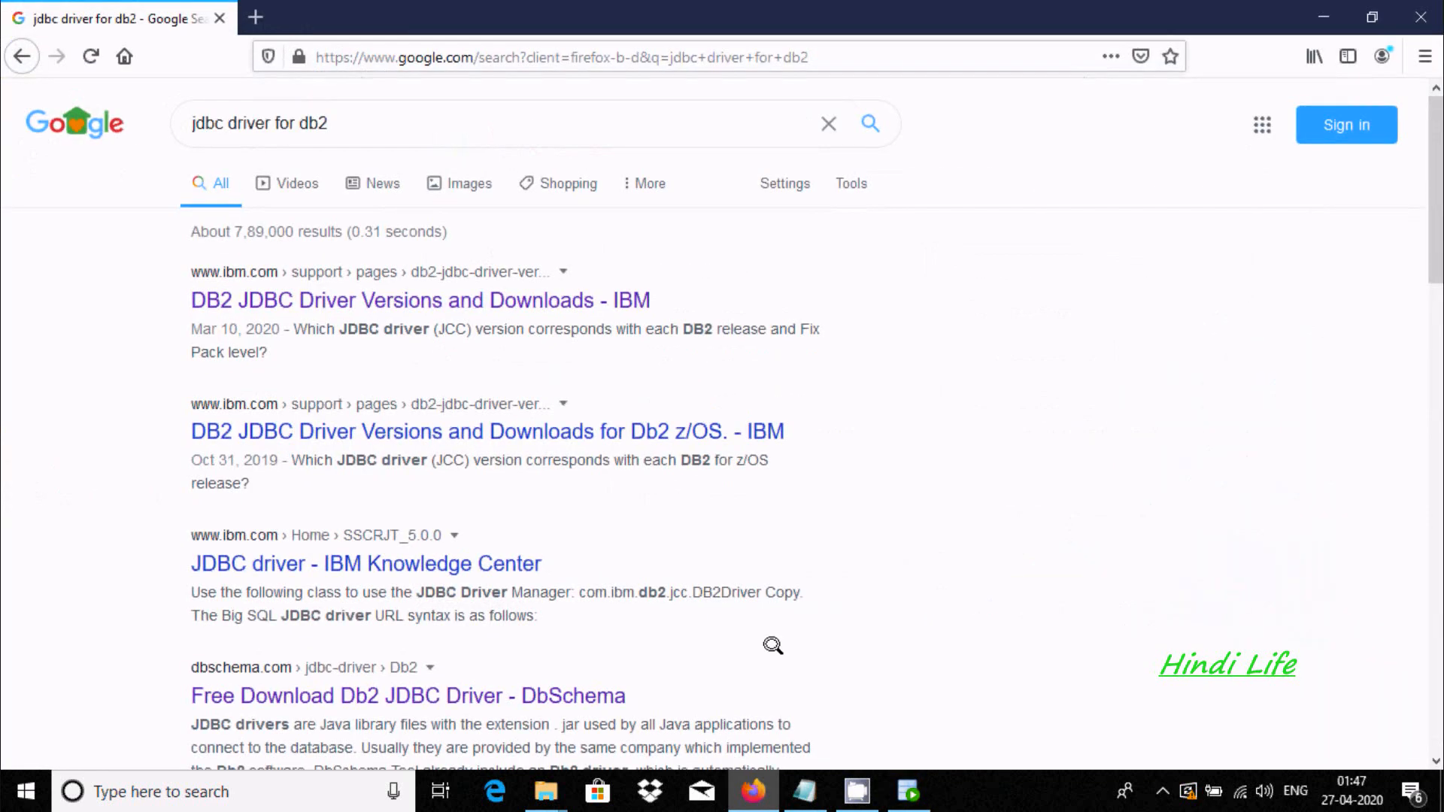
pyautogui.moveTo(372, 124)
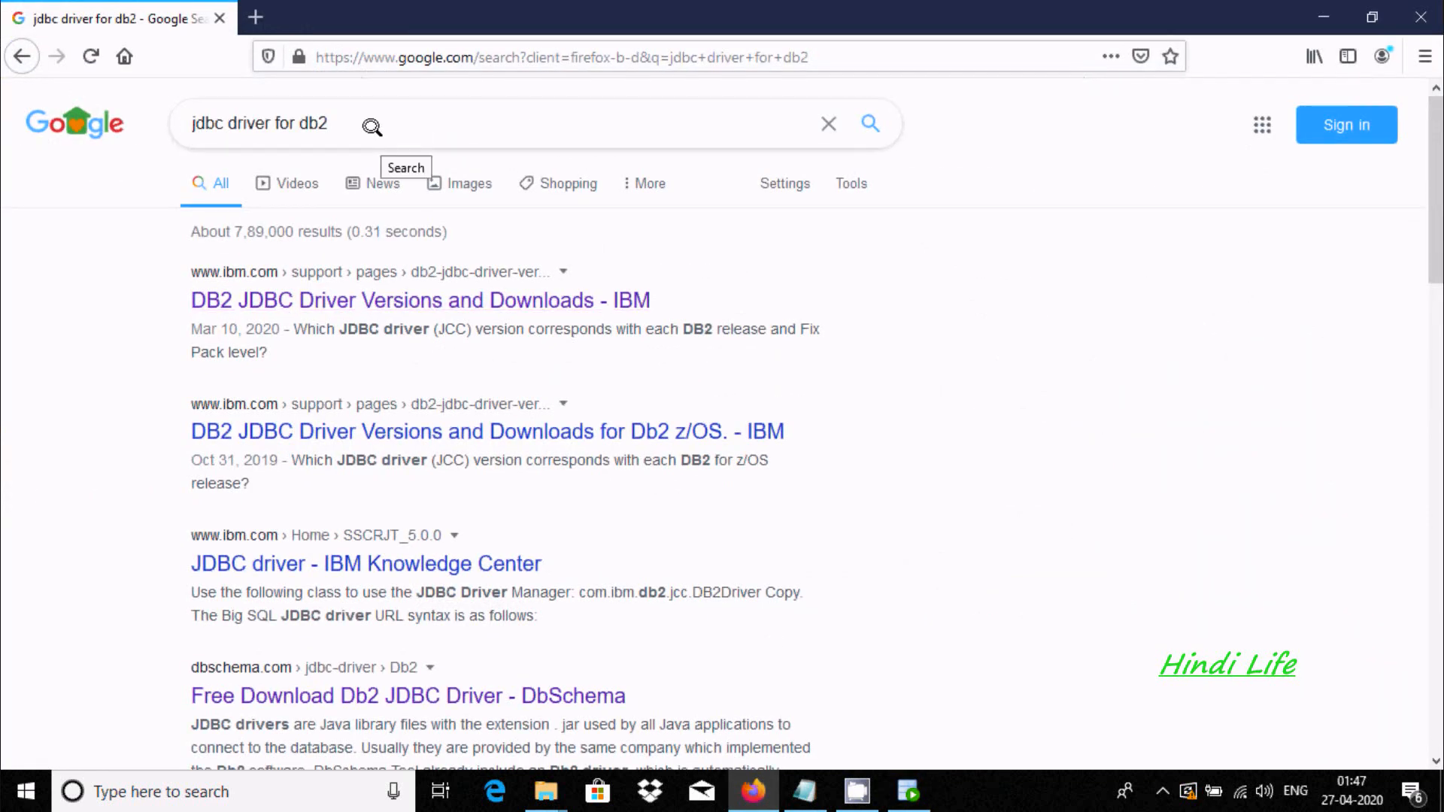
pyautogui.moveTo(293, 124)
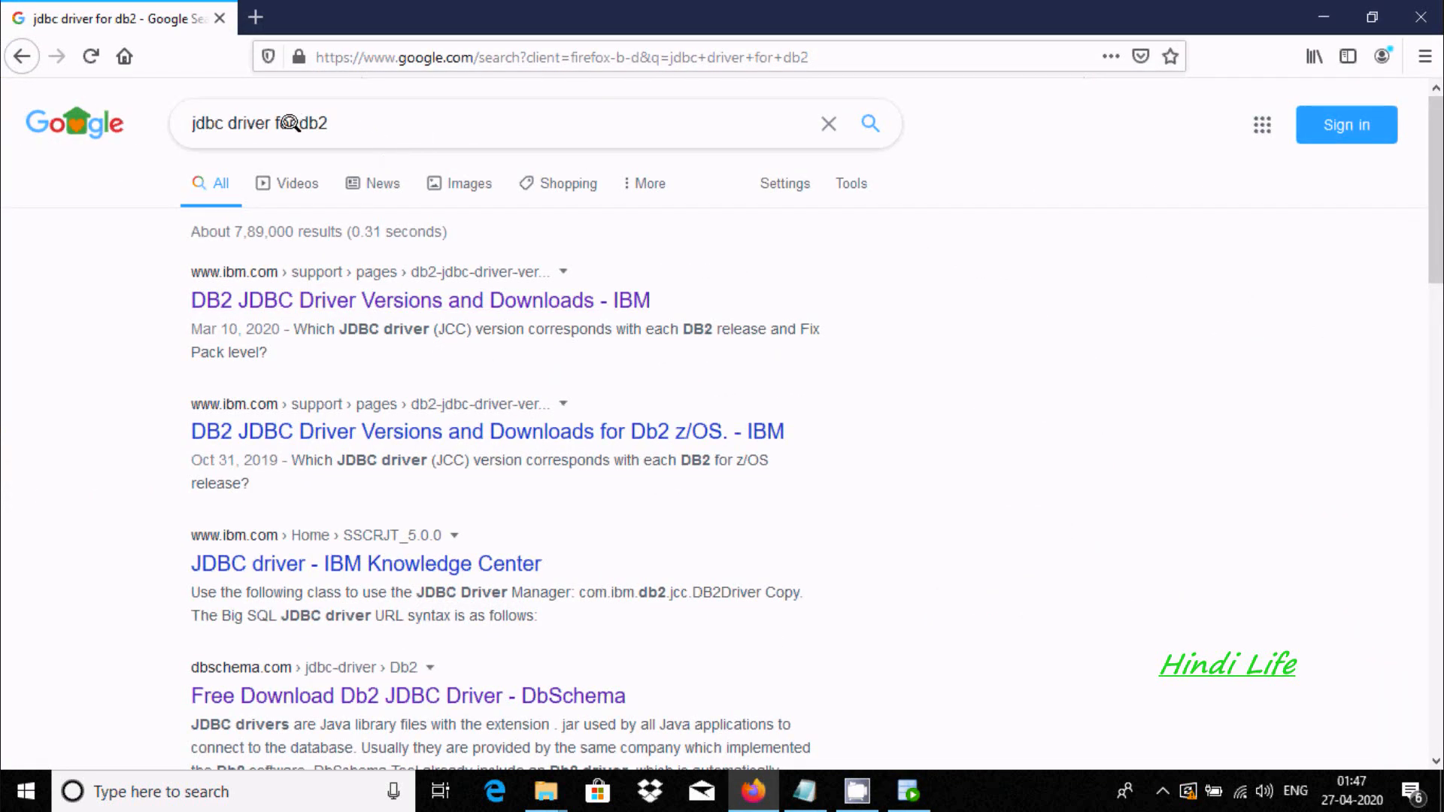
pyautogui.scroll(-3)
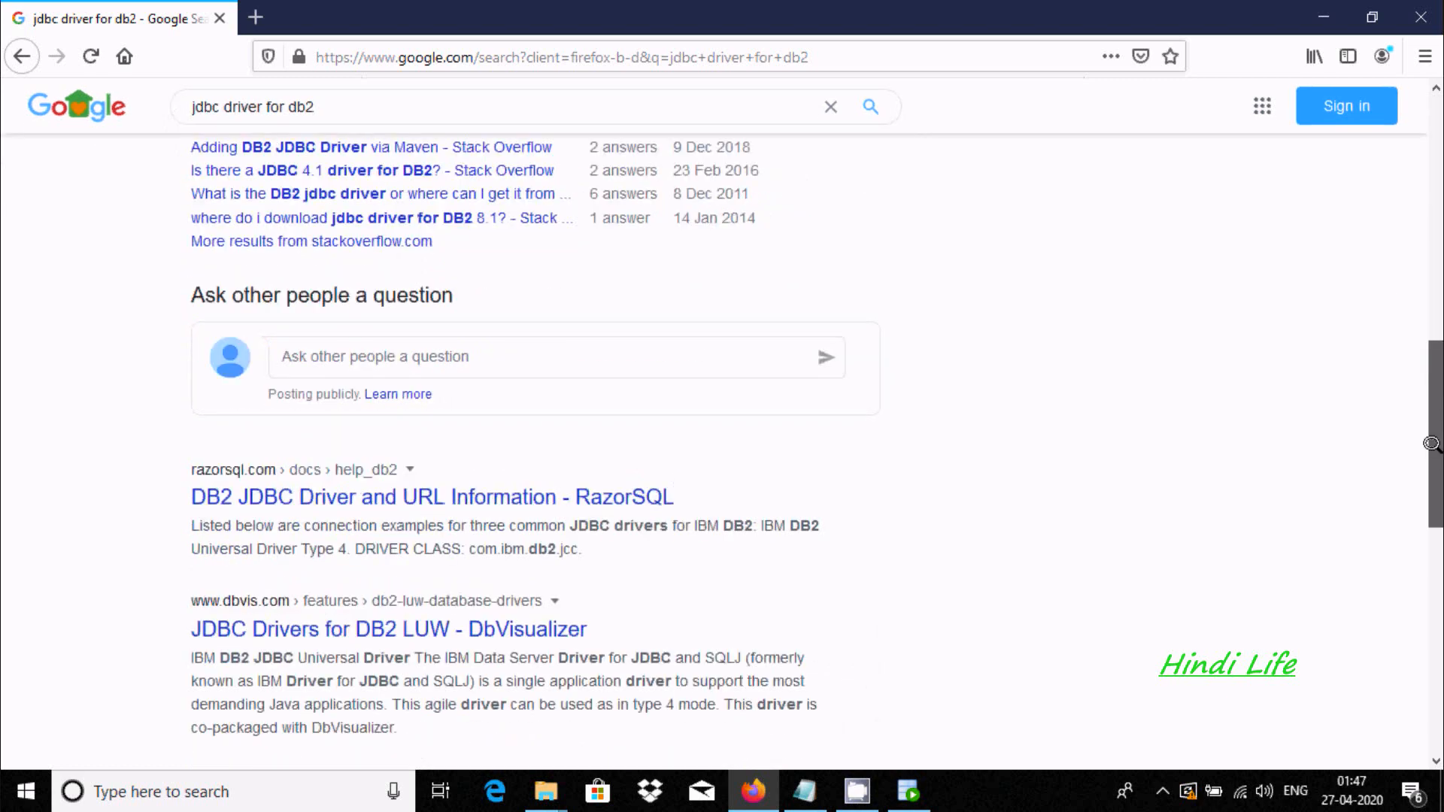
pyautogui.scroll(-3)
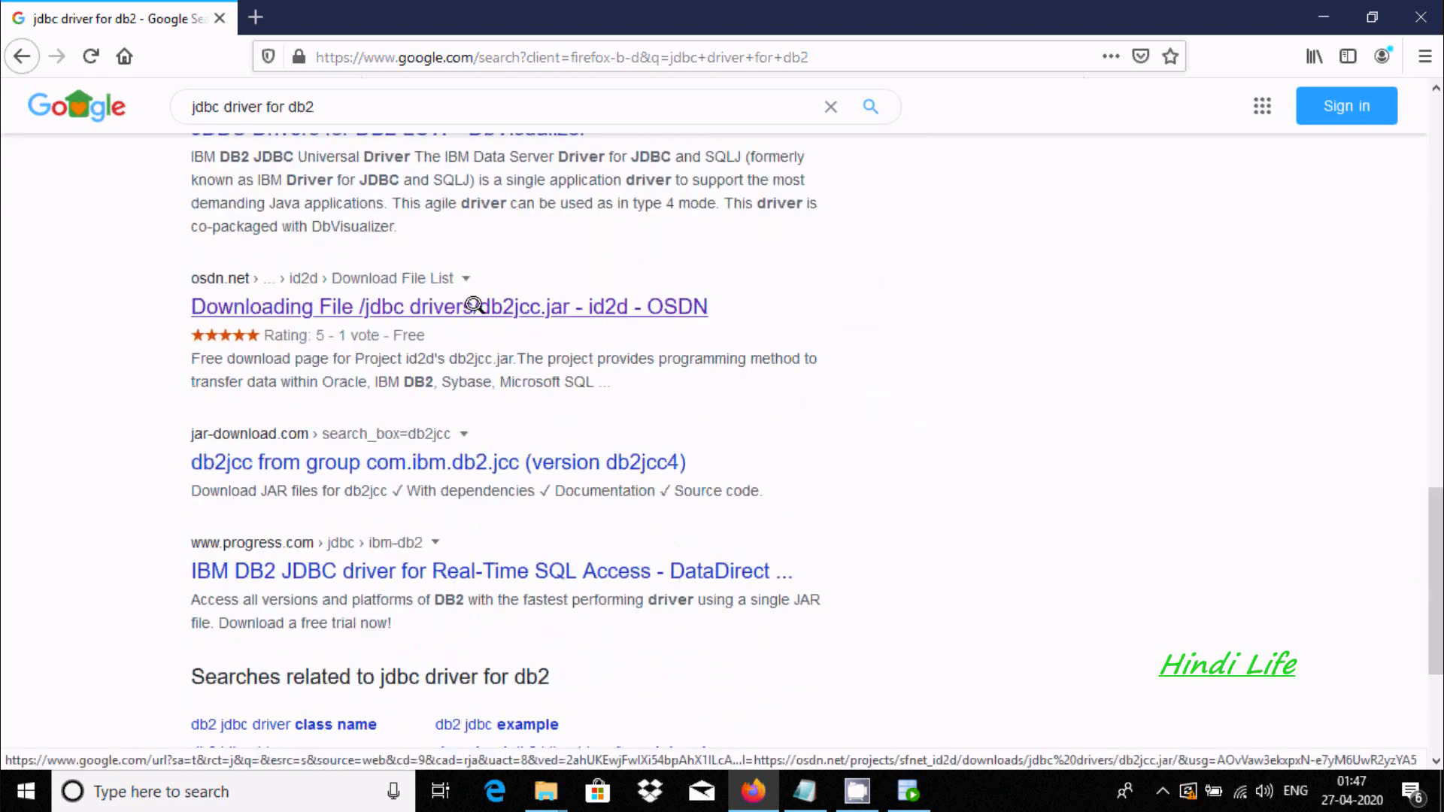
pyautogui.moveTo(396, 297)
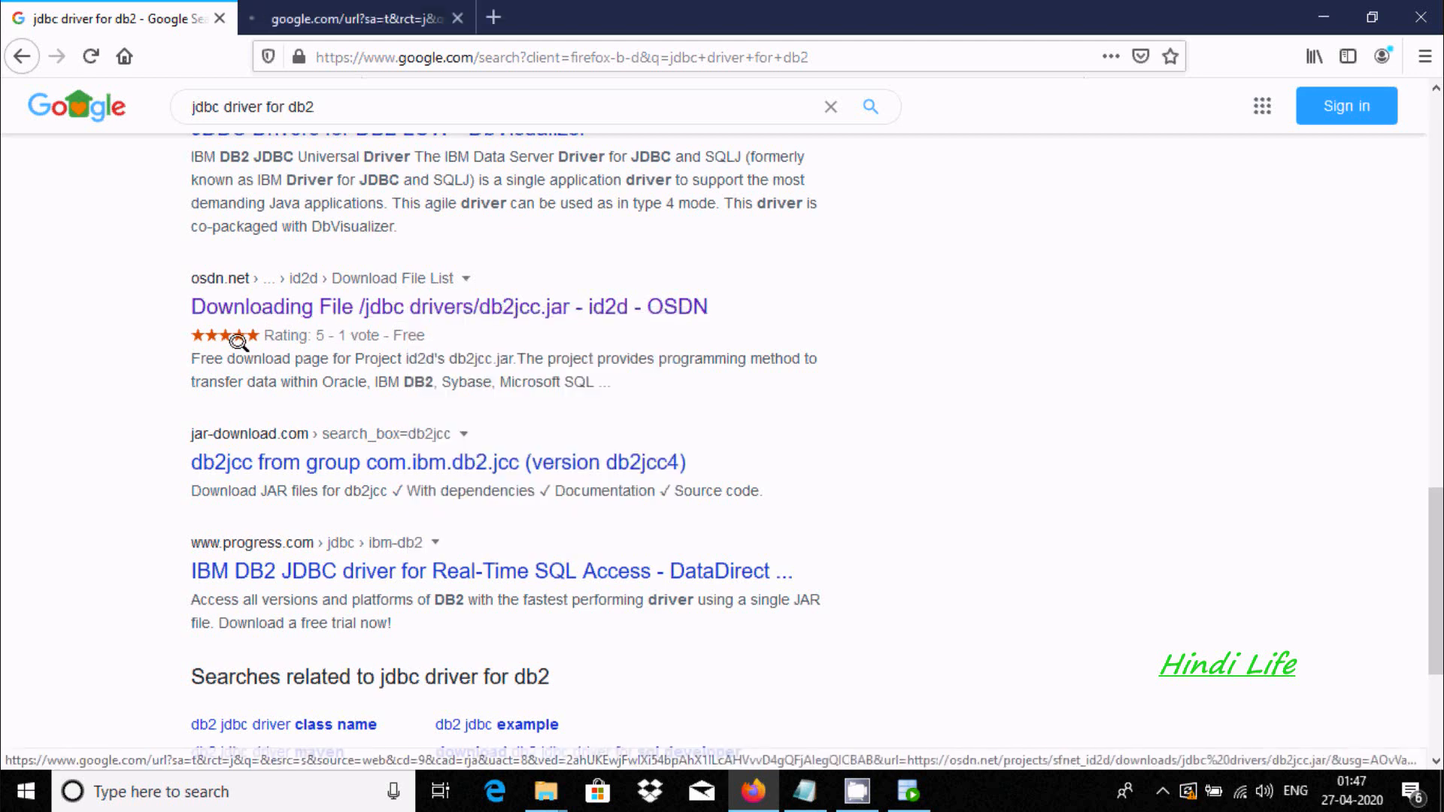
# Save the 3.1 MB db2jcc.jar file from the OSDN download page
pyautogui.click(449, 307)
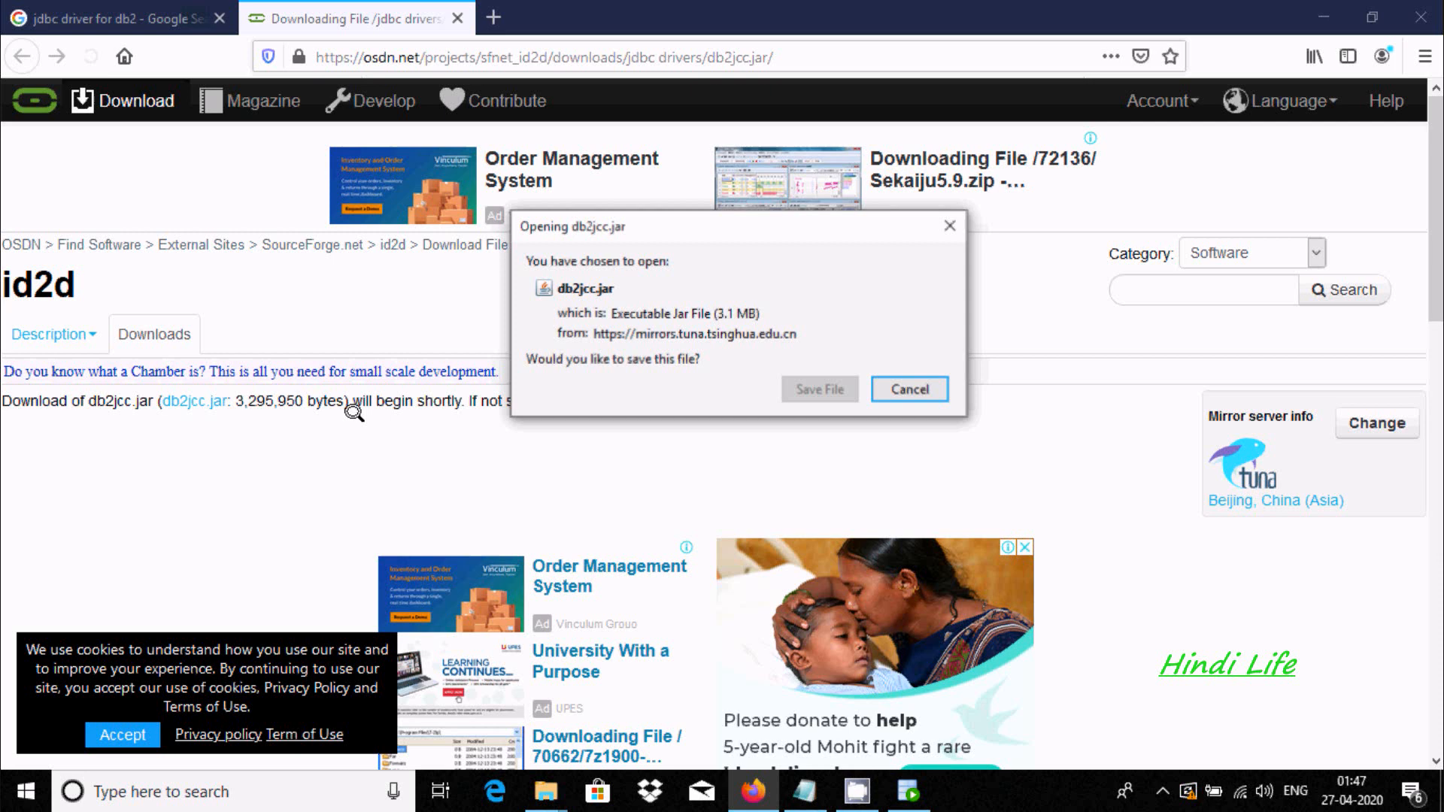
pyautogui.click(818, 389)
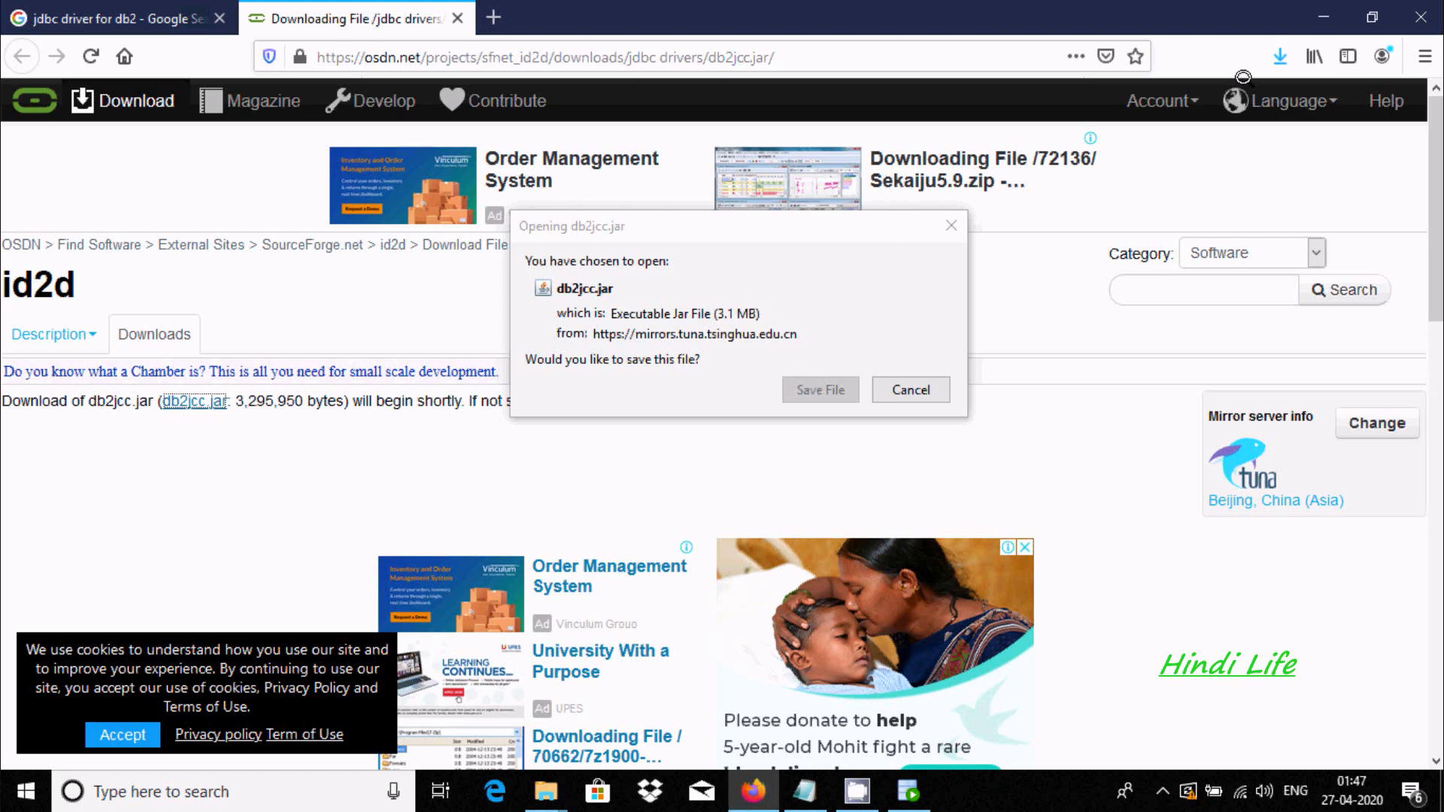
pyautogui.moveTo(910, 389)
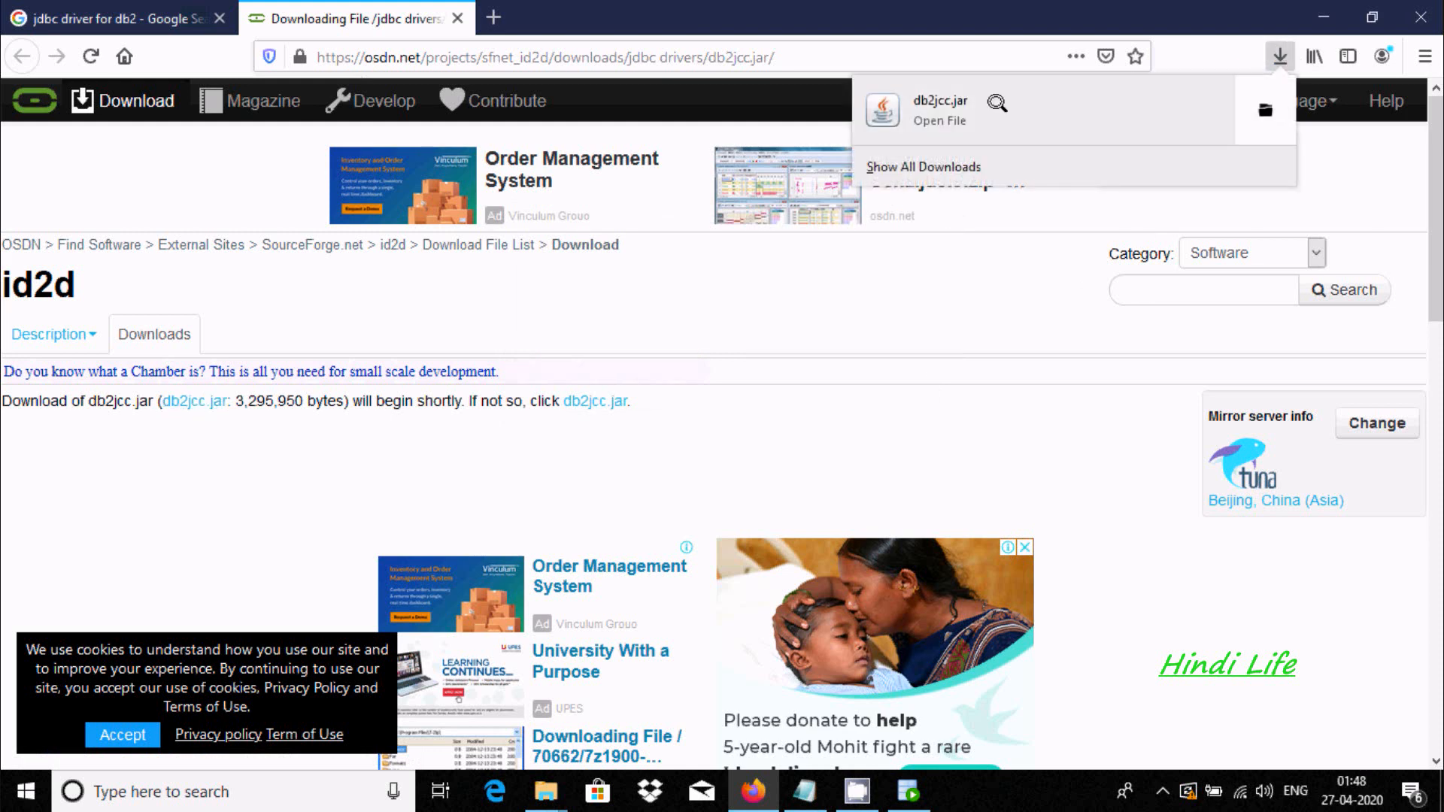
pyautogui.moveTo(938, 121)
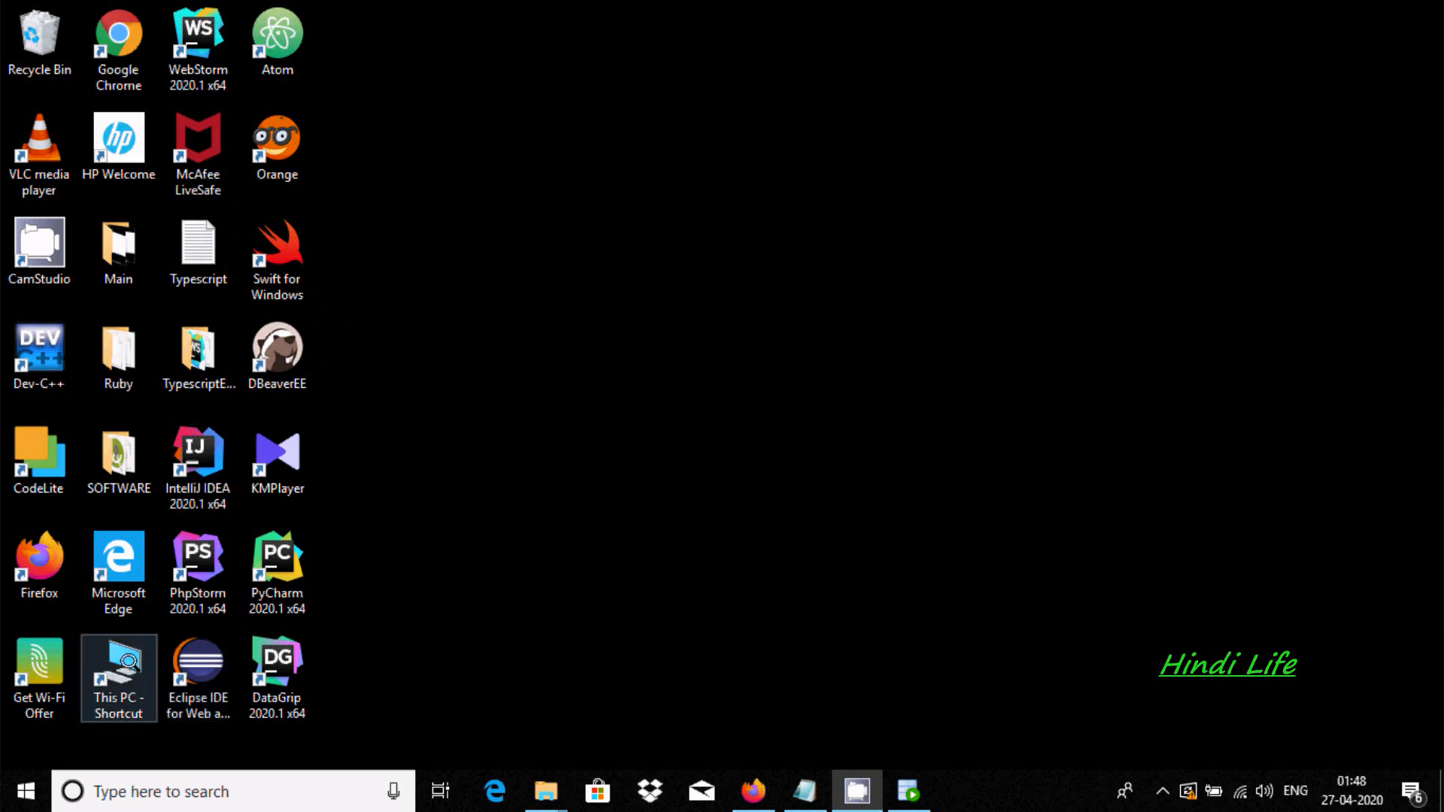
pyautogui.moveTo(545, 790)
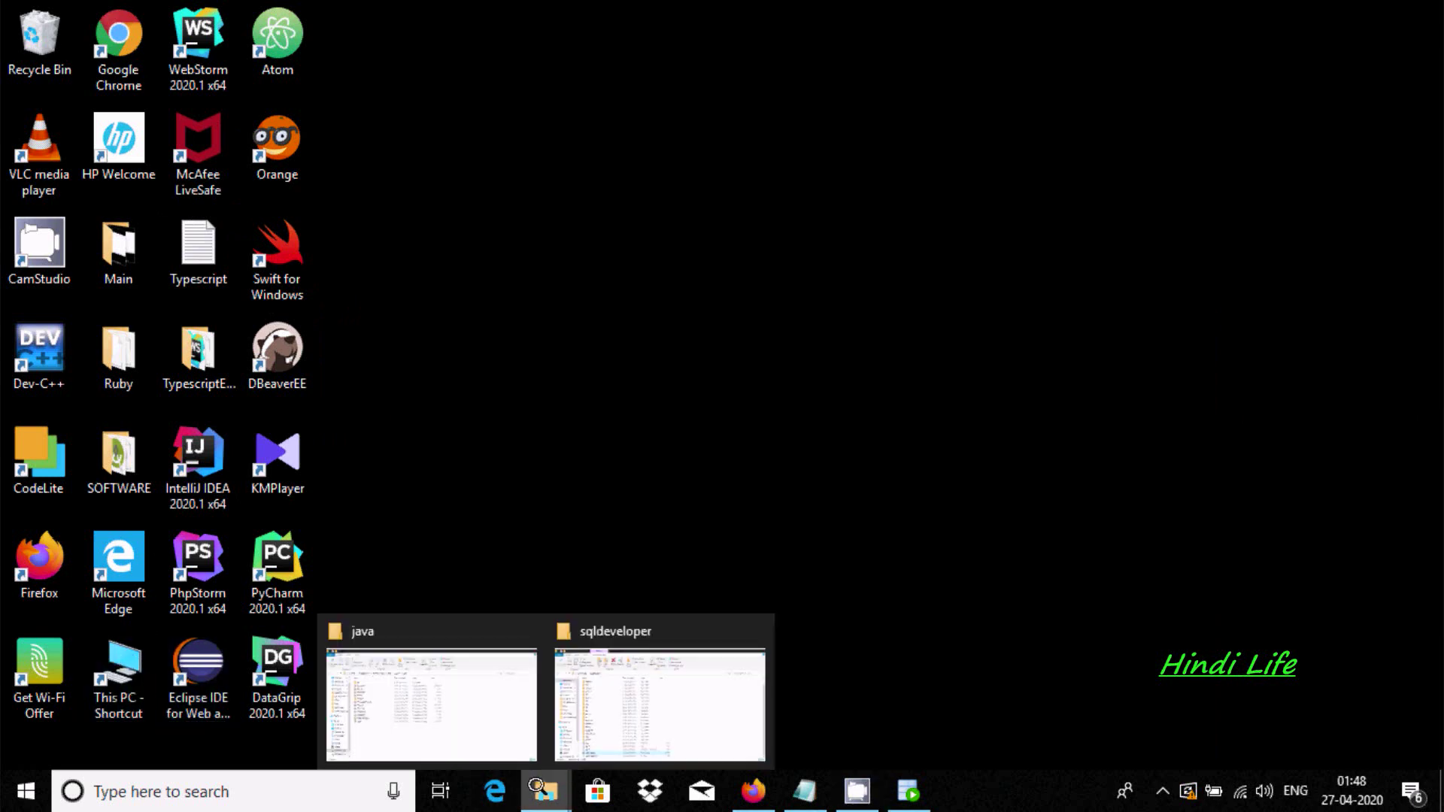
# Show the downloaded db2jcc file in the Downloads folder, then return to SQL Developer
pyautogui.click(429, 704)
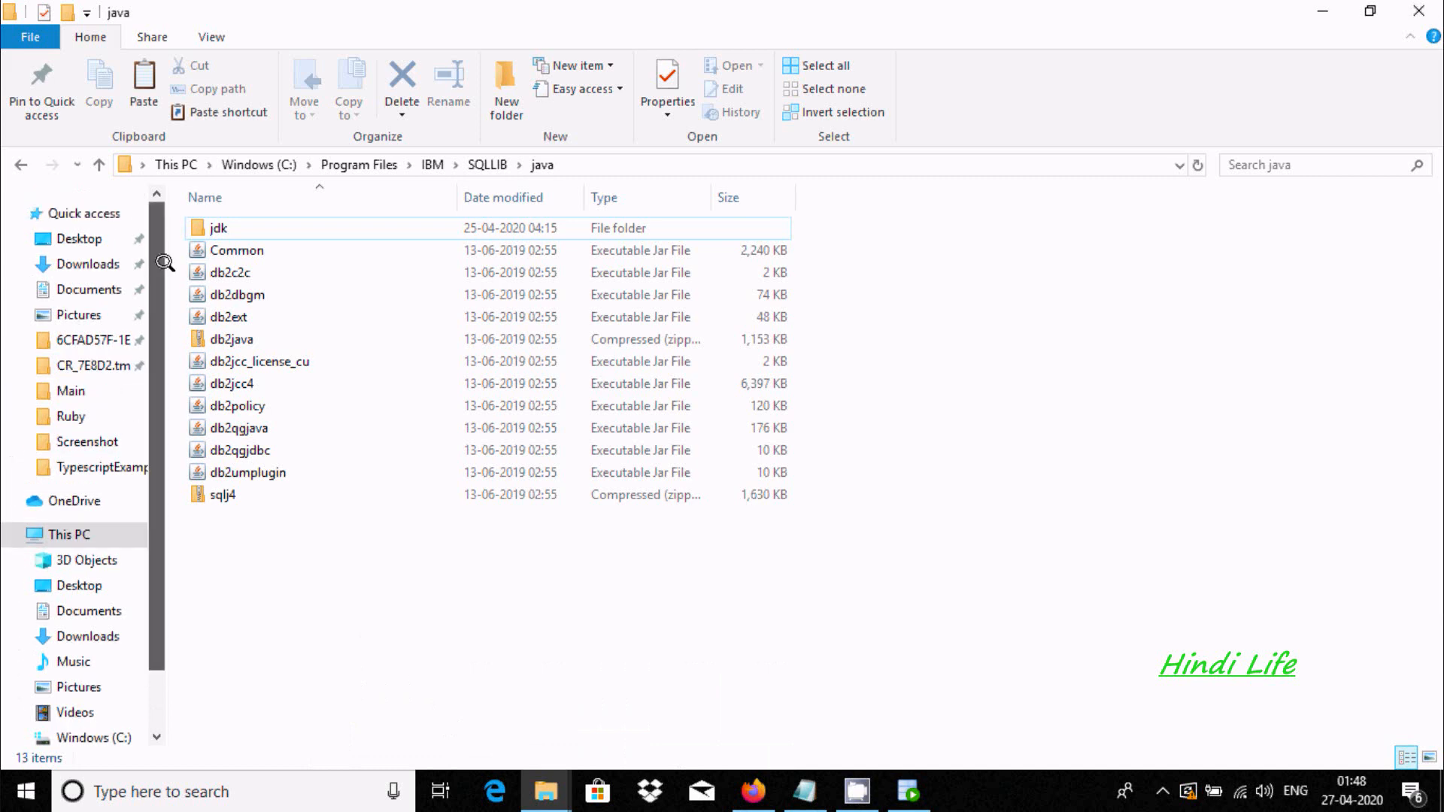
pyautogui.click(89, 264)
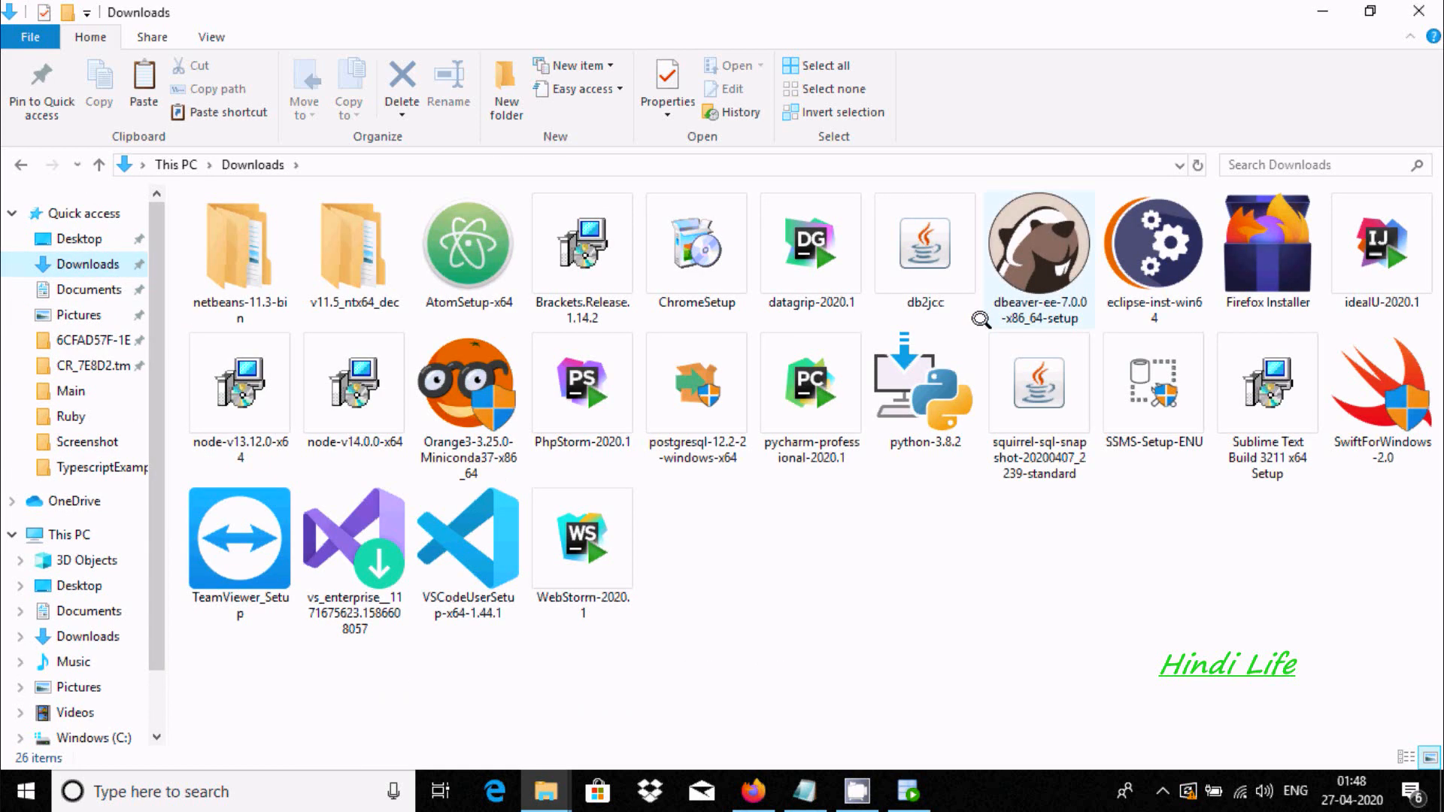
pyautogui.click(924, 243)
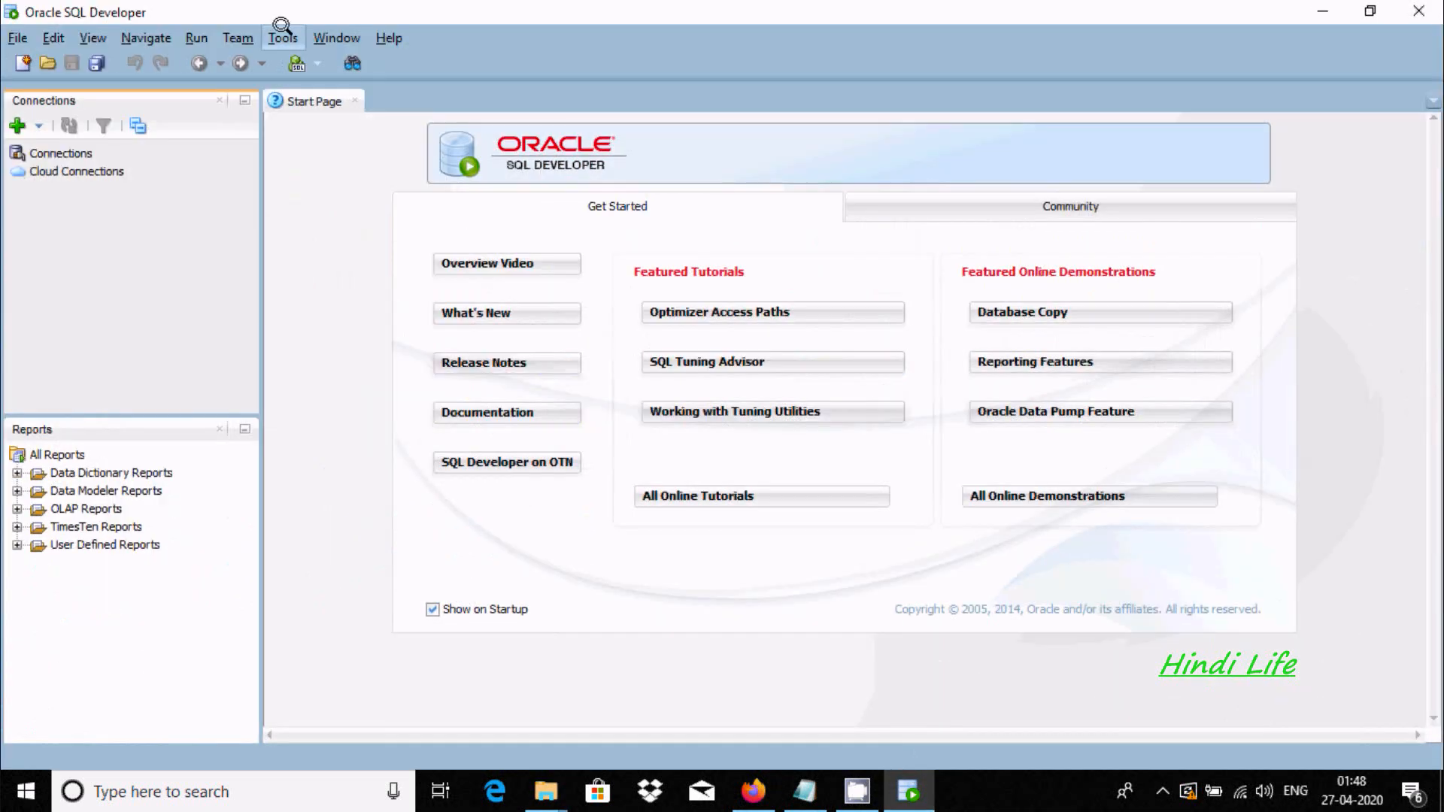
# Show the Database > Third Party JDBC Drivers page in Preferences
pyautogui.click(282, 37)
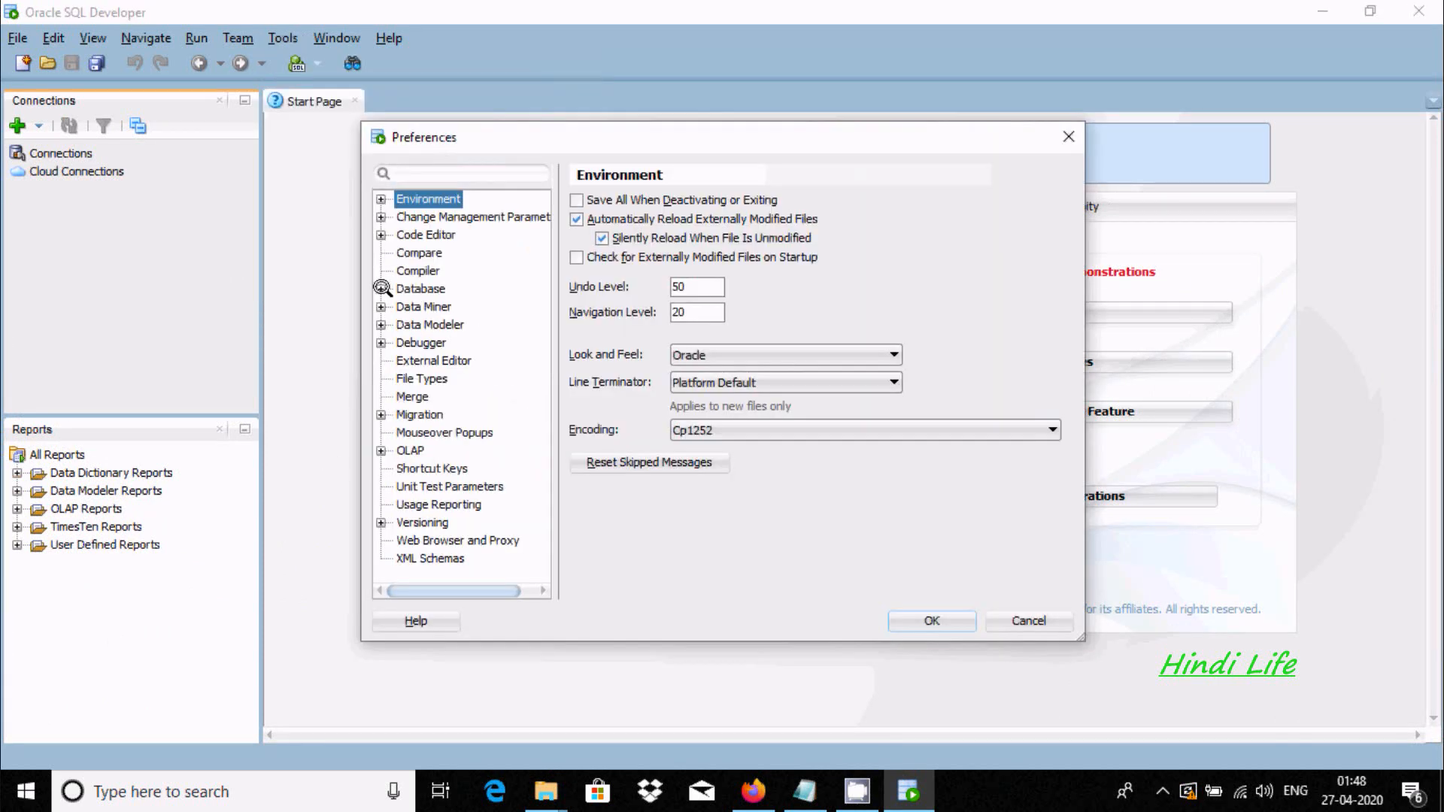
pyautogui.click(381, 288)
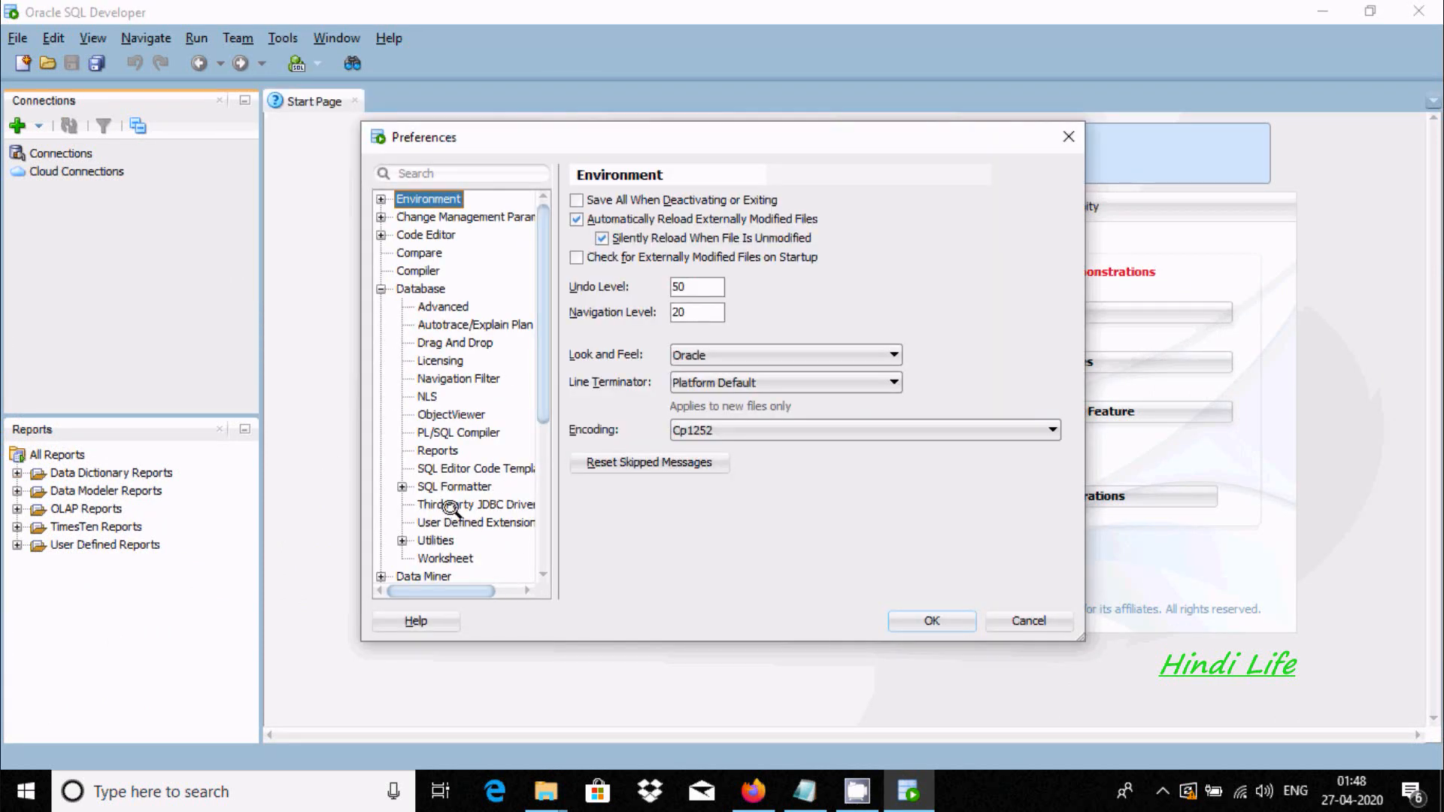
pyautogui.click(476, 504)
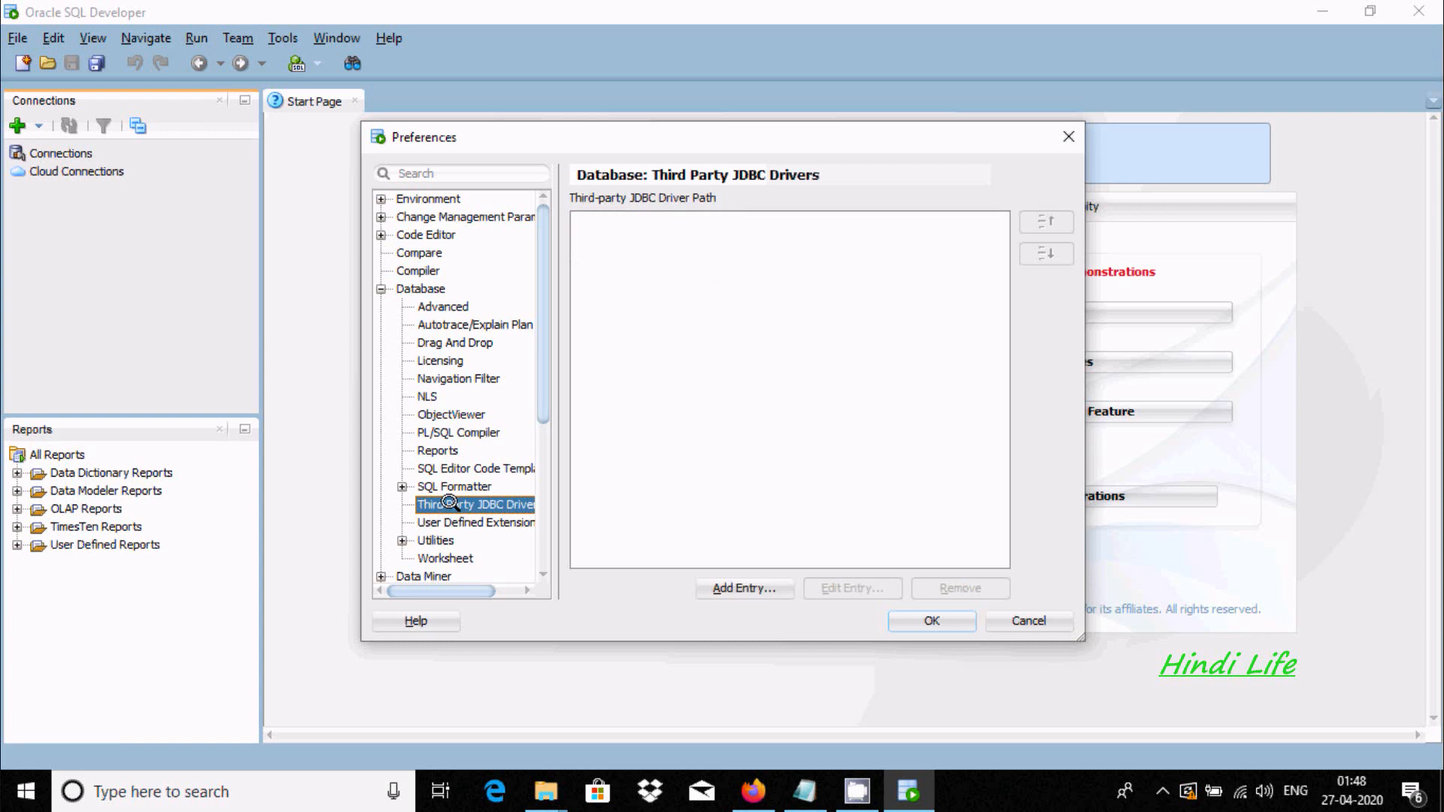
pyautogui.moveTo(744, 586)
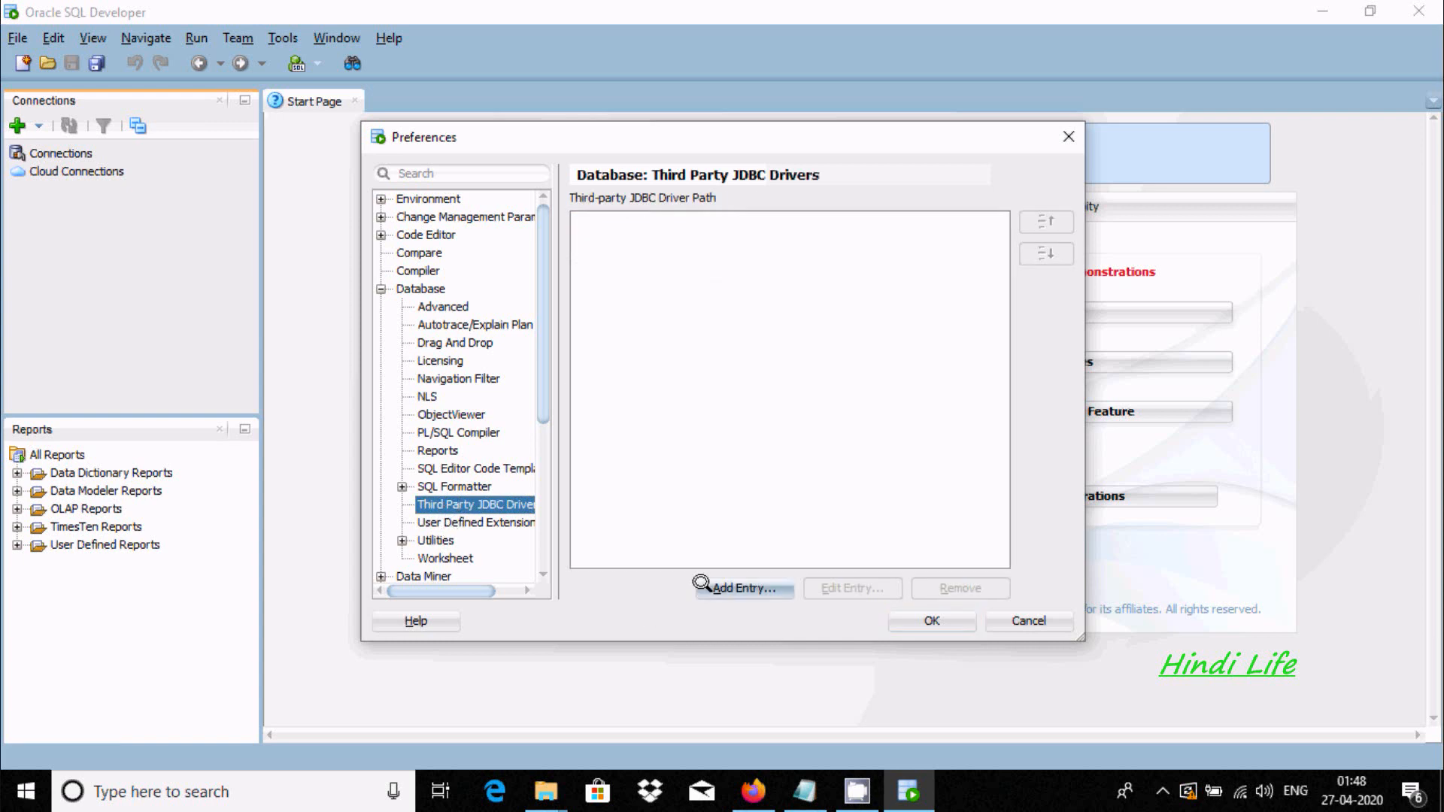
# Add Downloads/db2jcc.jar as a third-party JDBC driver path and save preferences
pyautogui.click(742, 588)
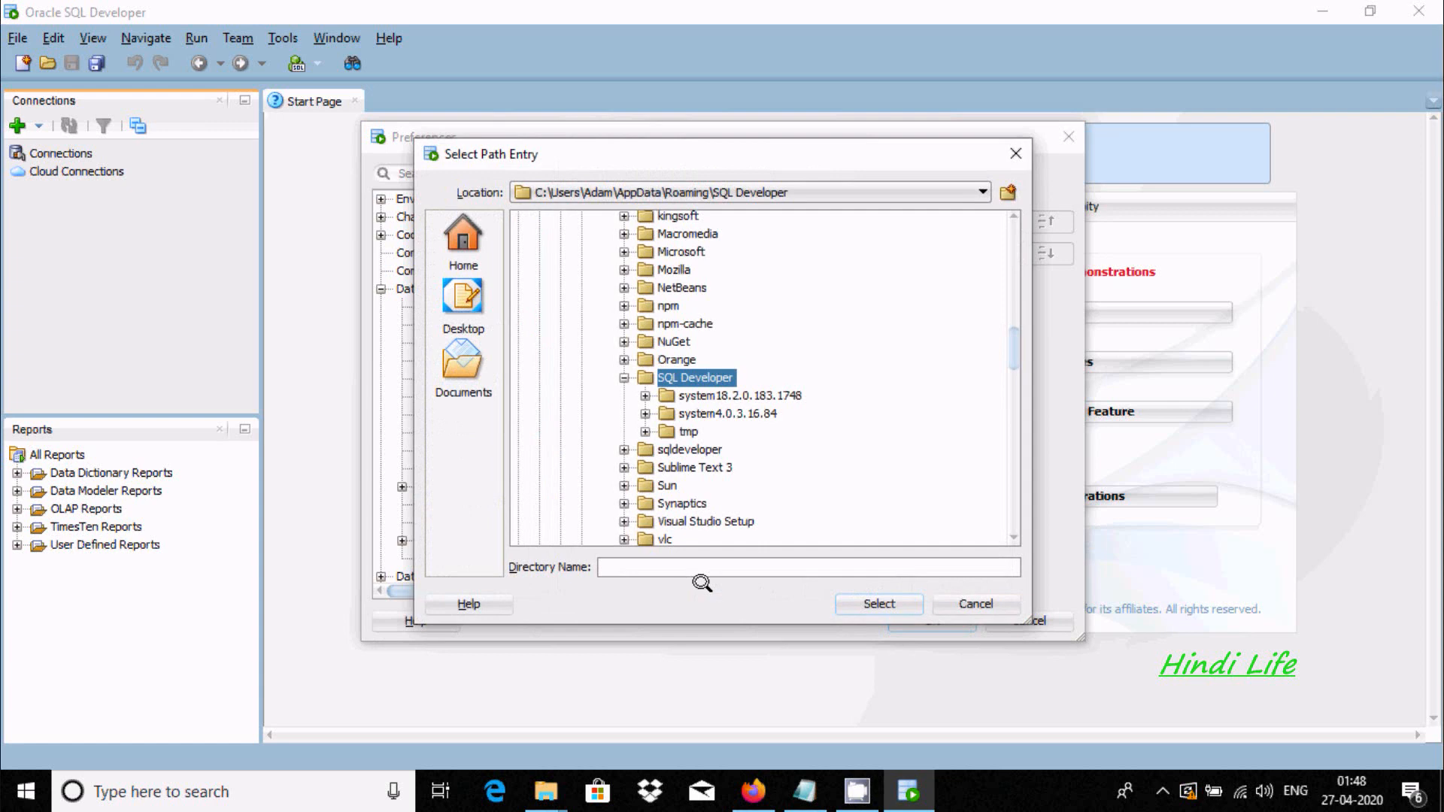
pyautogui.moveTo(1010, 534)
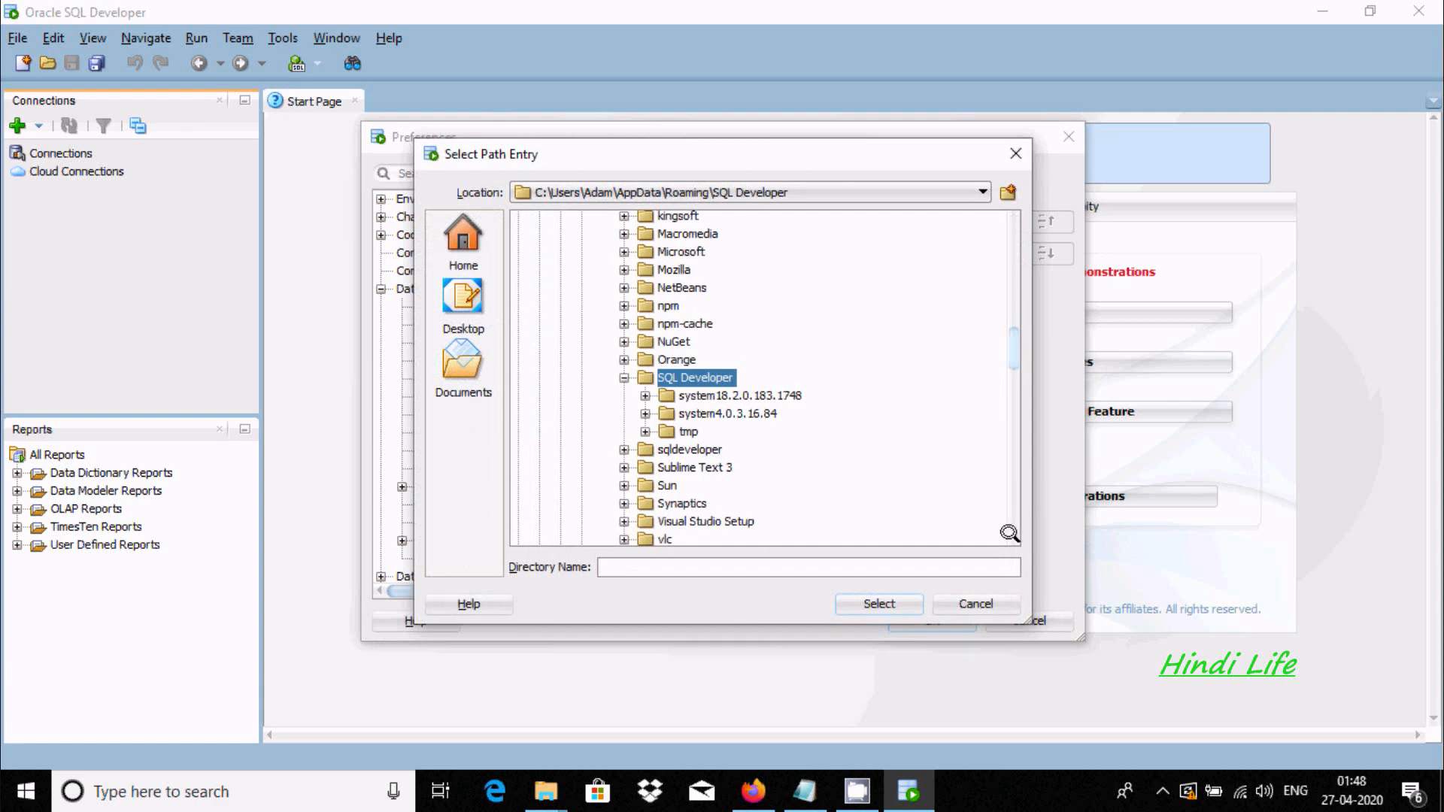
pyautogui.scroll(-3)
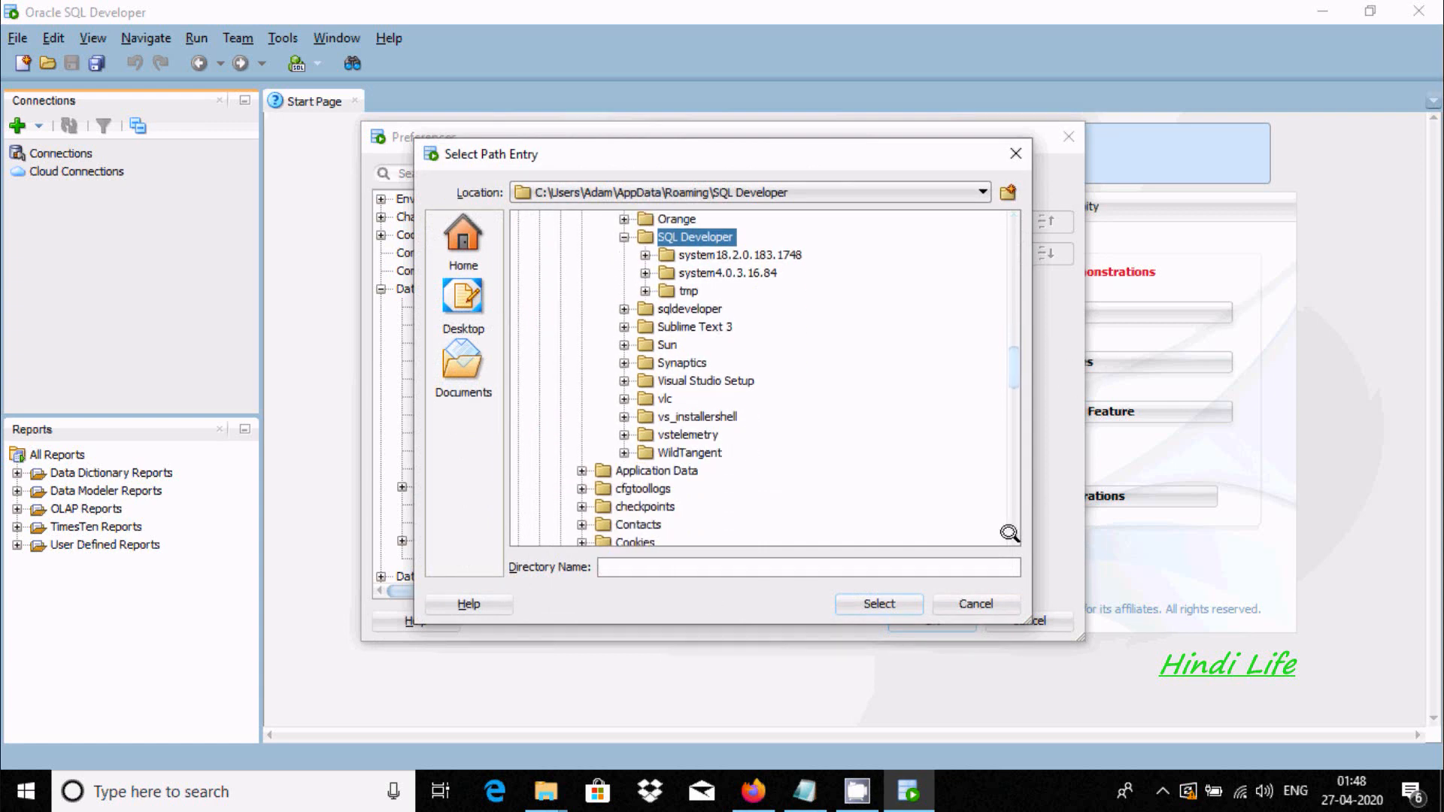
pyautogui.scroll(-3)
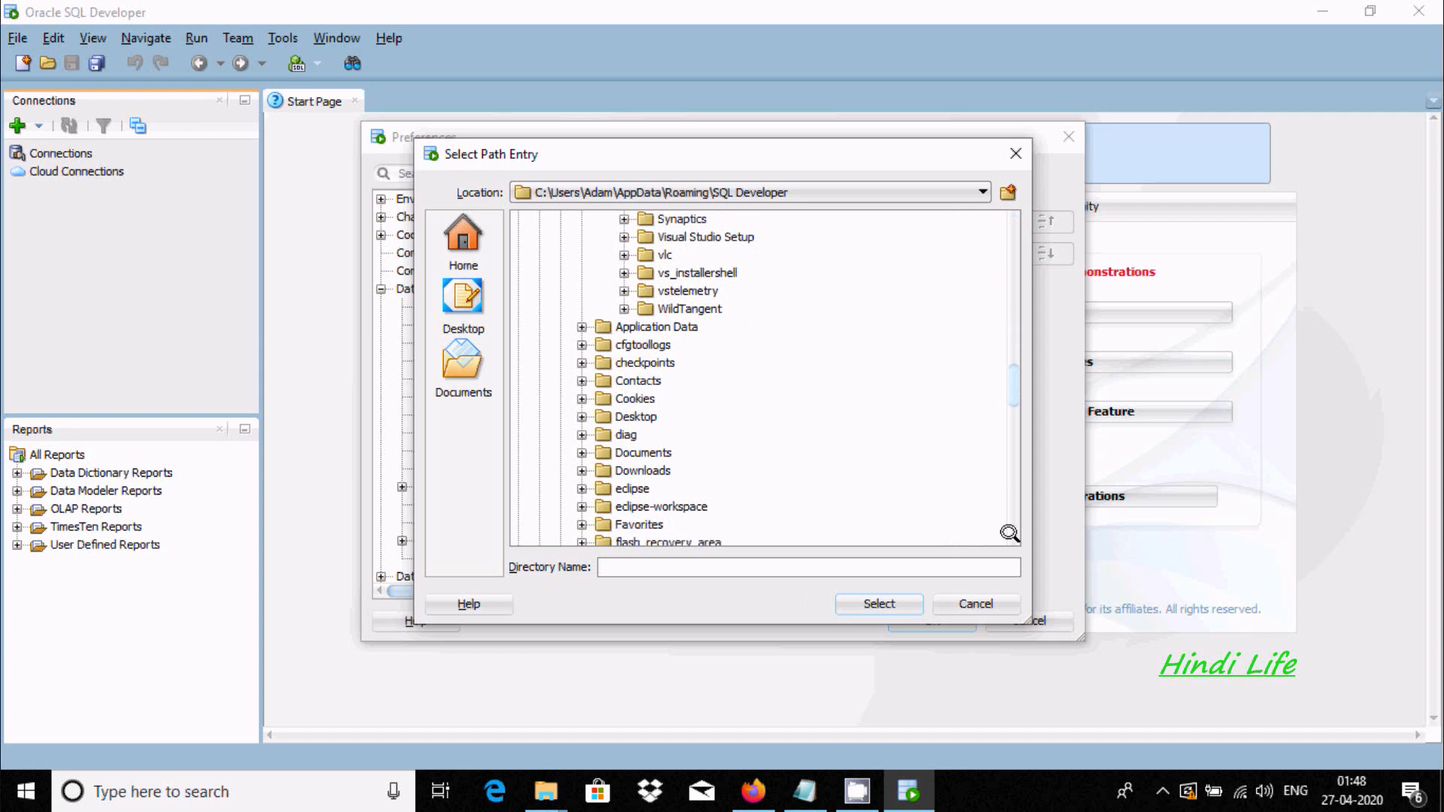
pyautogui.click(583, 471)
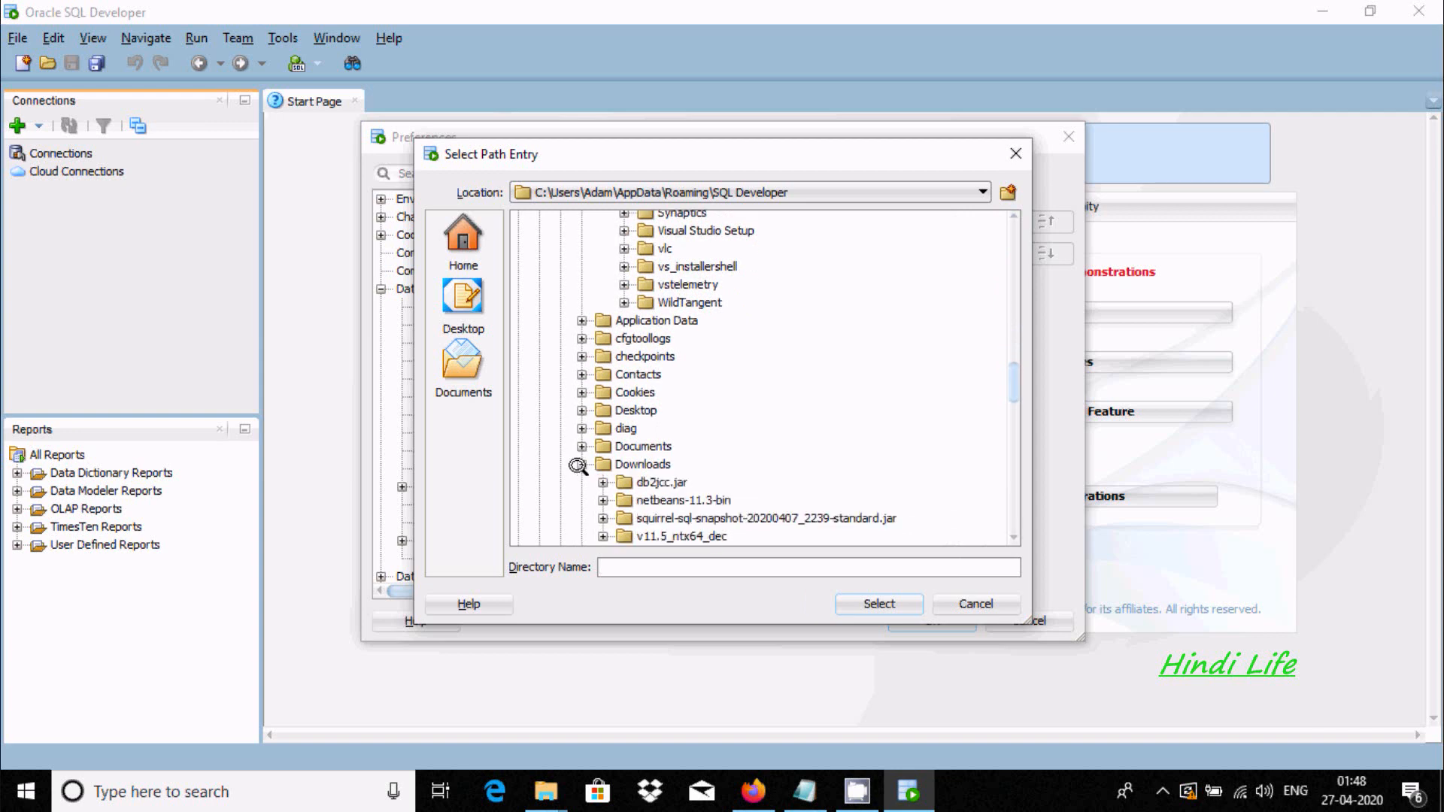
pyautogui.click(661, 482)
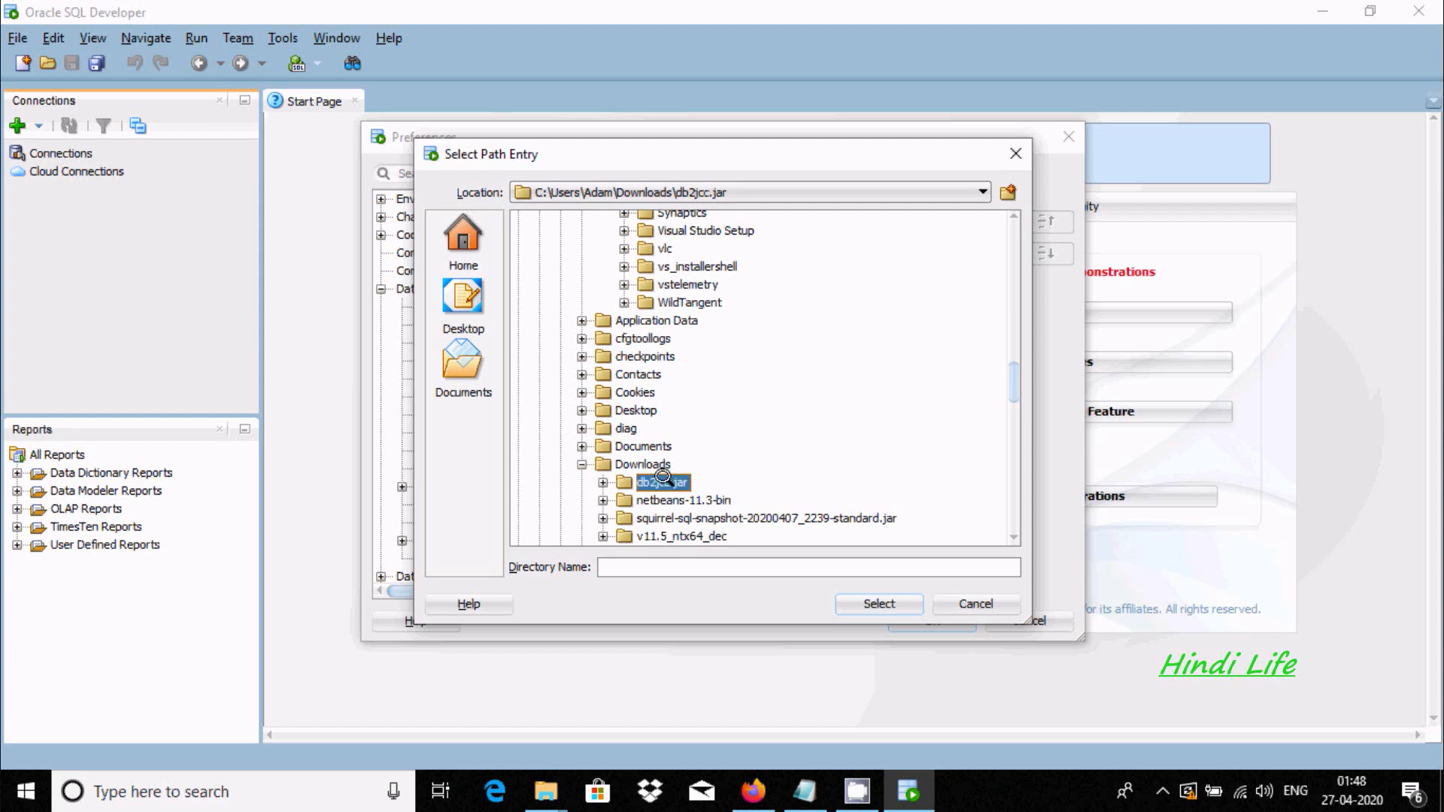
pyautogui.scroll(-3)
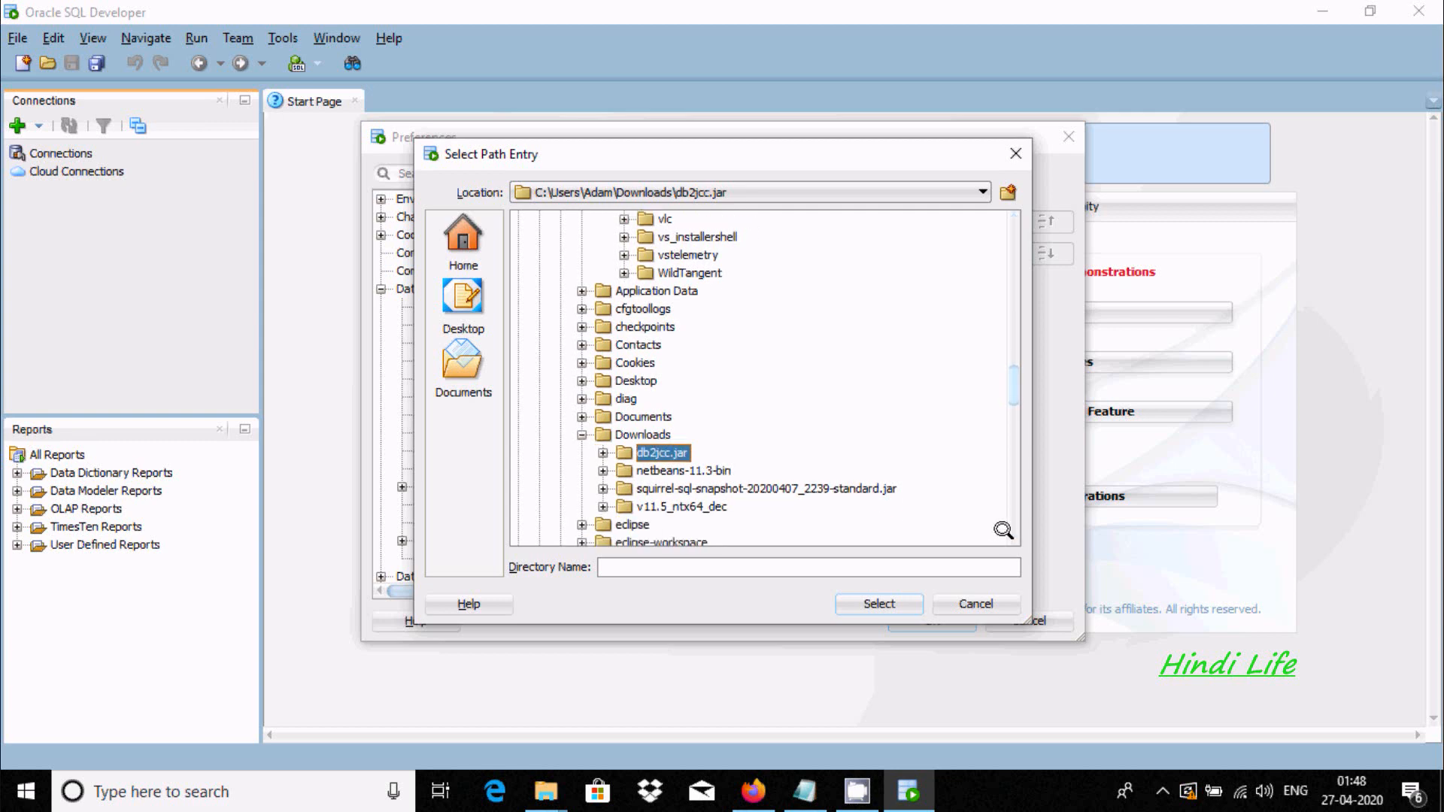
pyautogui.click(875, 603)
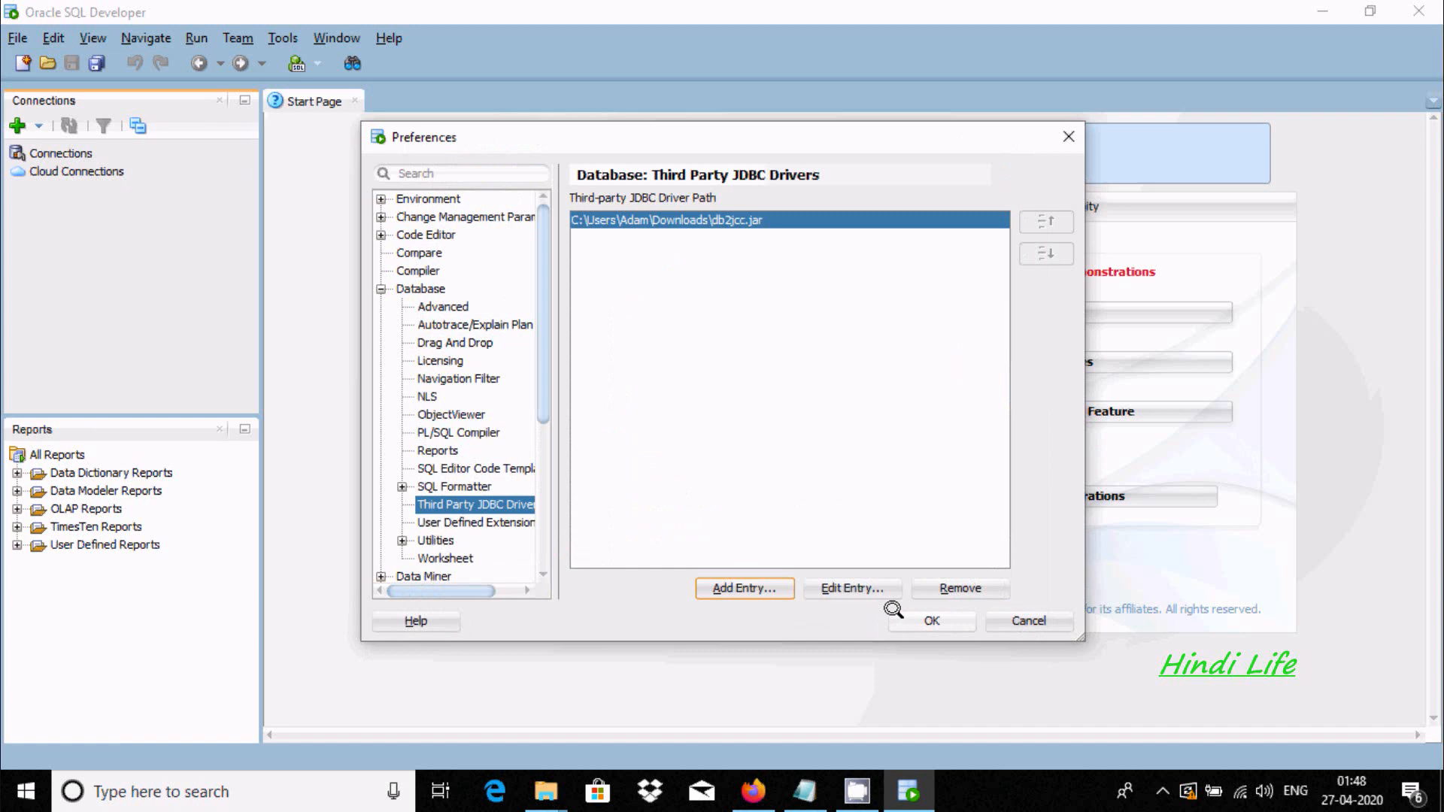
pyautogui.click(930, 620)
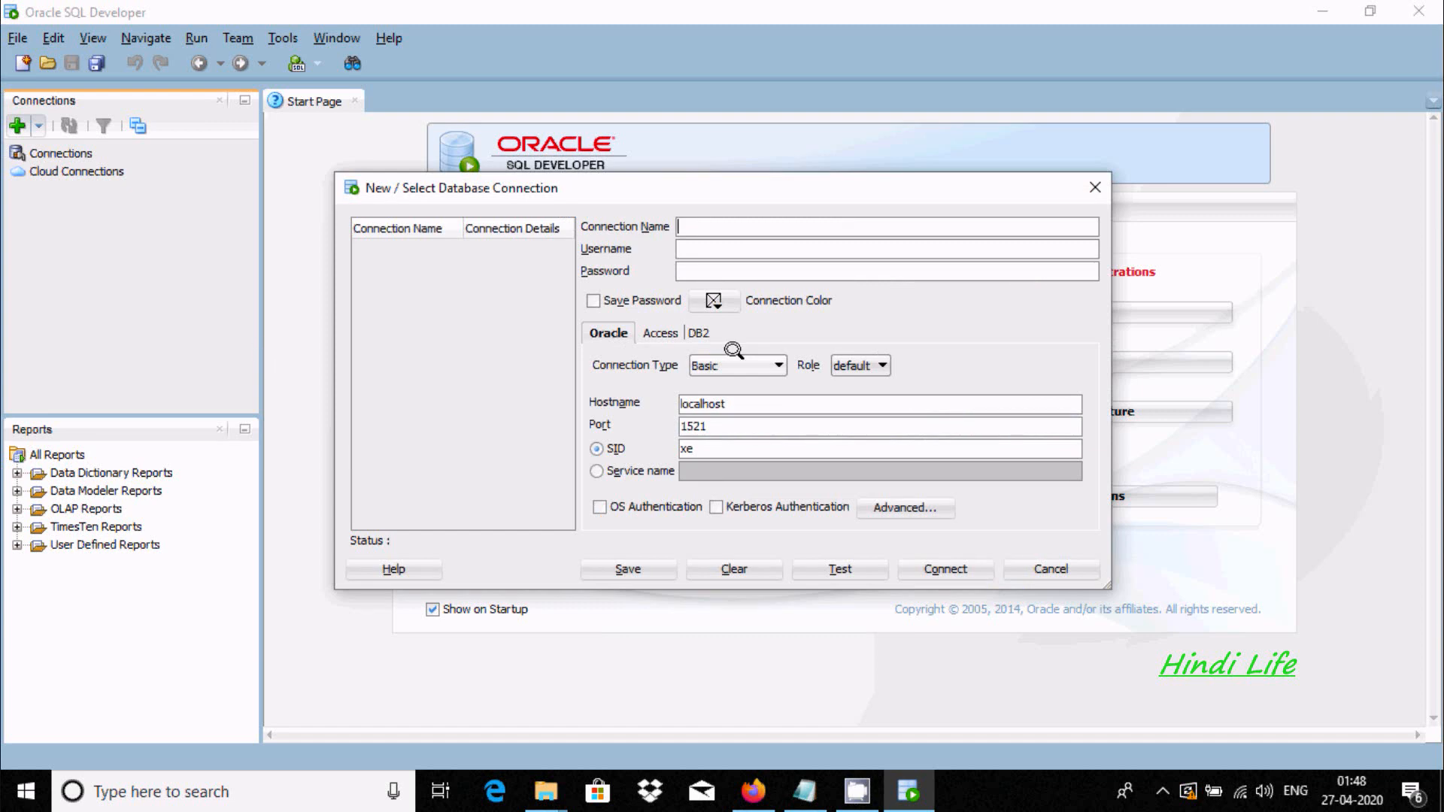
# Enter 'Test_Conn' as the DB2 connection name
pyautogui.click(700, 332)
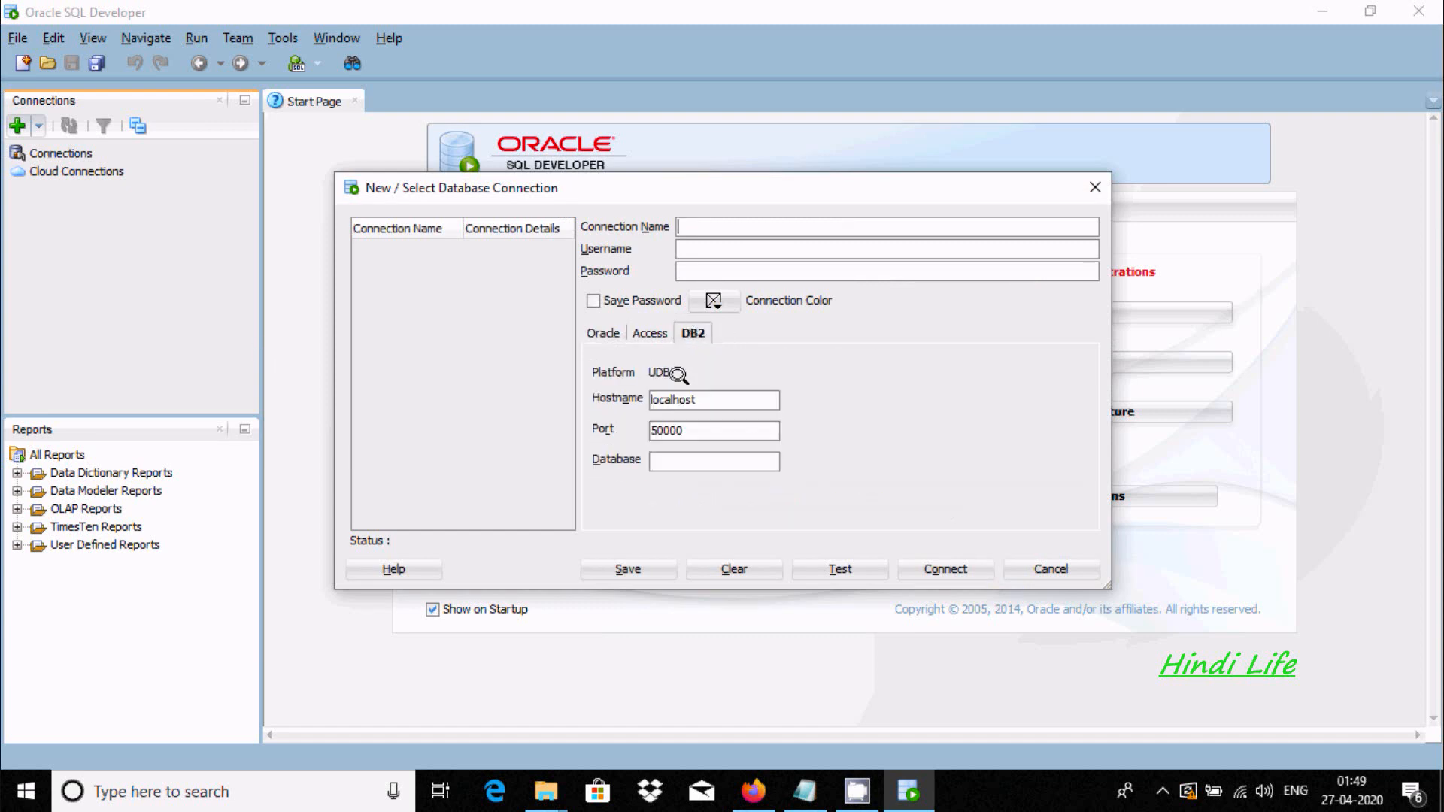
pyautogui.moveTo(683, 225)
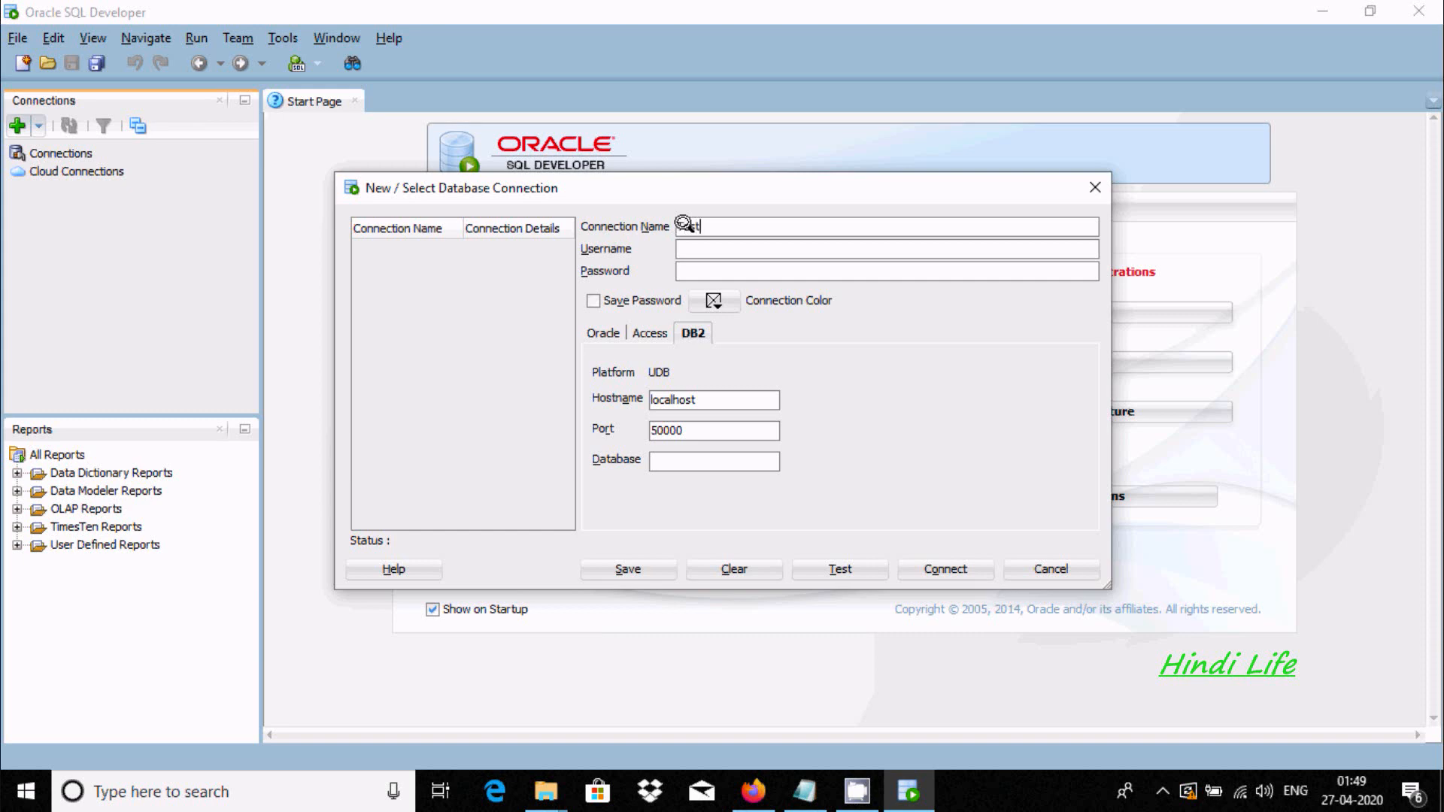
pyautogui.write('_C')
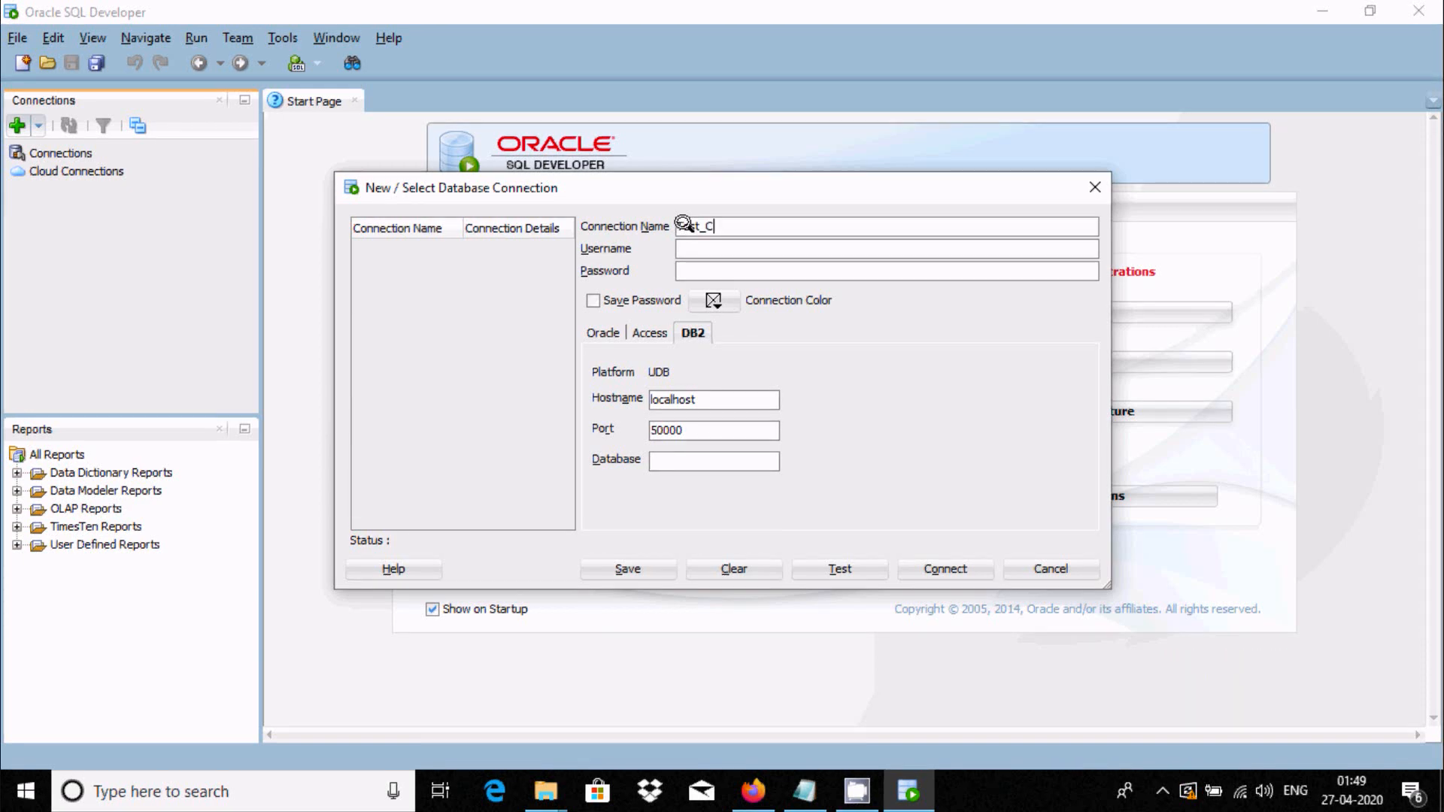
pyautogui.write('onn')
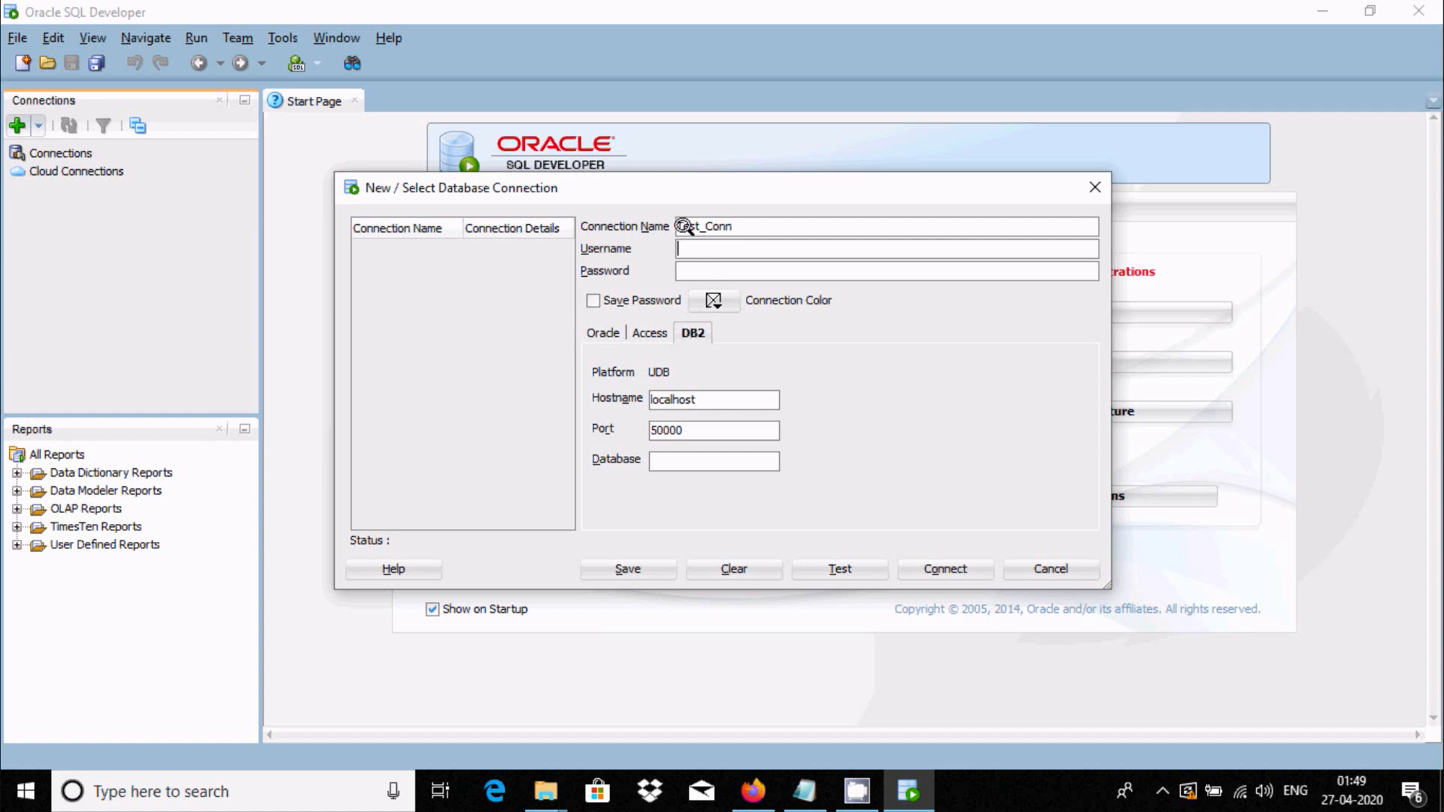
pyautogui.click(884, 249)
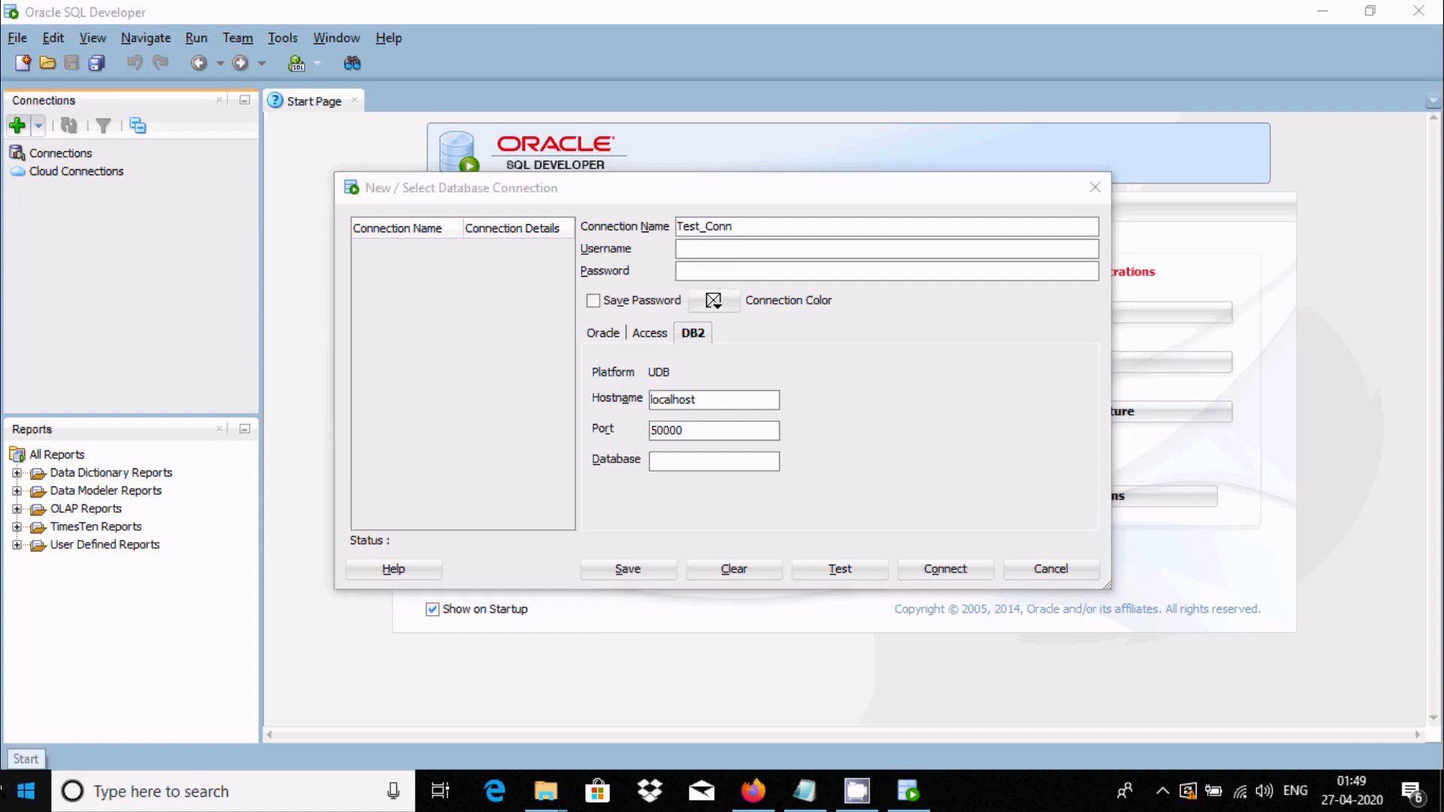
pyautogui.click(18, 791)
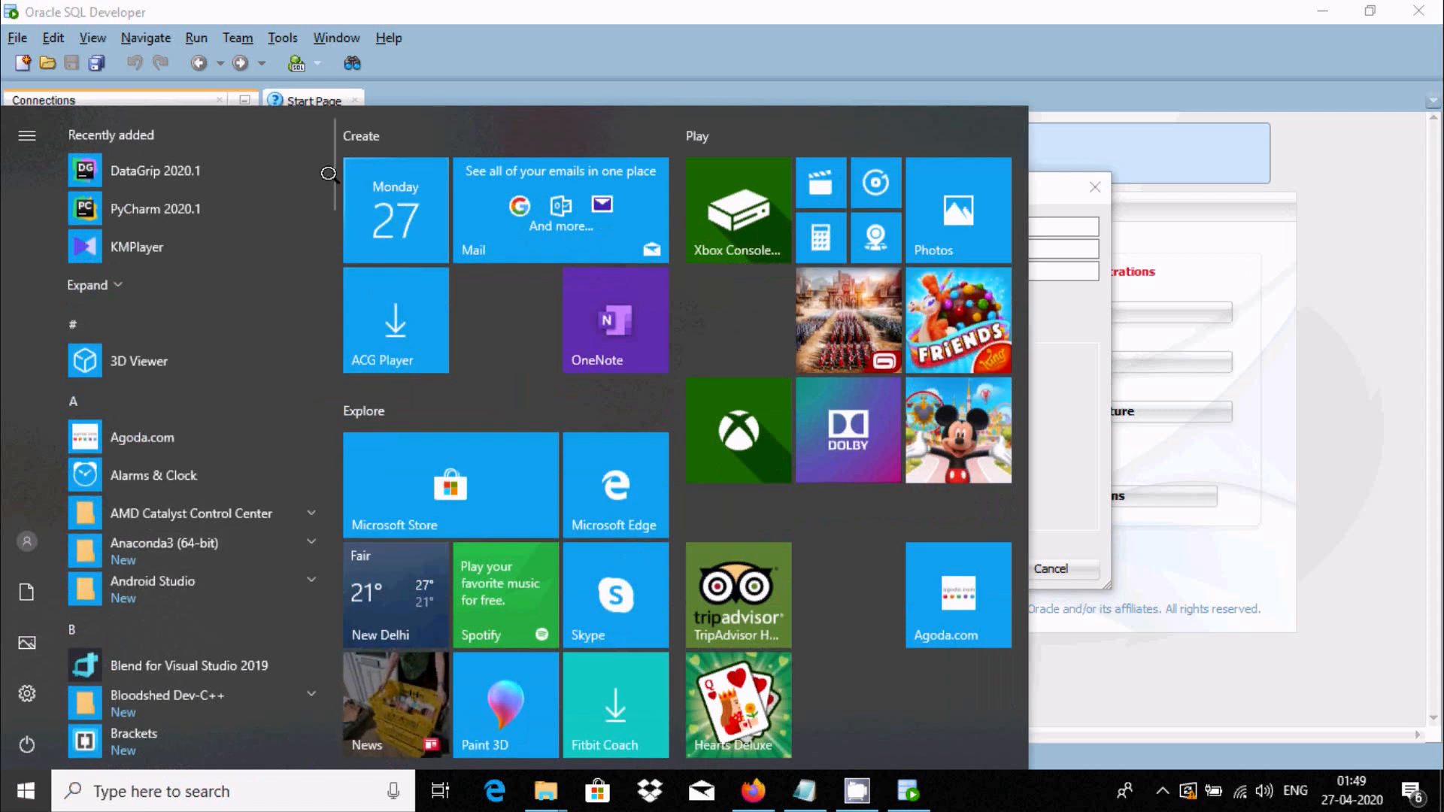
pyautogui.scroll(-3)
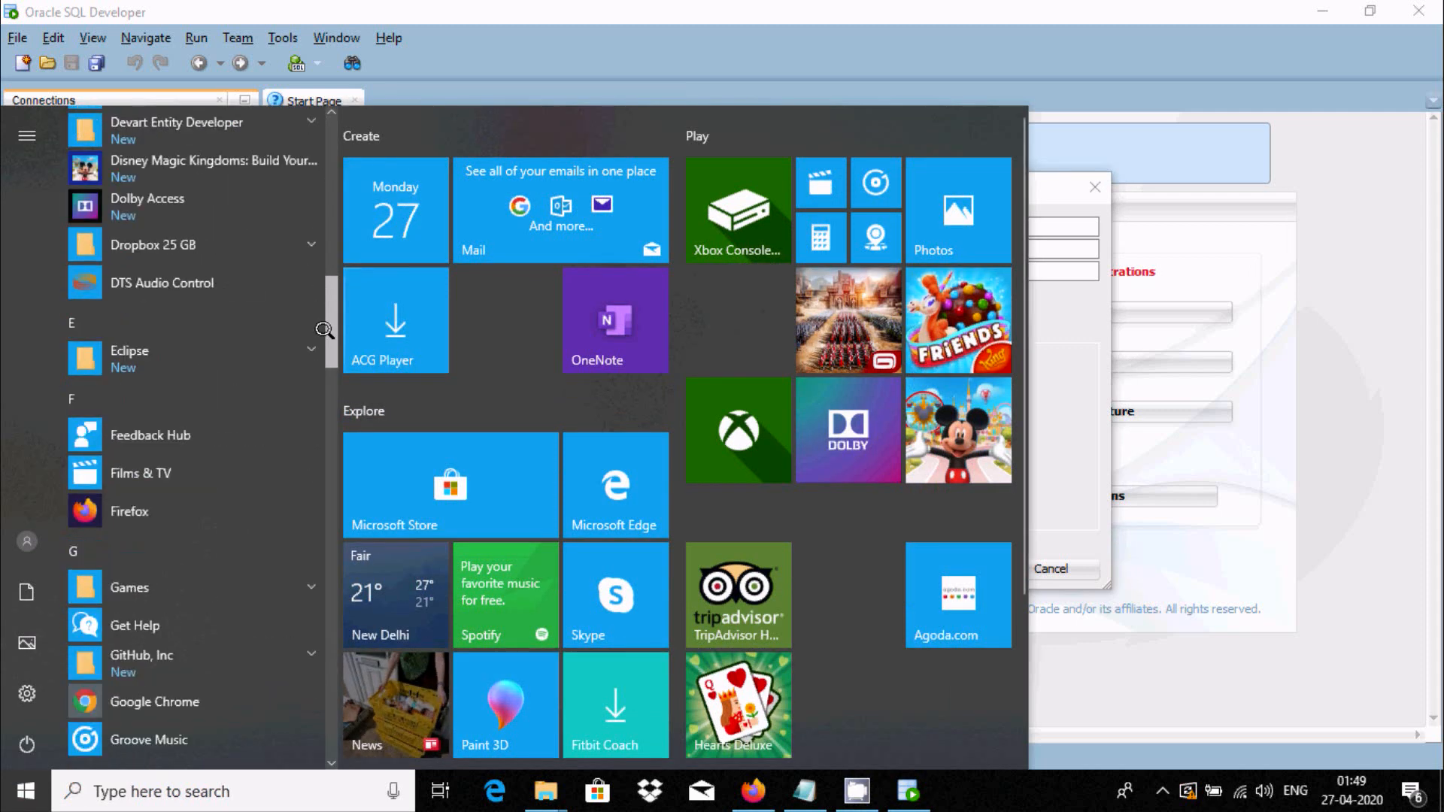
pyautogui.scroll(-3)
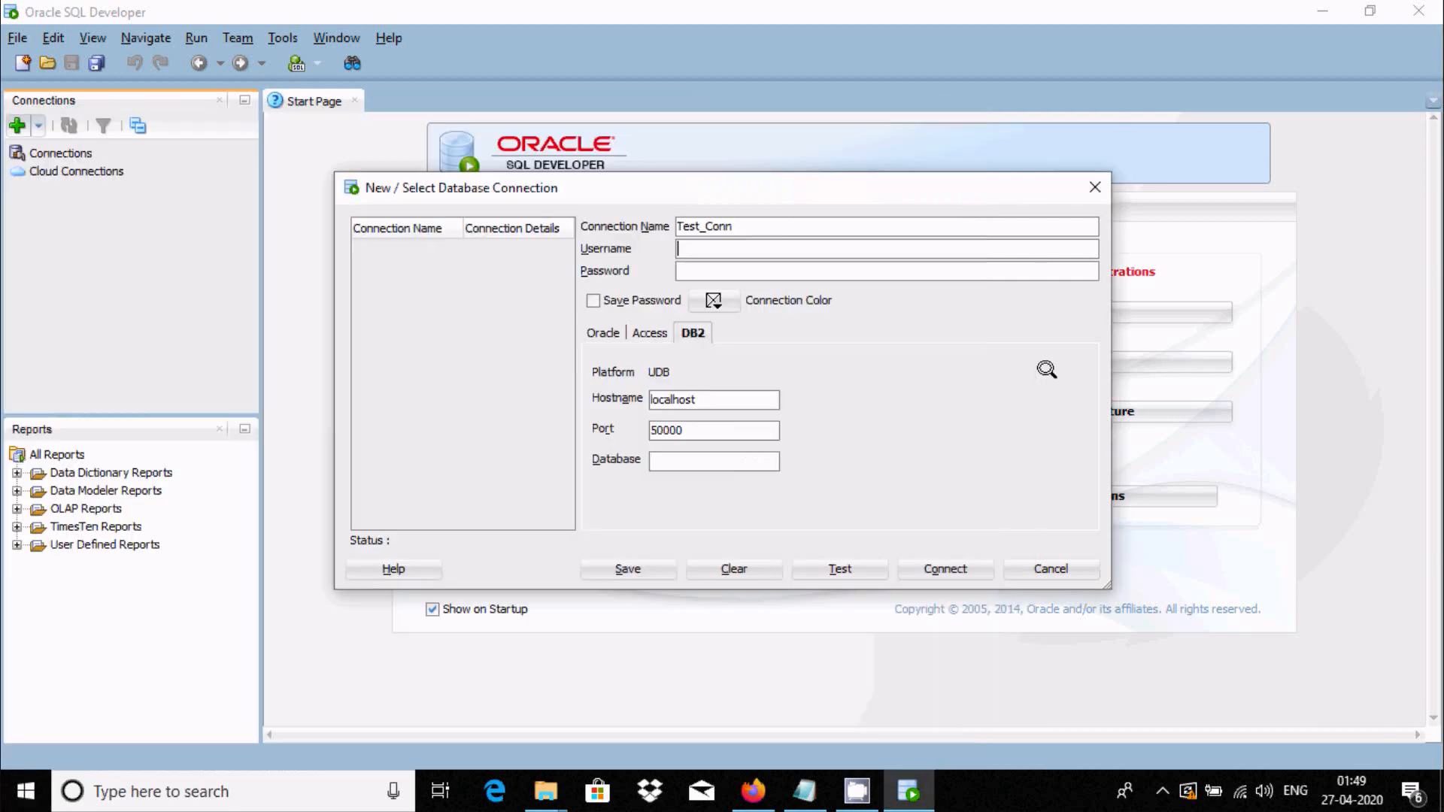
pyautogui.moveTo(833, 333)
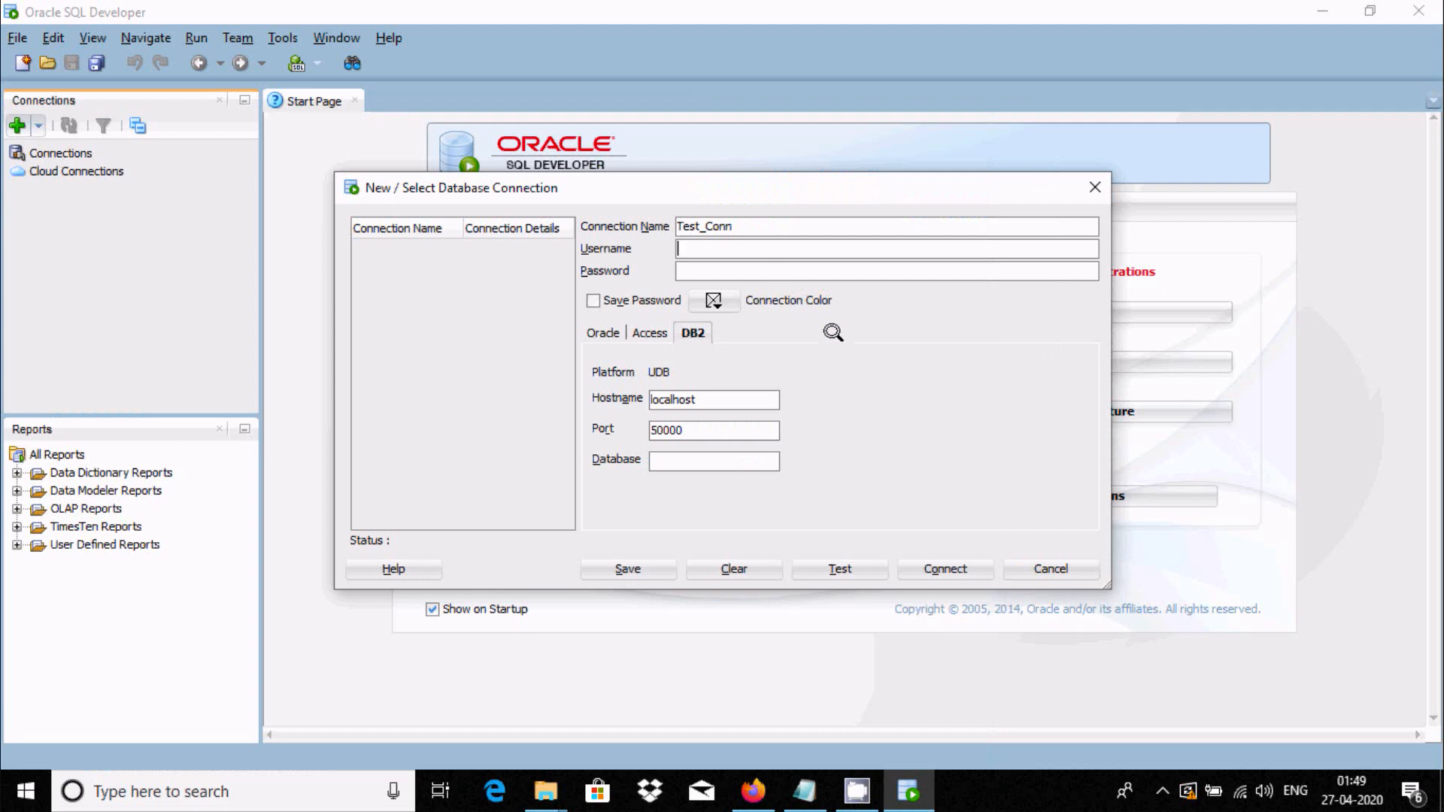
# Enter username db2admin, retype the password, and set database to sample
pyautogui.write('db2admin')
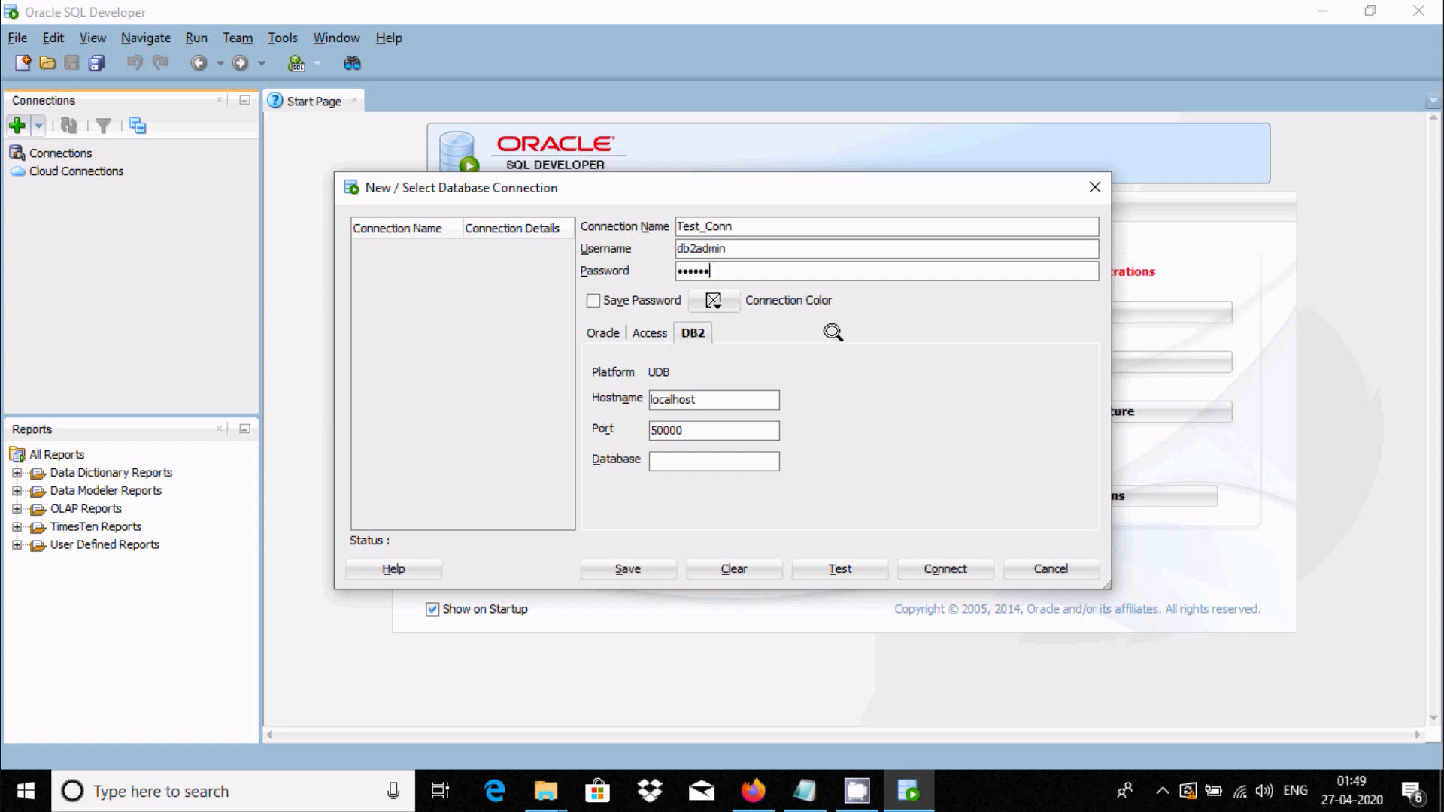
pyautogui.tripleClick(714, 398)
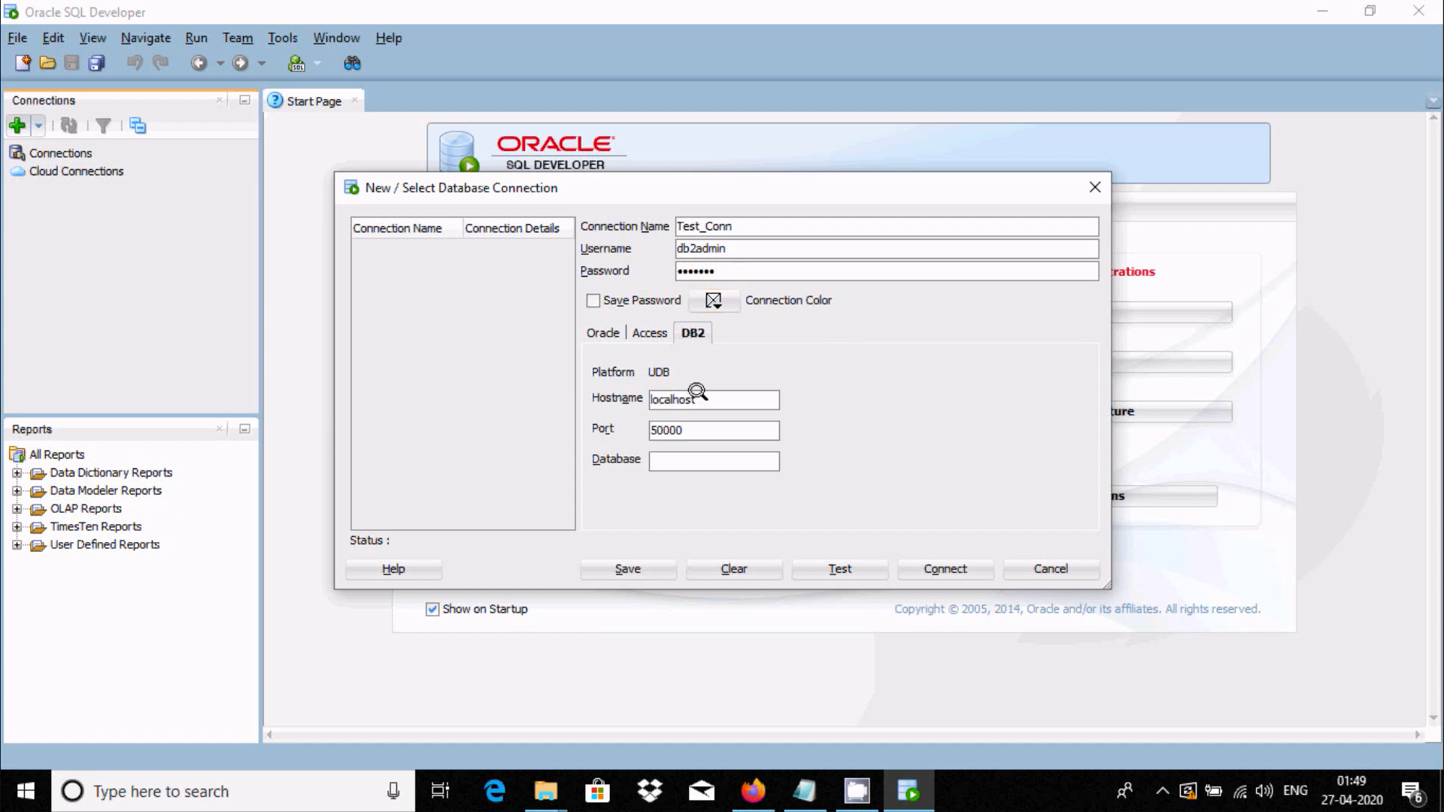
pyautogui.moveTo(681, 433)
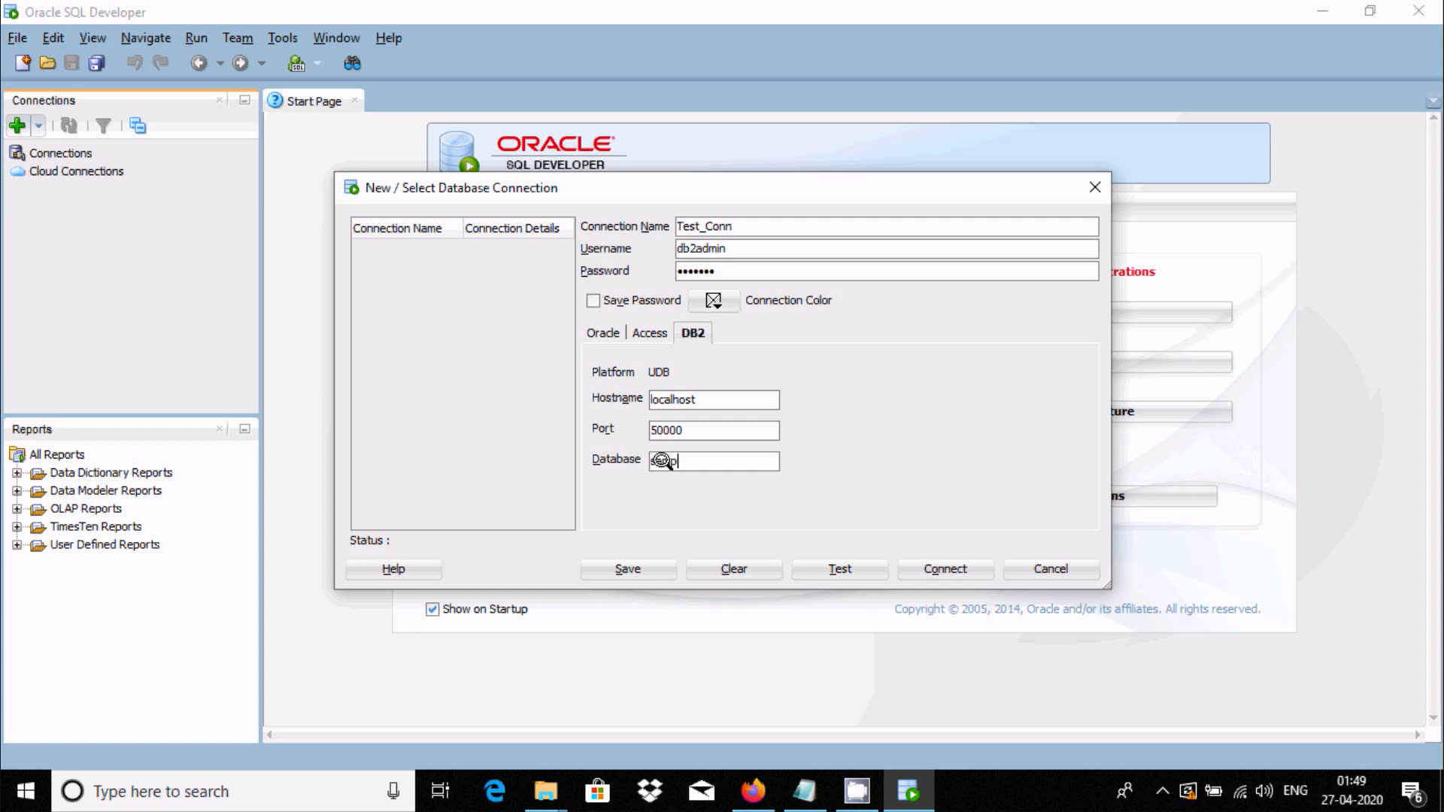
pyautogui.write('sample')
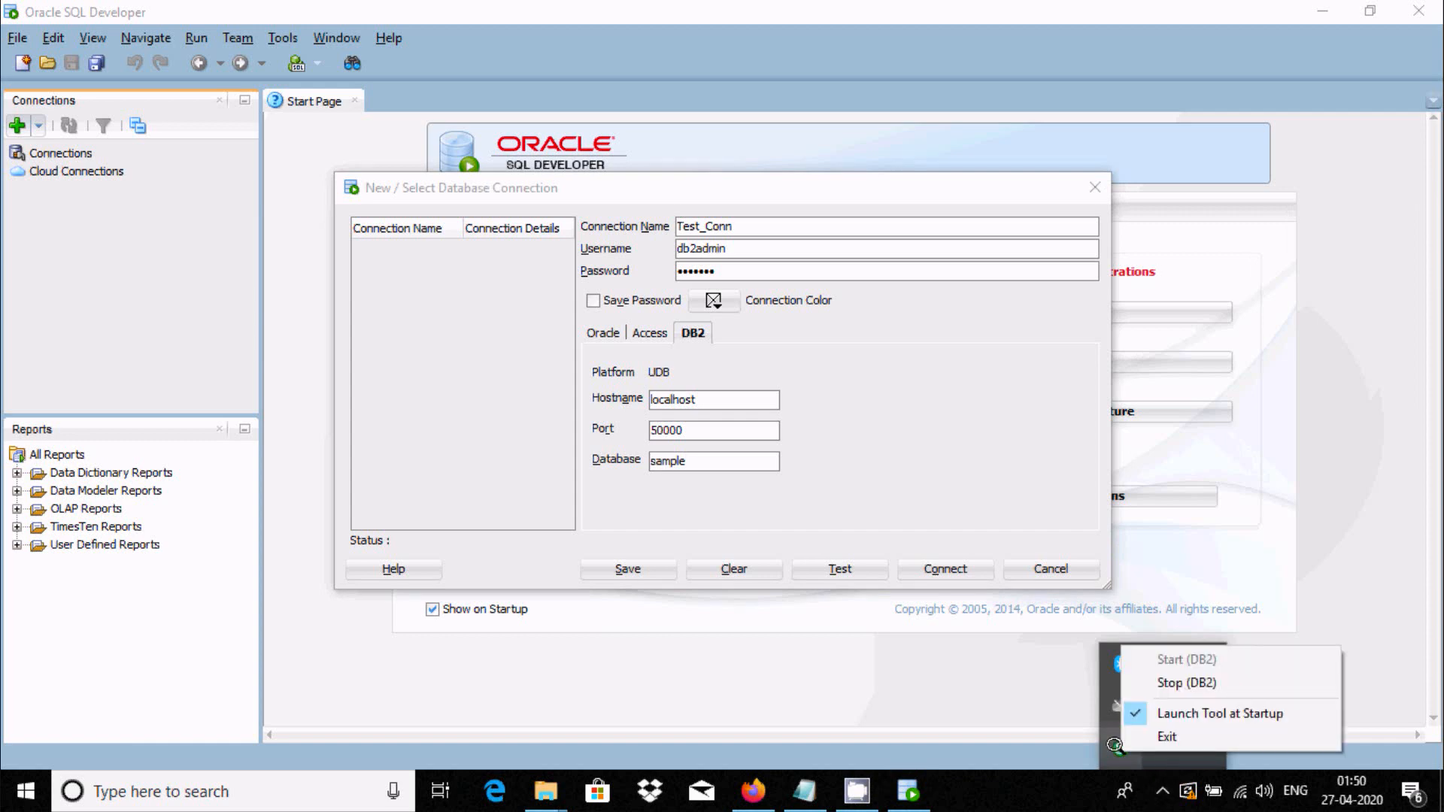
pyautogui.moveTo(1219, 714)
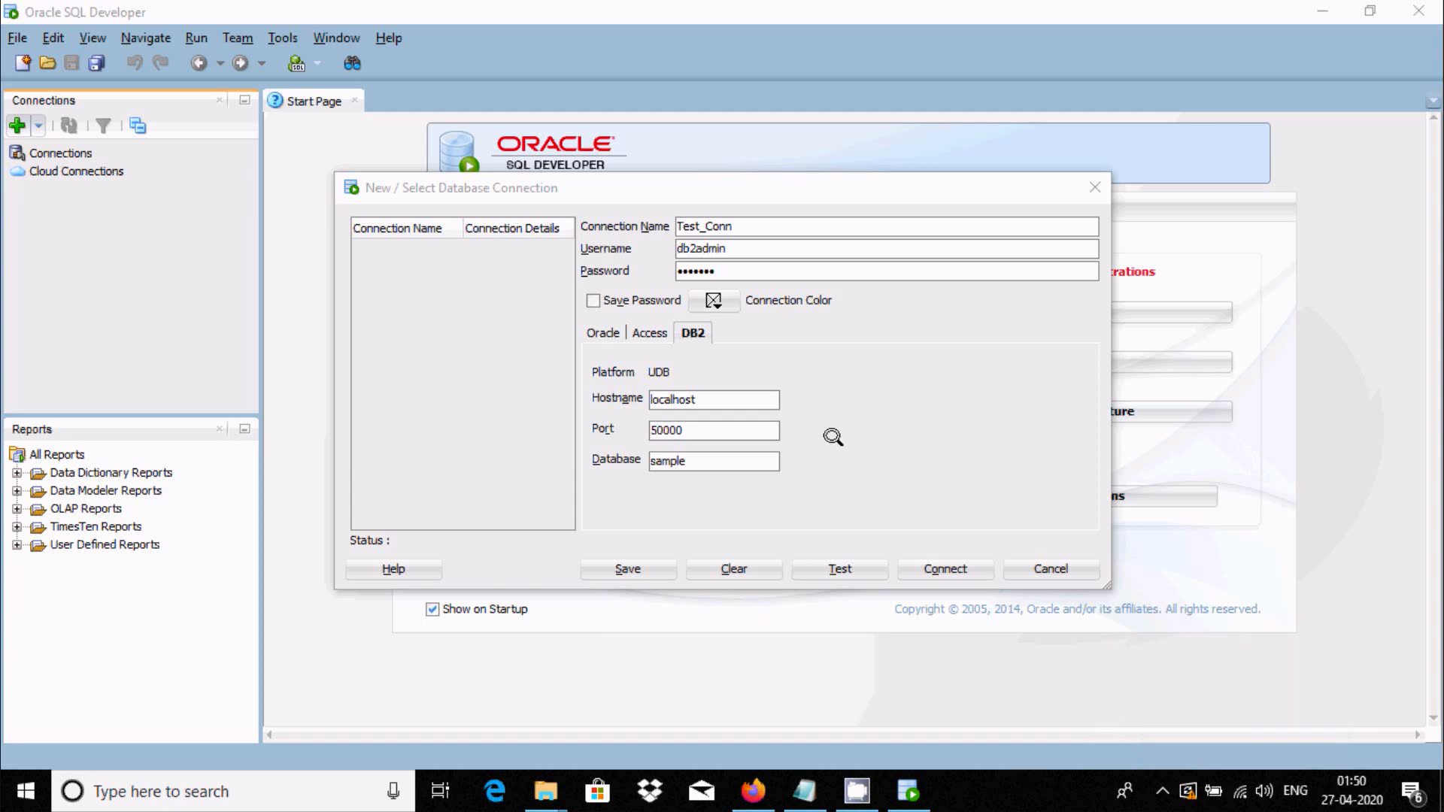
# Test Test_Conn for a Success status, then connect
pyautogui.click(839, 569)
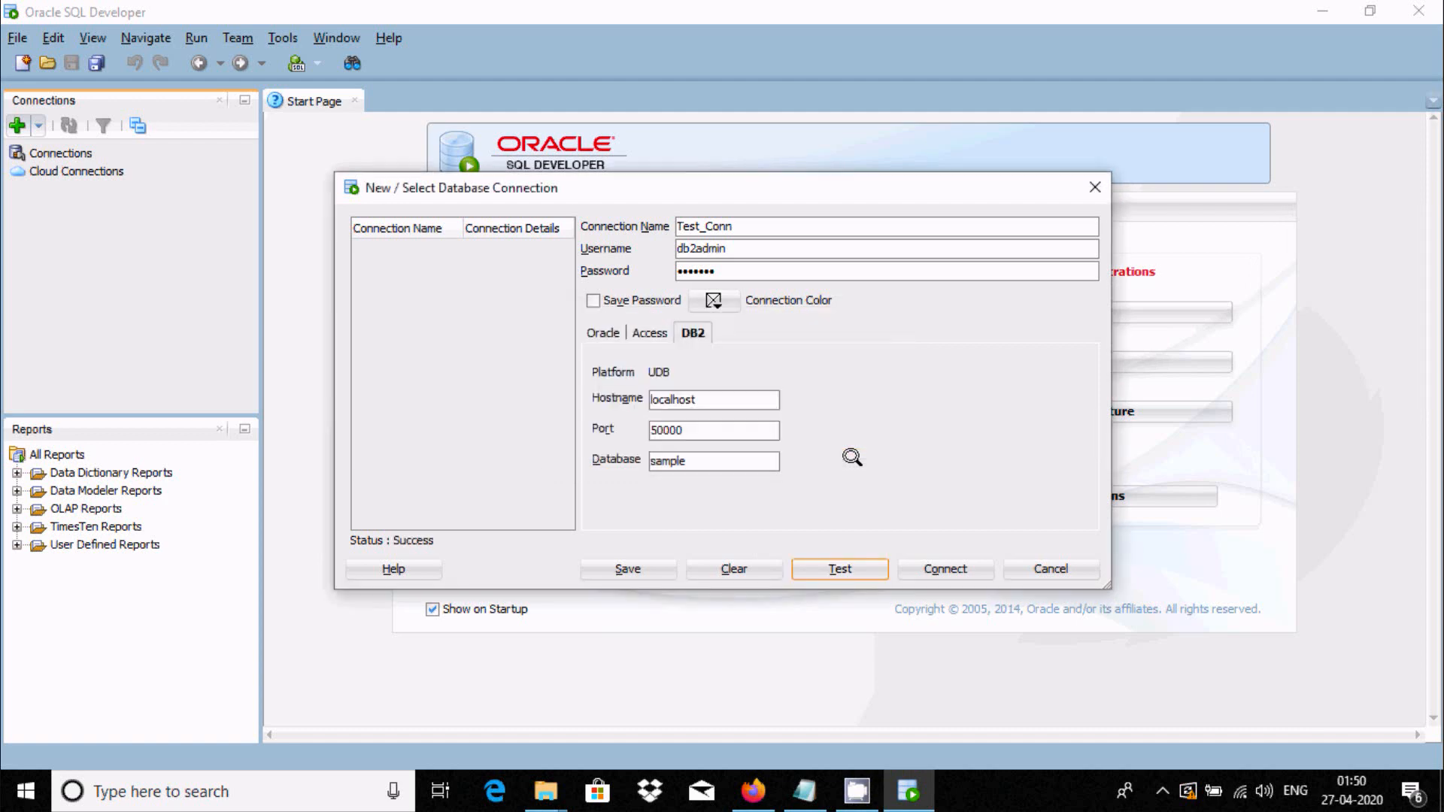
pyautogui.moveTo(403, 532)
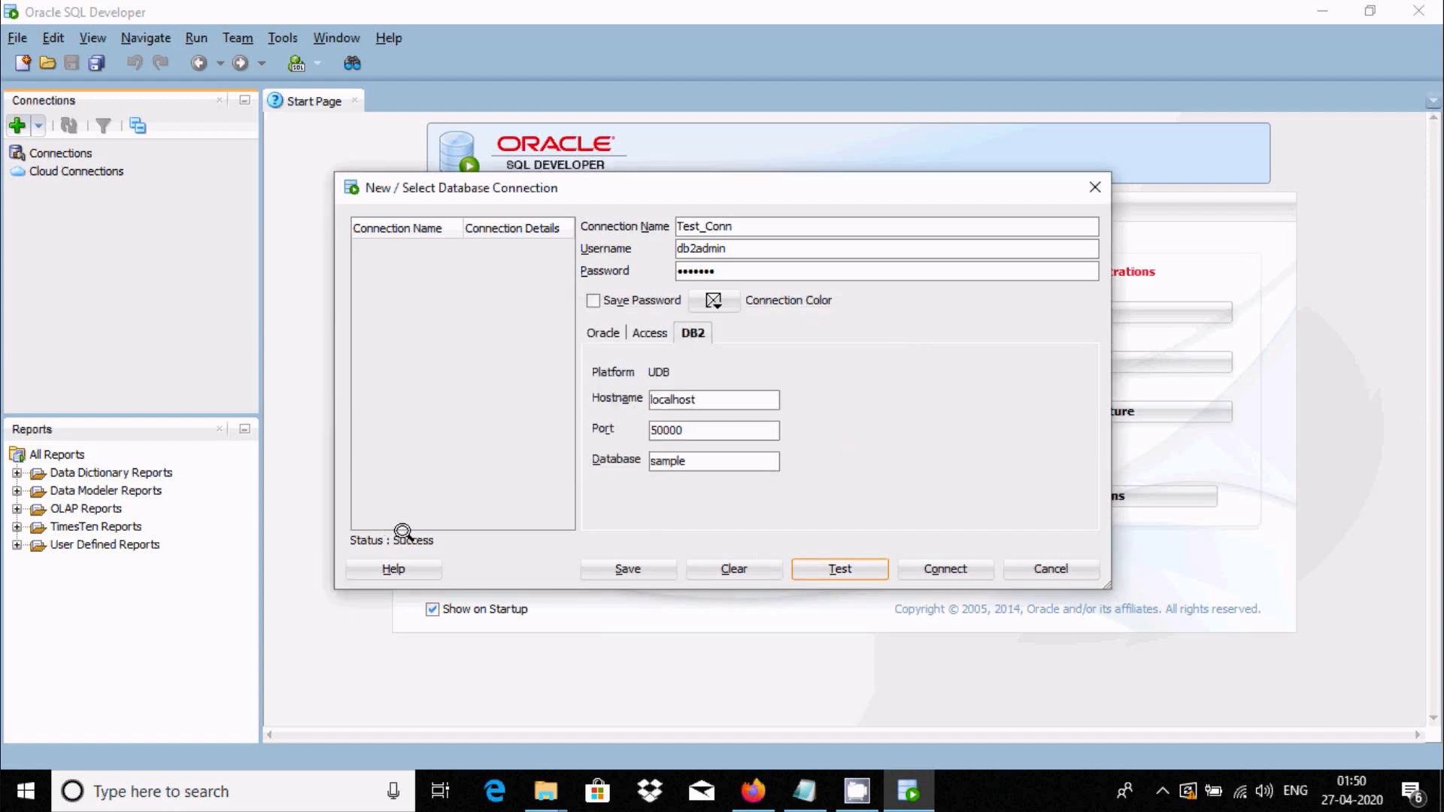
pyautogui.click(839, 569)
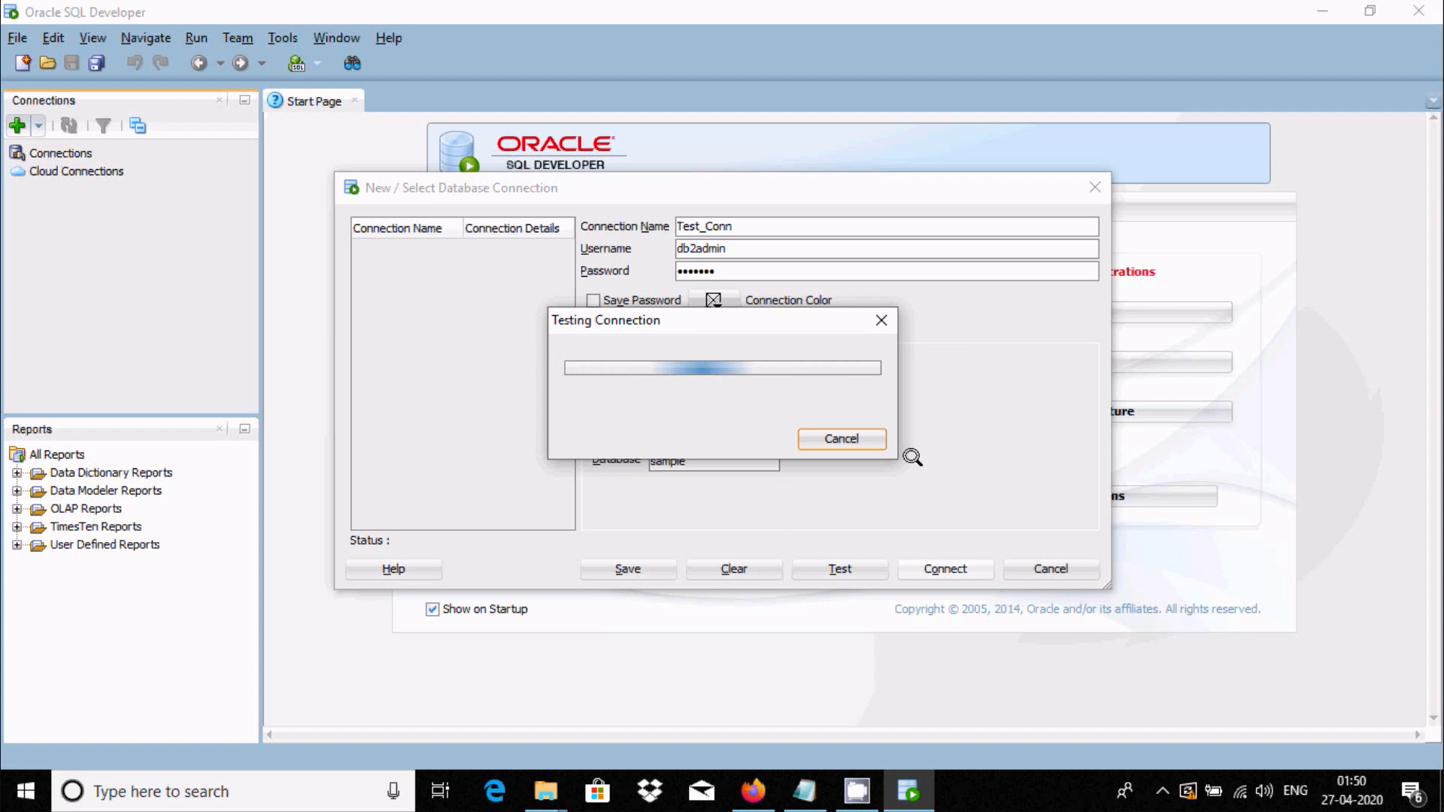
pyautogui.click(943, 569)
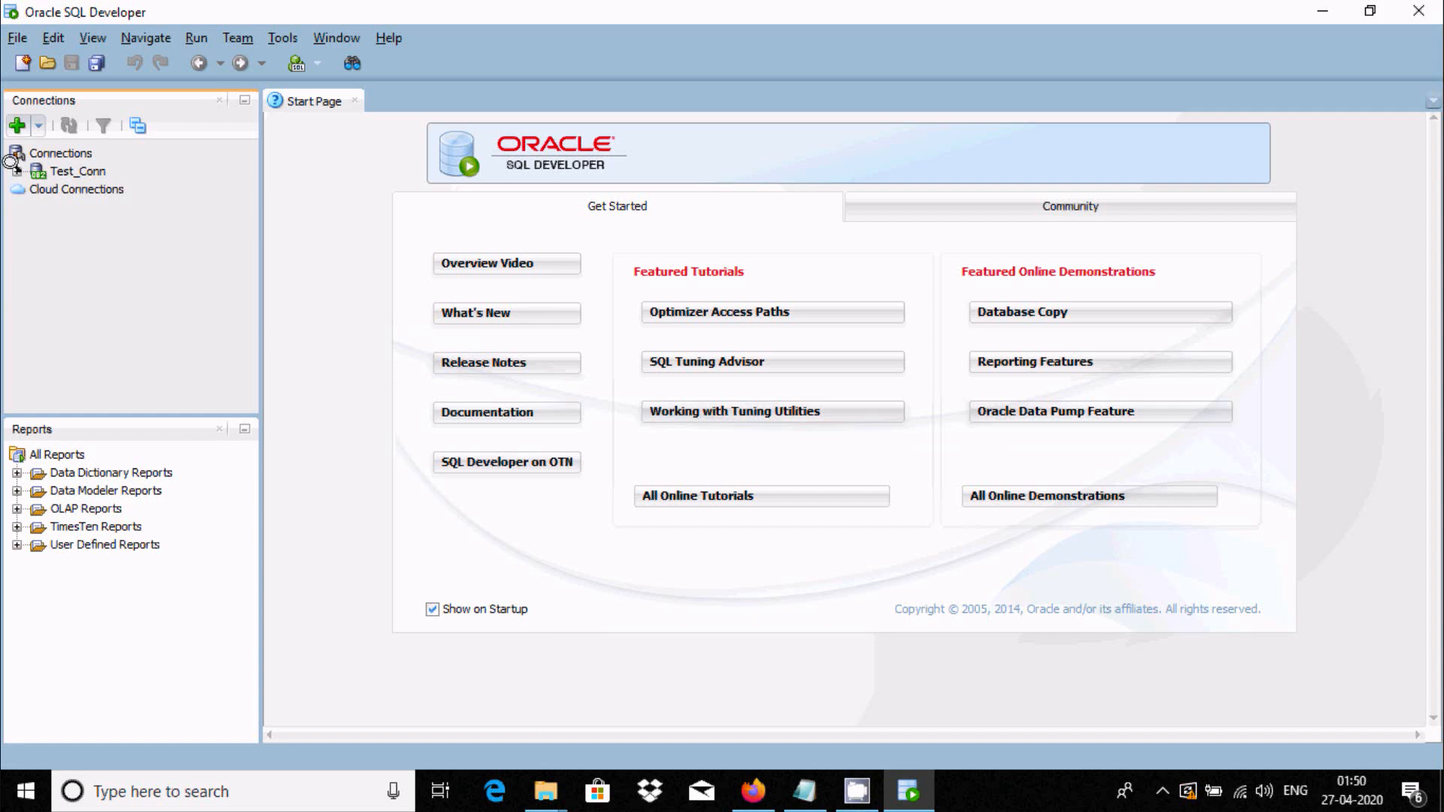
# Open Test_Conn, expand ADAM's Tables, hide Reports, and open DEPARTMENTS
pyautogui.doubleClick(78, 170)
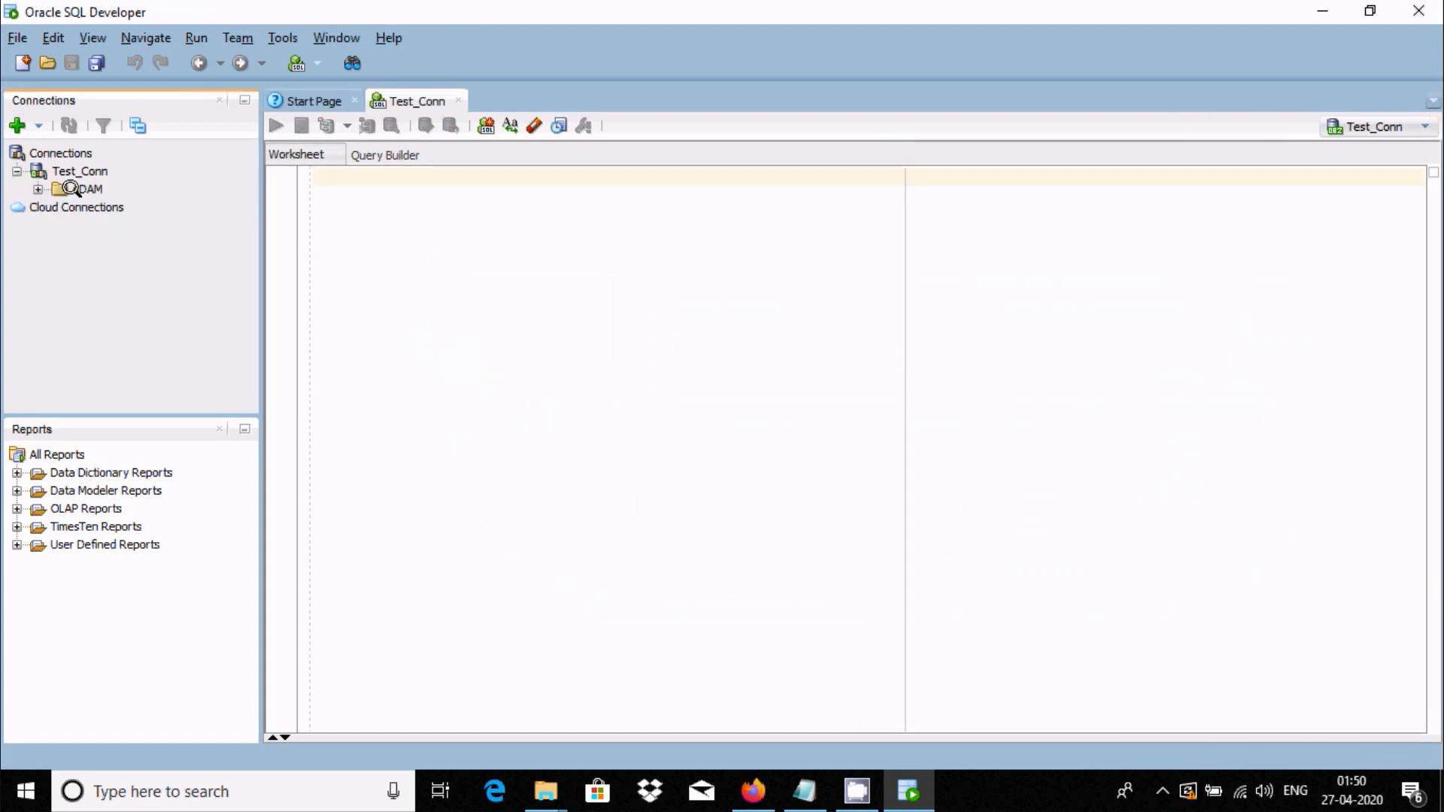
pyautogui.click(38, 189)
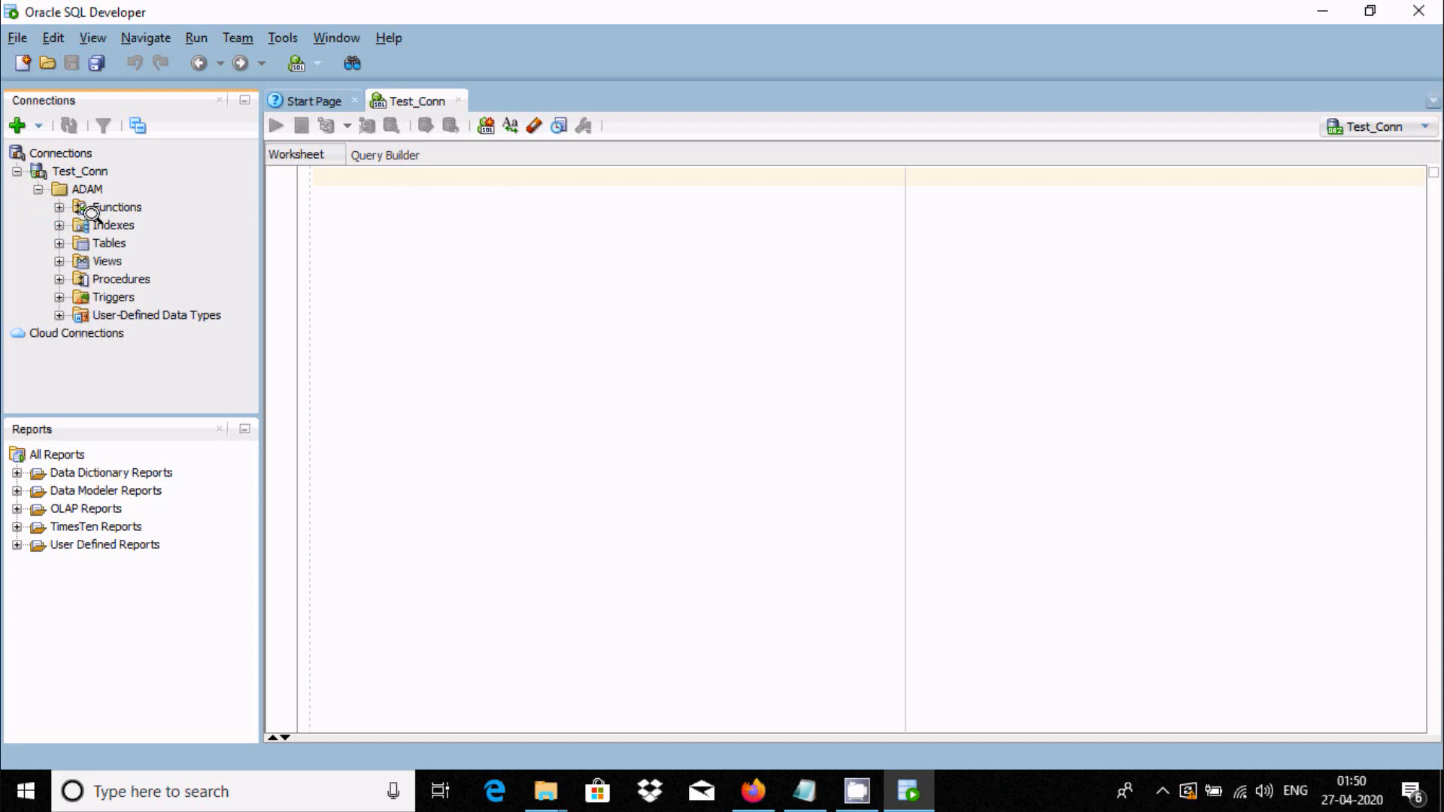
pyautogui.moveTo(85, 279)
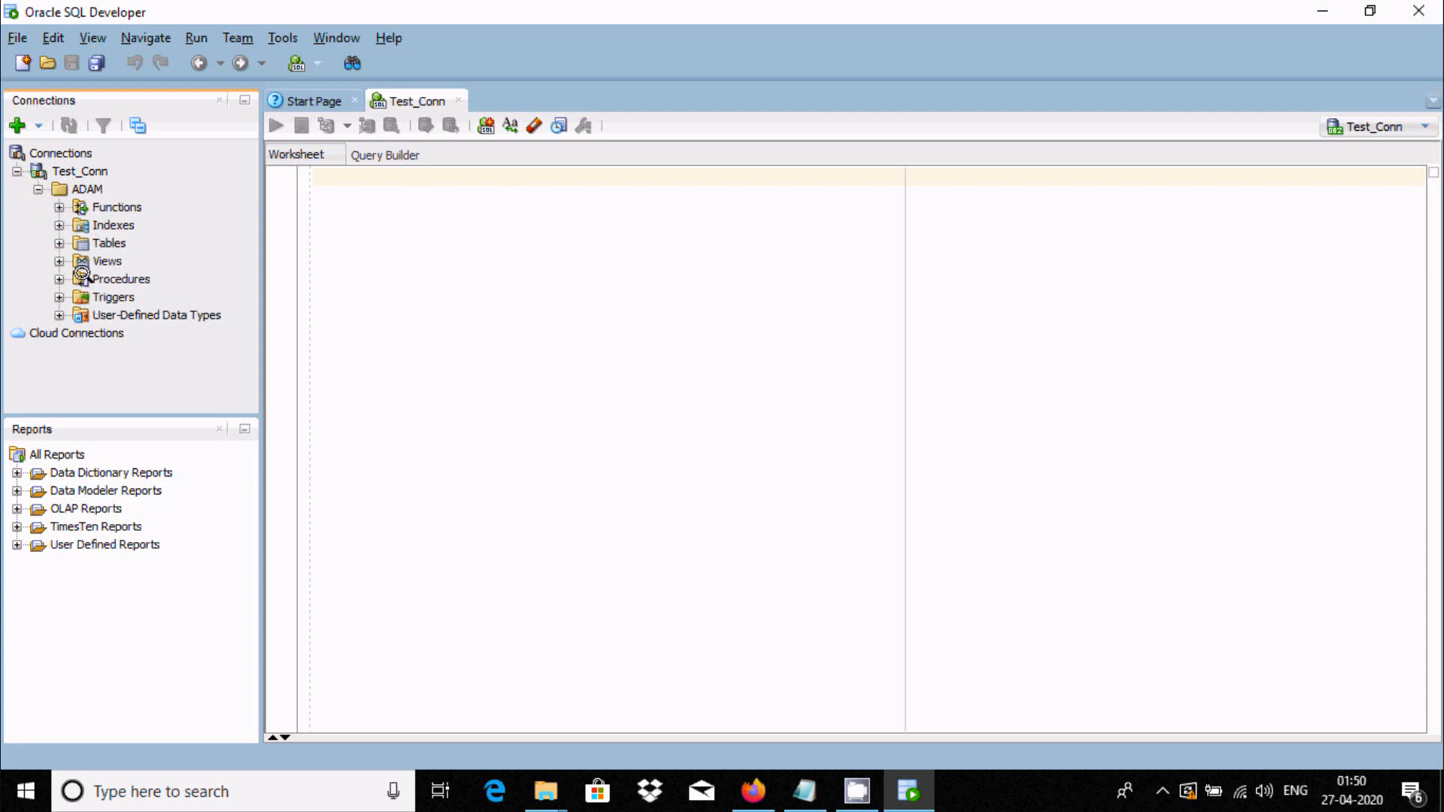
pyautogui.click(109, 242)
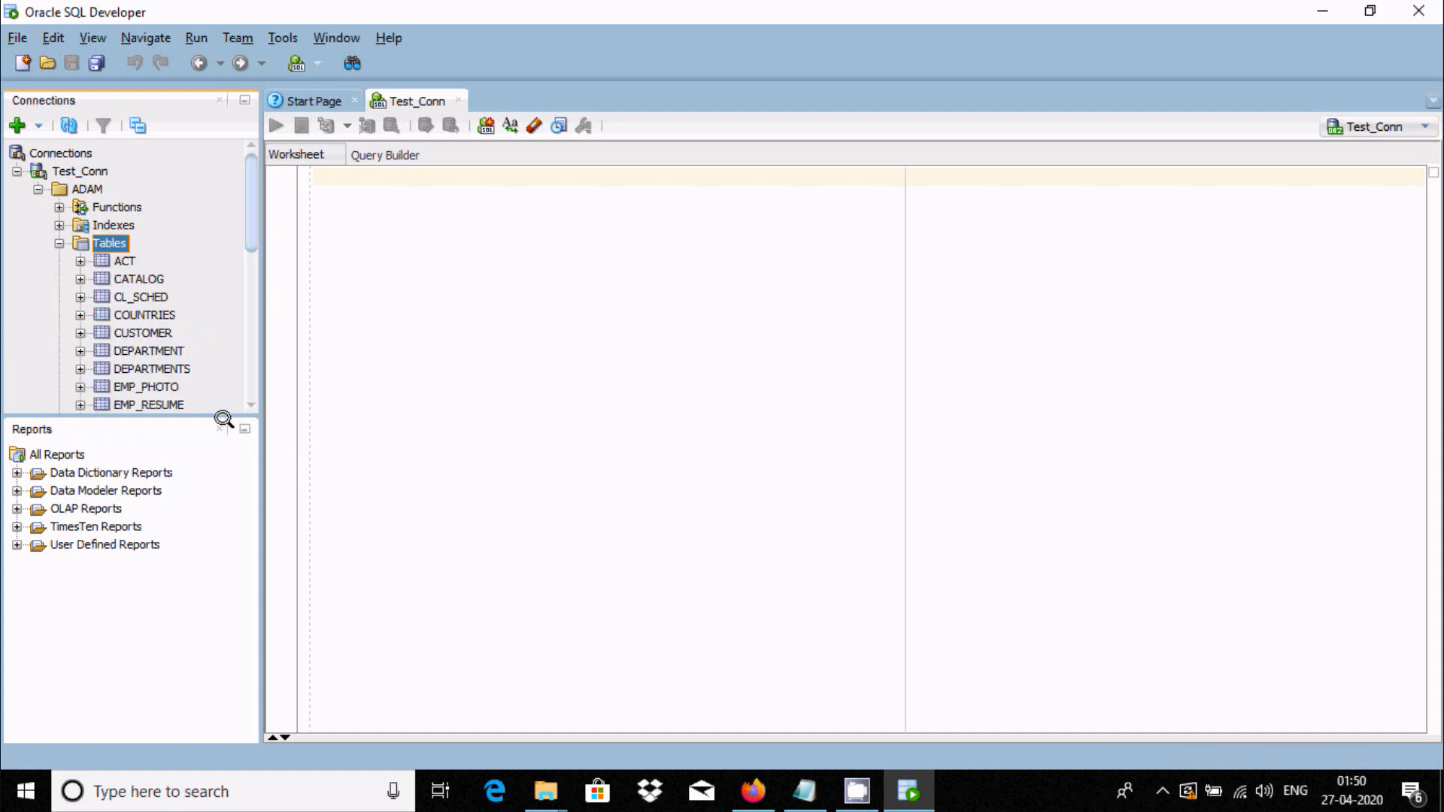
pyautogui.click(108, 242)
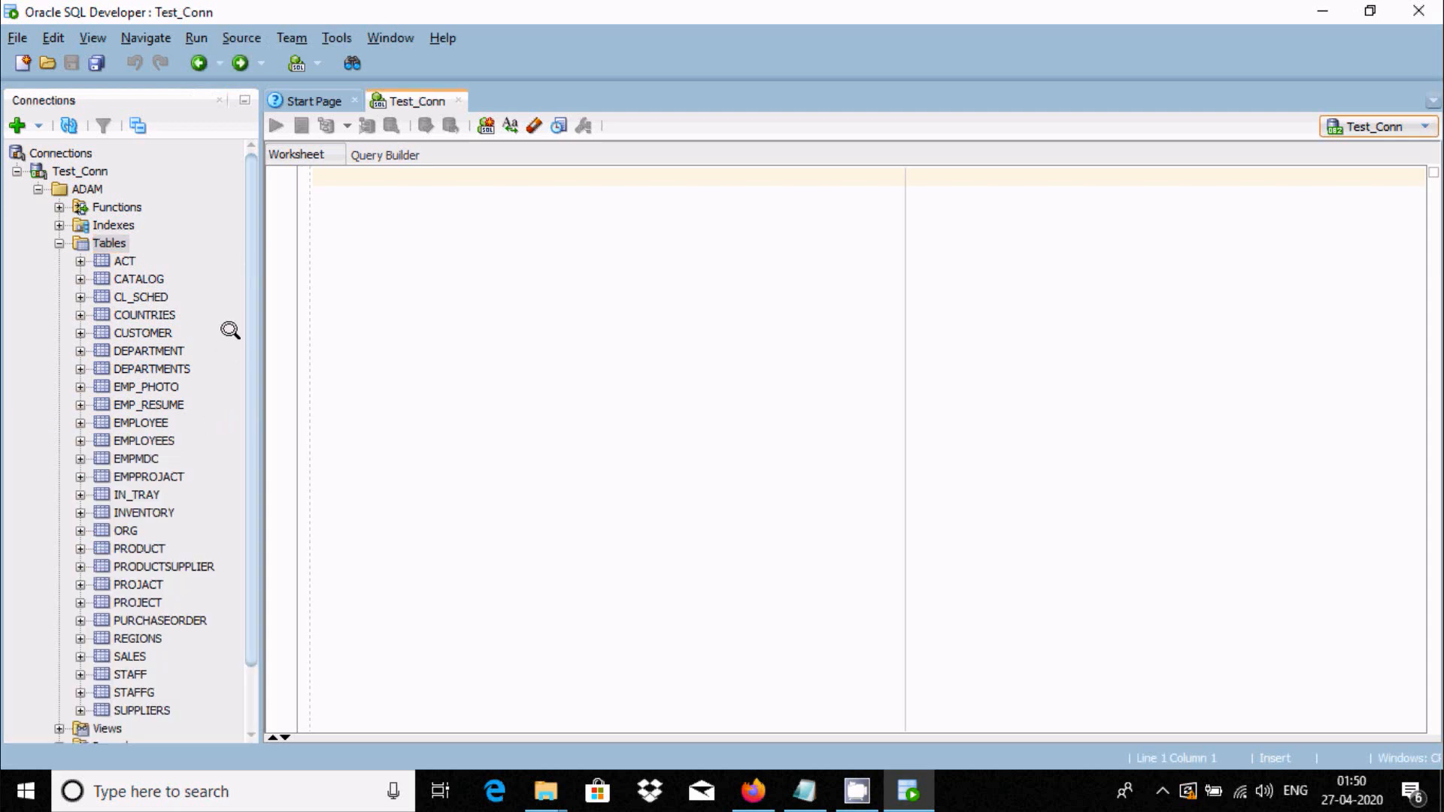
pyautogui.moveTo(242, 309)
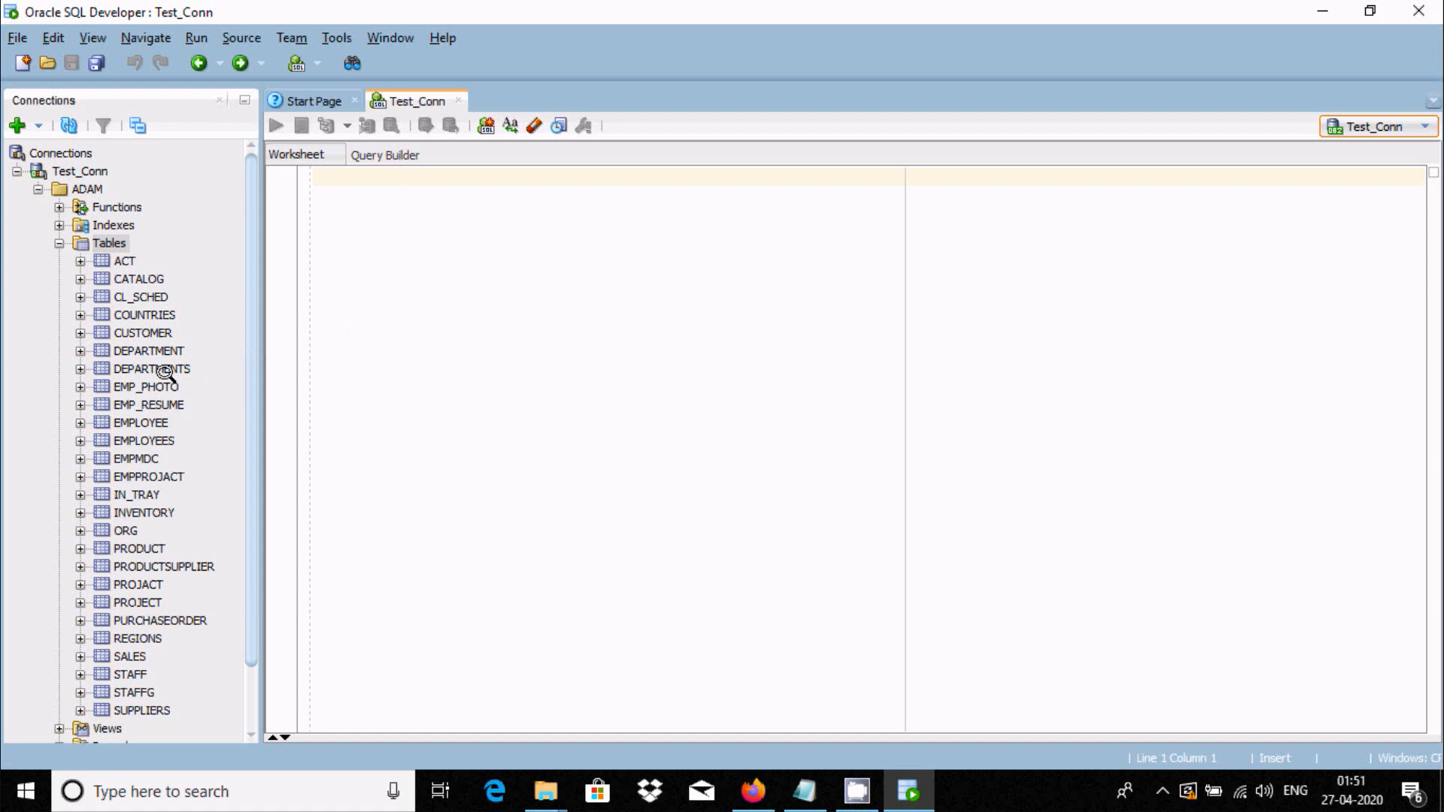
pyautogui.doubleClick(151, 369)
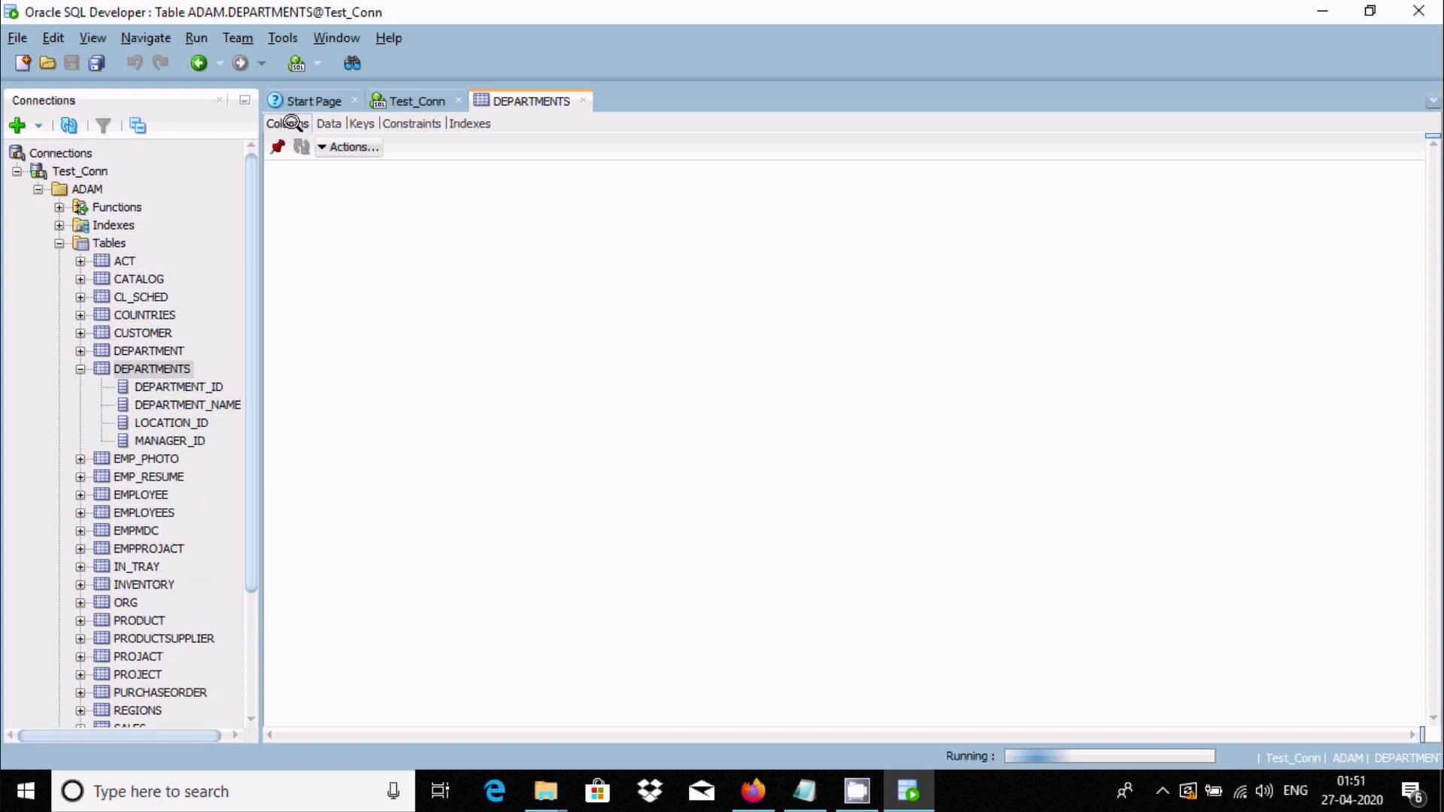
pyautogui.moveTo(303, 185)
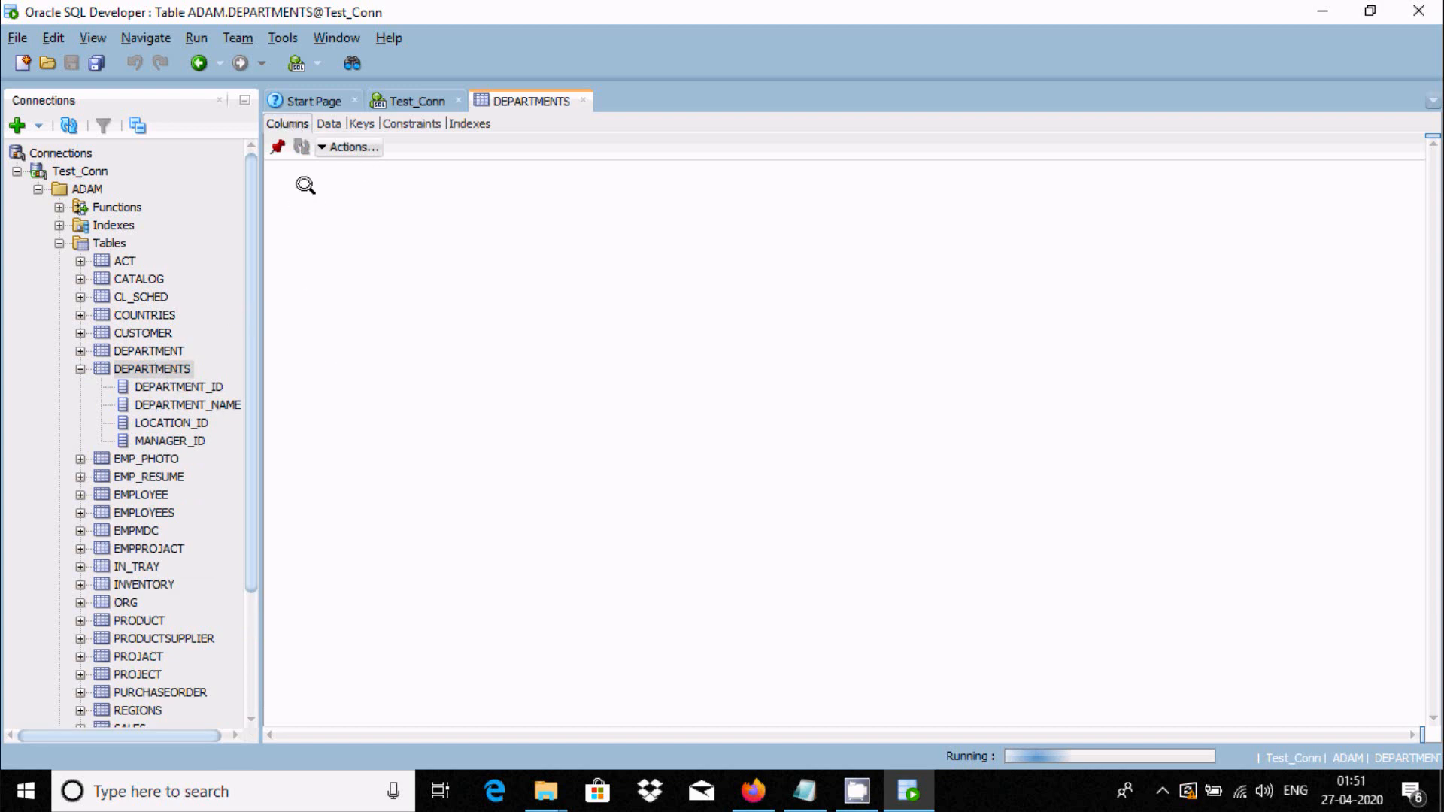
pyautogui.moveTo(454, 298)
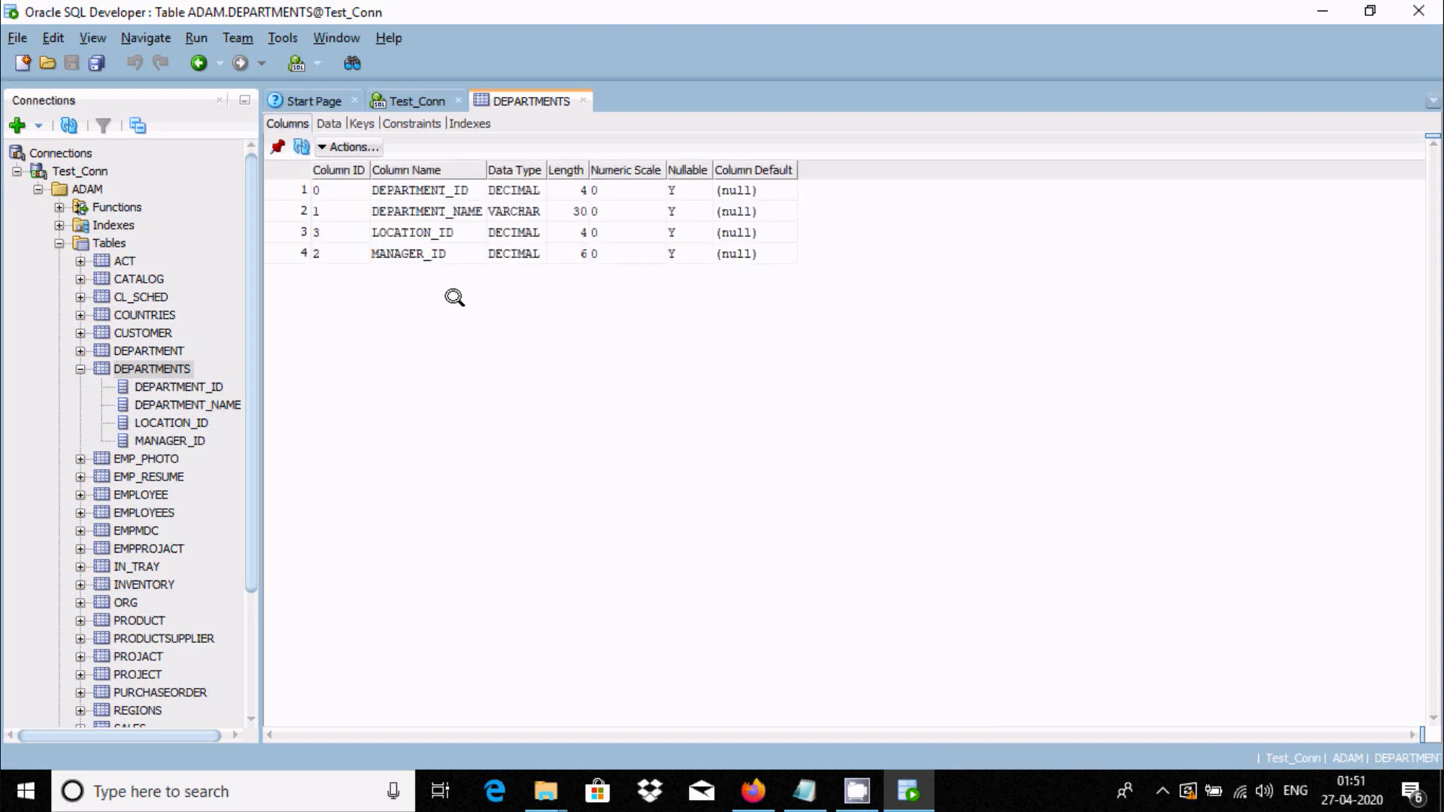
pyautogui.moveTo(411, 233)
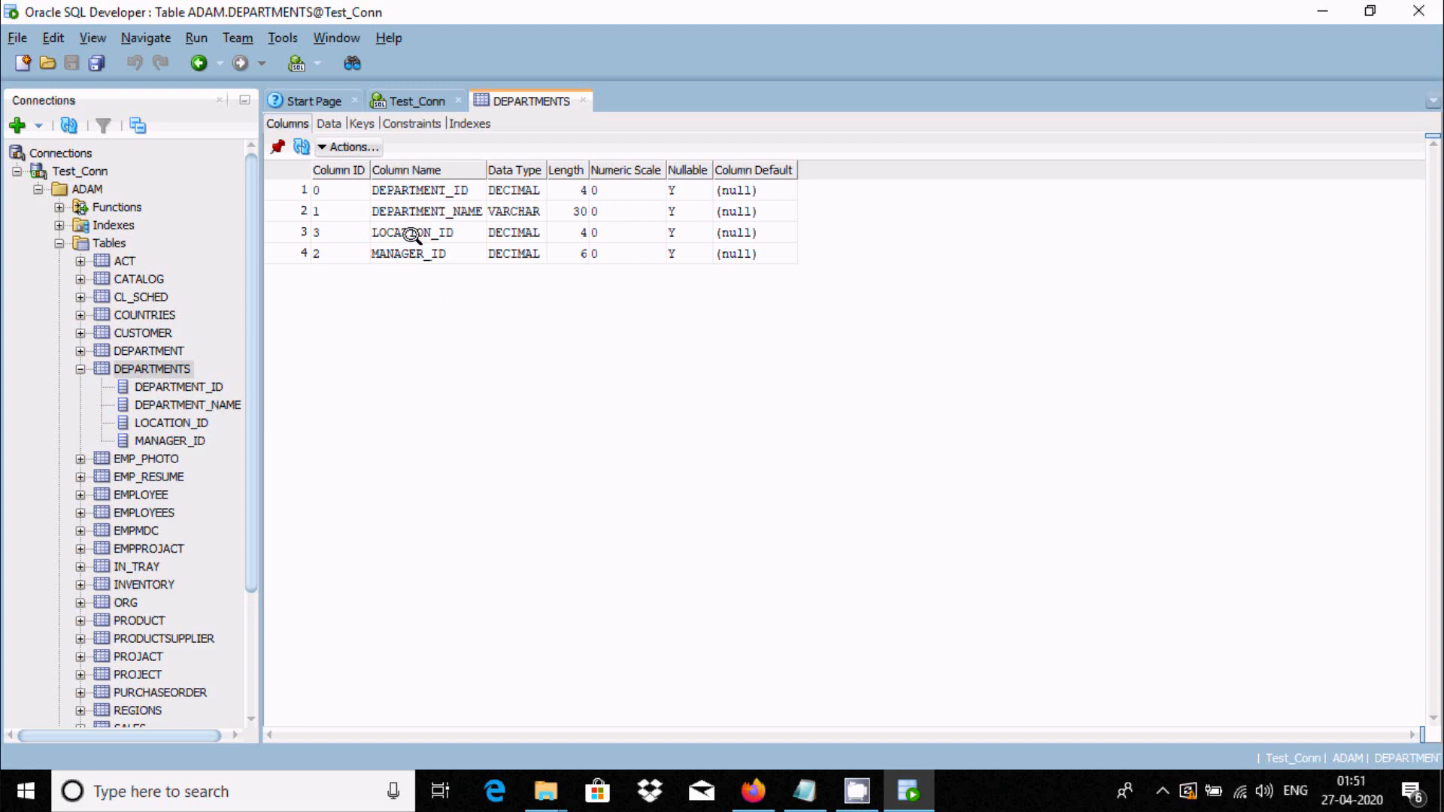
pyautogui.moveTo(328, 123)
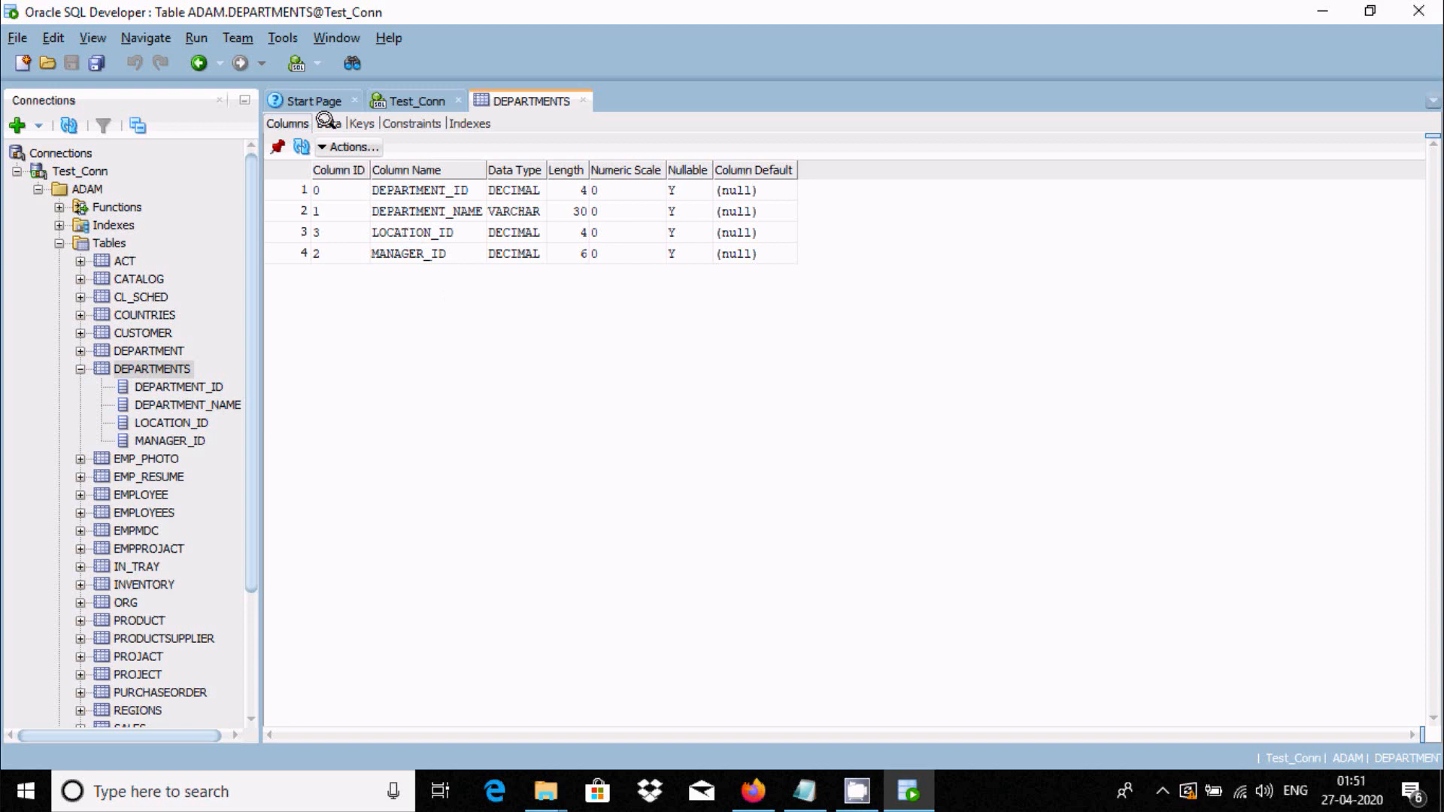
# Show the DEPARTMENTS table's data rows with department IDs, names, manager and location IDs
pyautogui.click(328, 124)
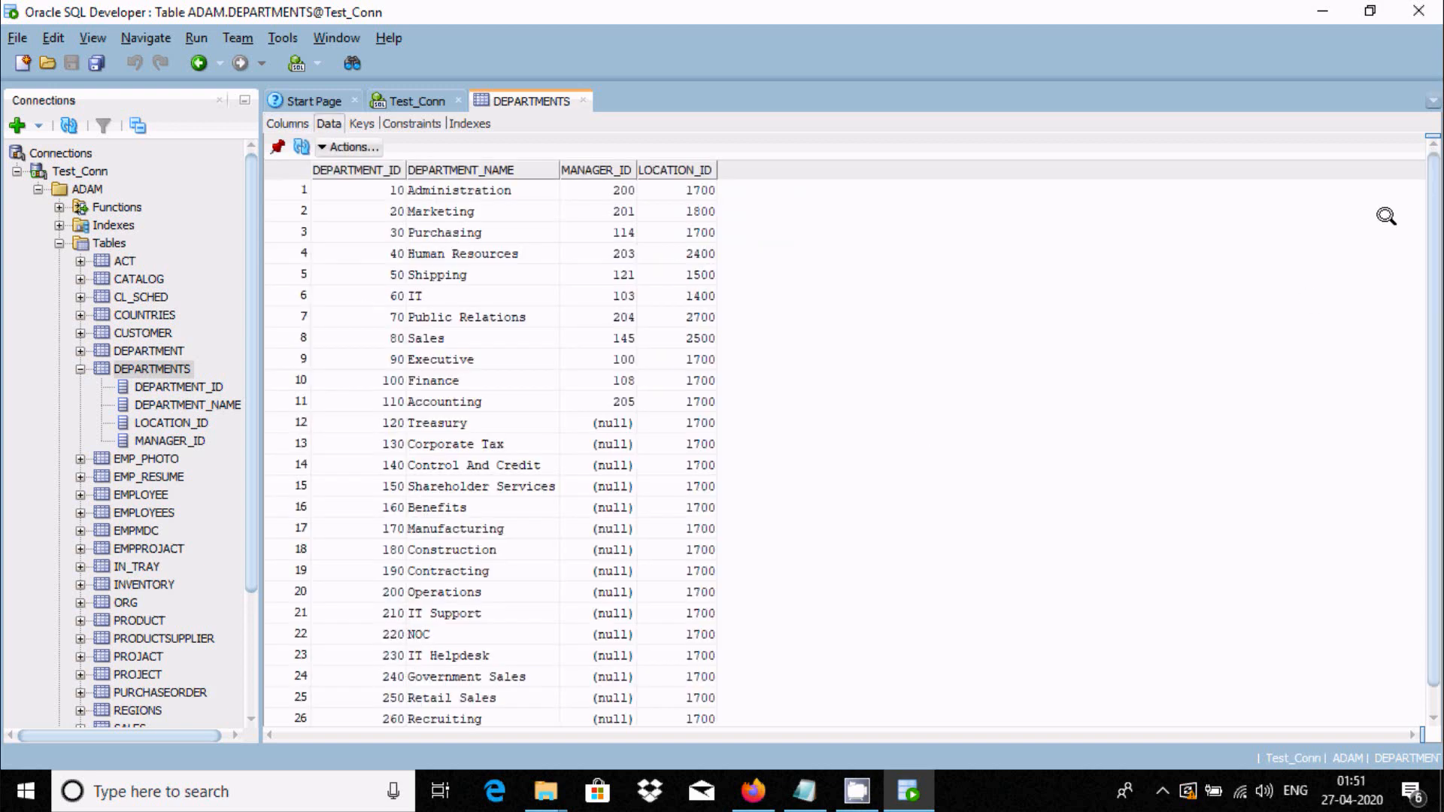
pyautogui.moveTo(451, 313)
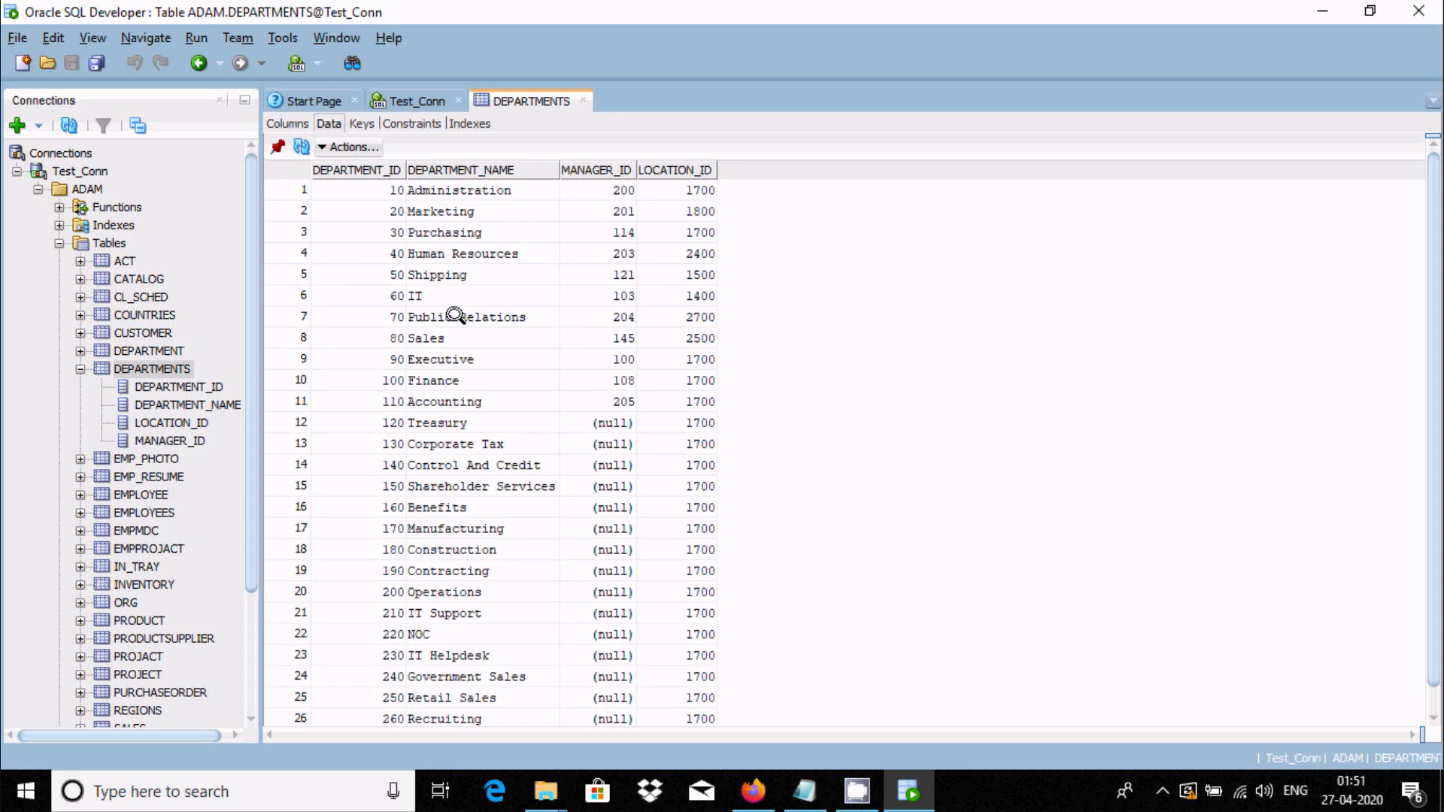